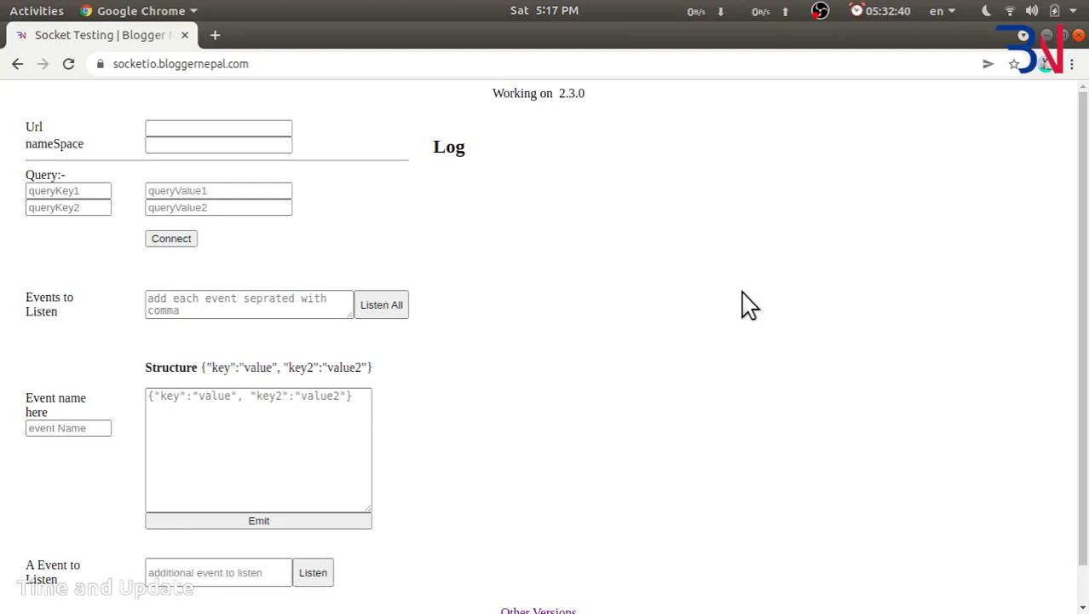
mouse_move(626, 262)
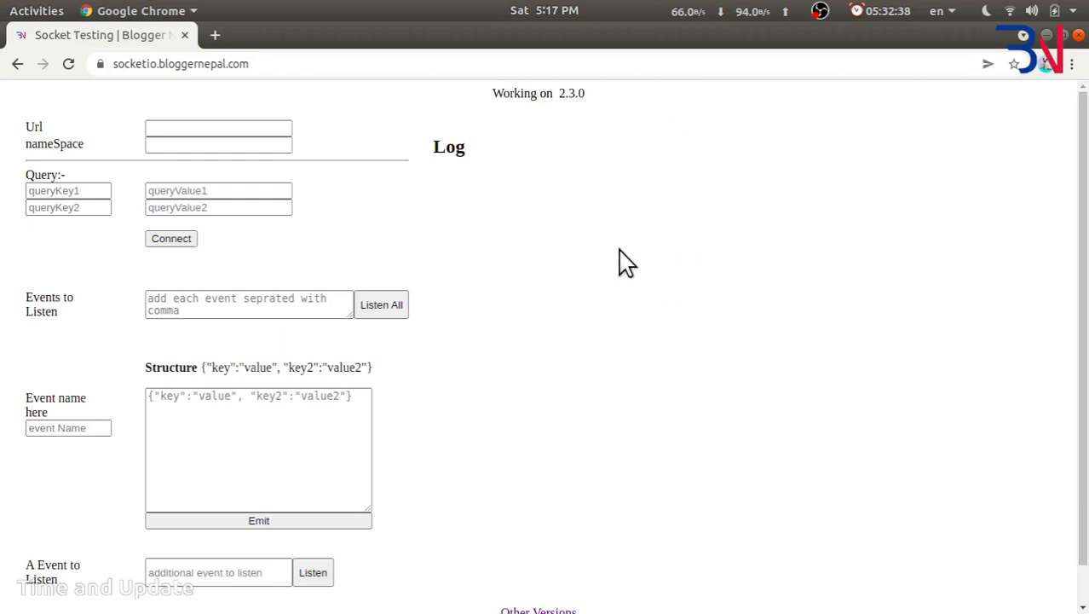
mouse_move(594, 248)
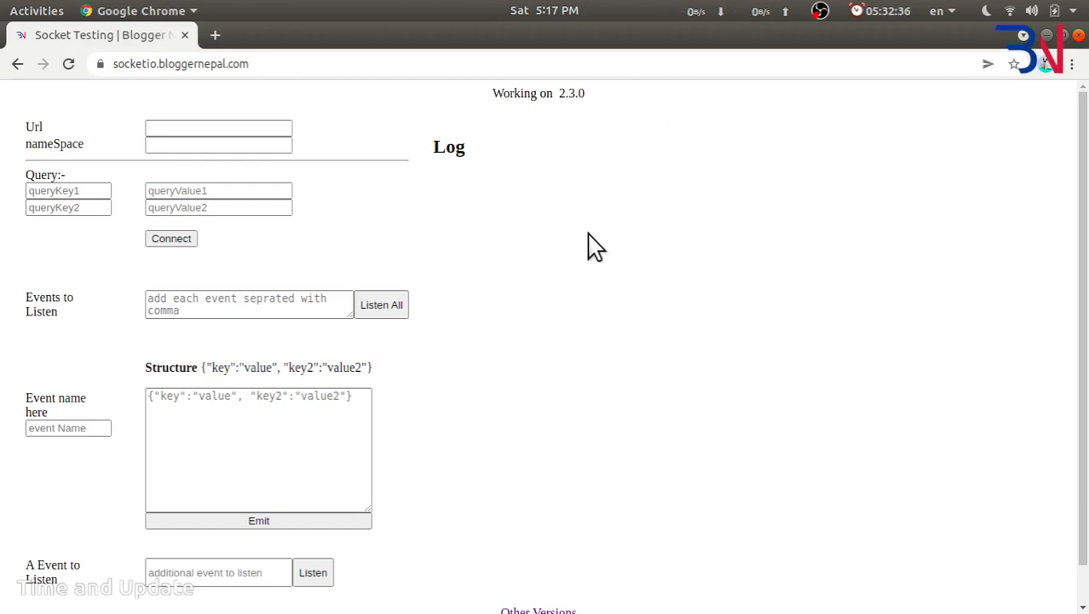
mouse_move(153, 171)
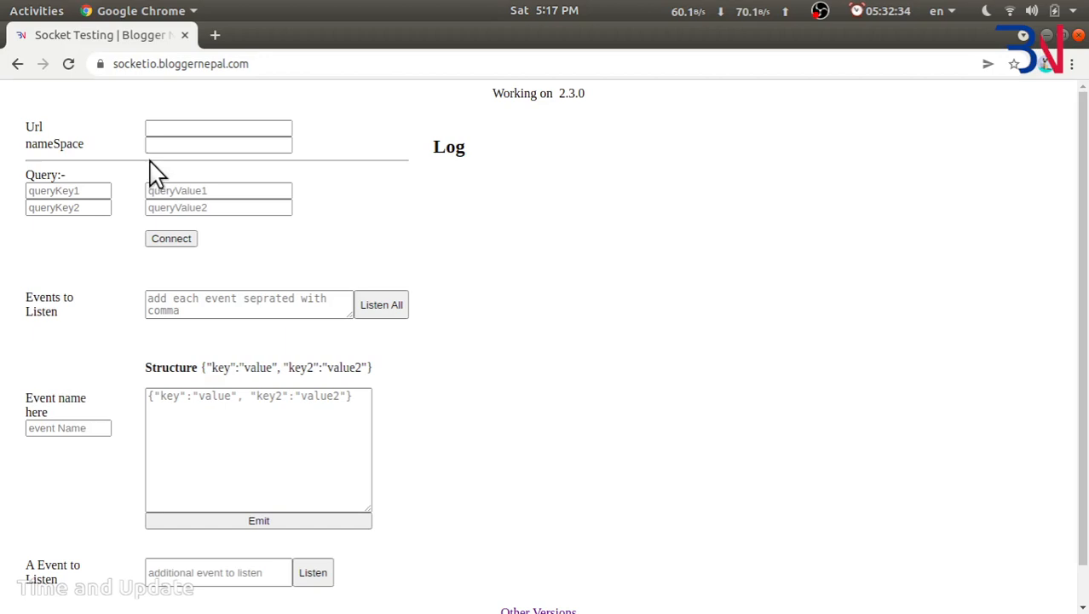
- Initialize the socket-test folder as an npm project with npm init -y
left_click(218, 128)
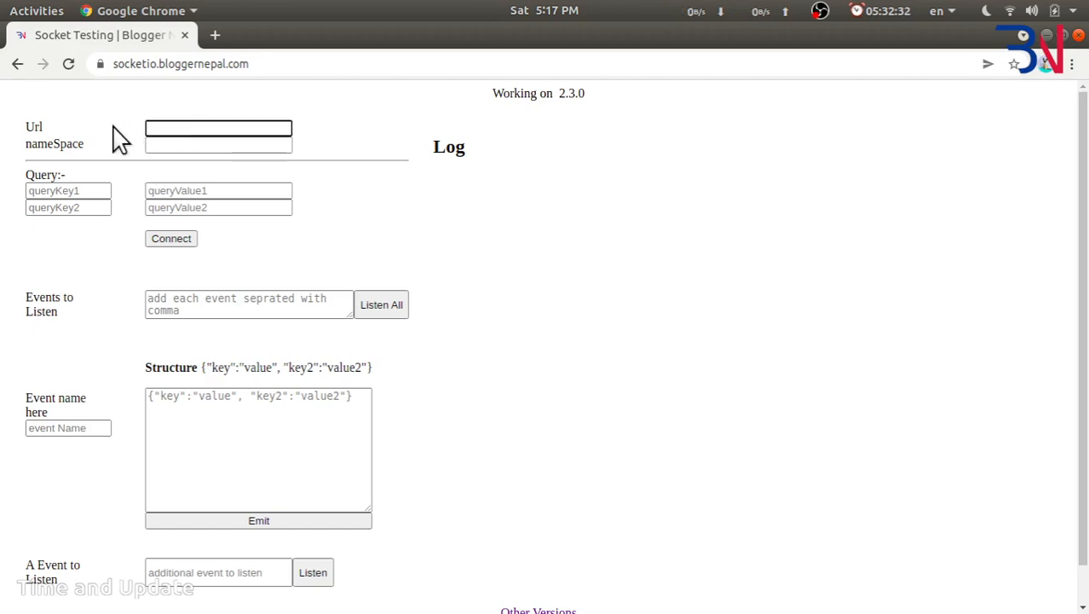
left_click(218, 128)
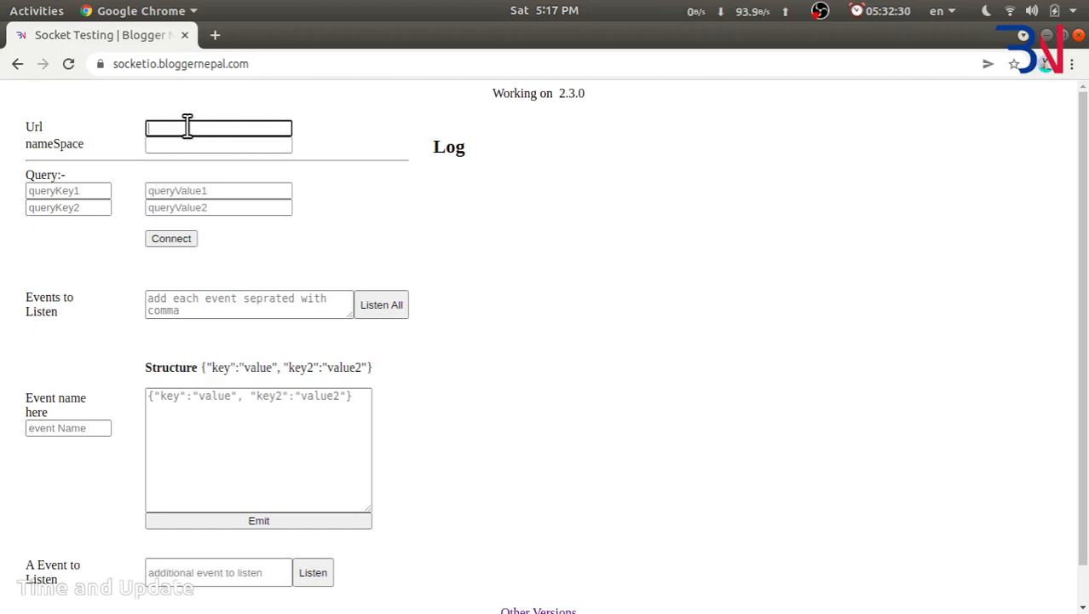
mouse_move(67, 331)
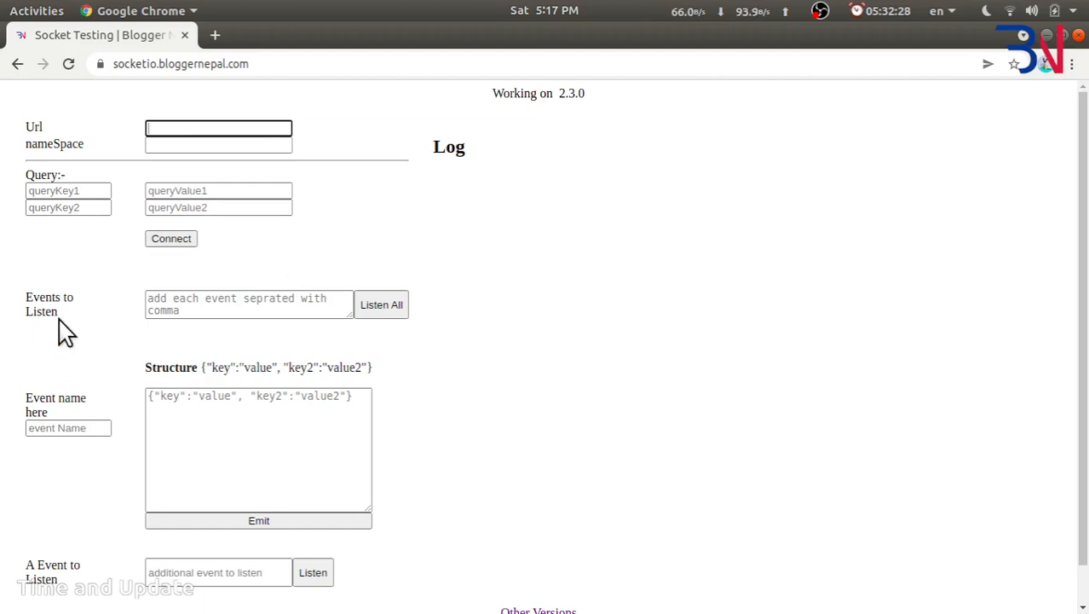
mouse_move(91, 475)
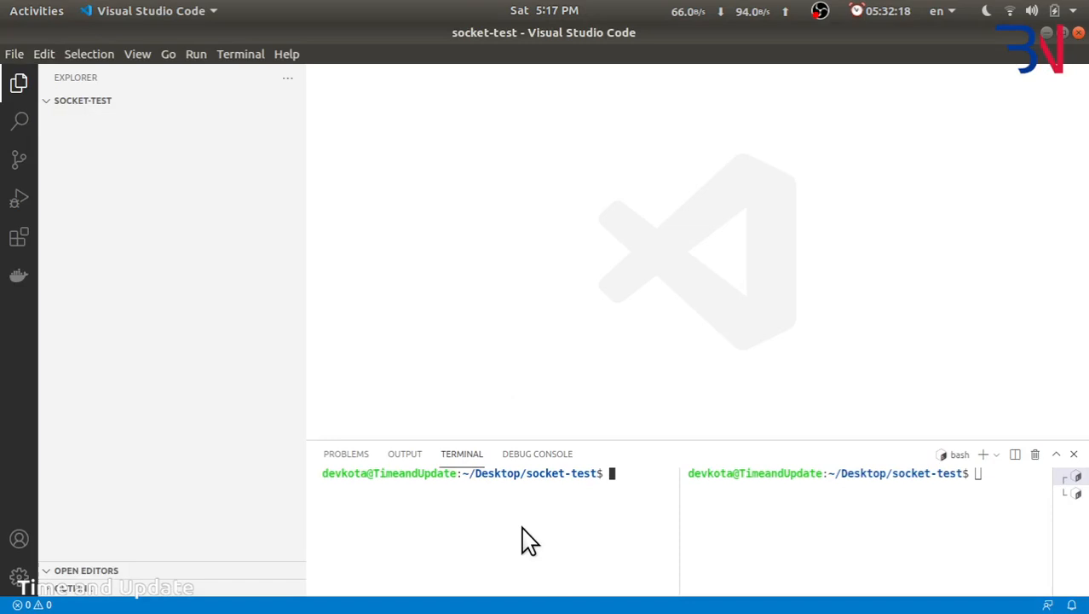
type("npm init")
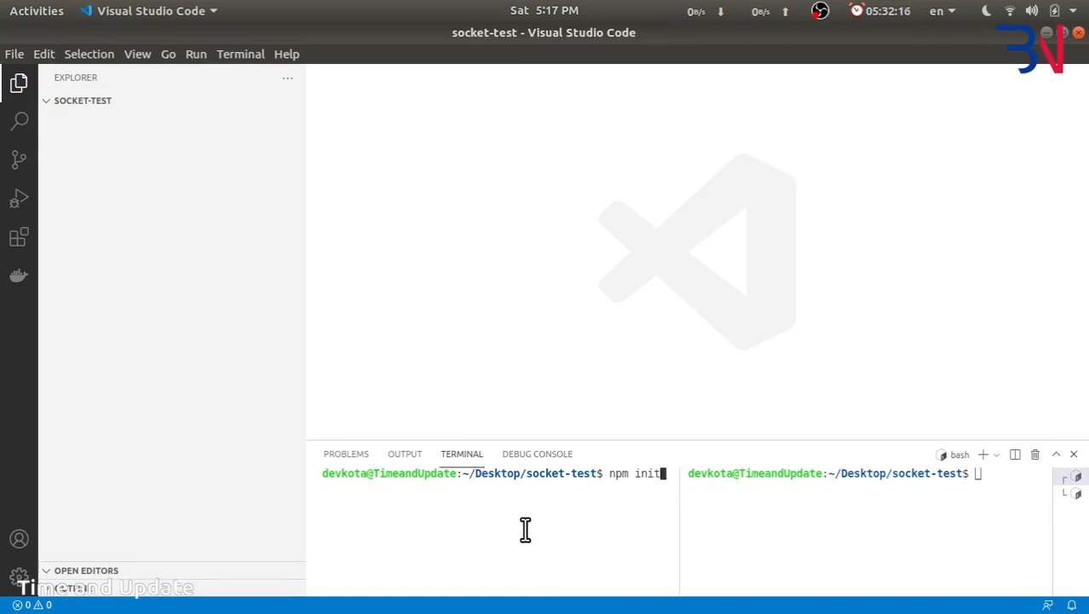
type("-y")
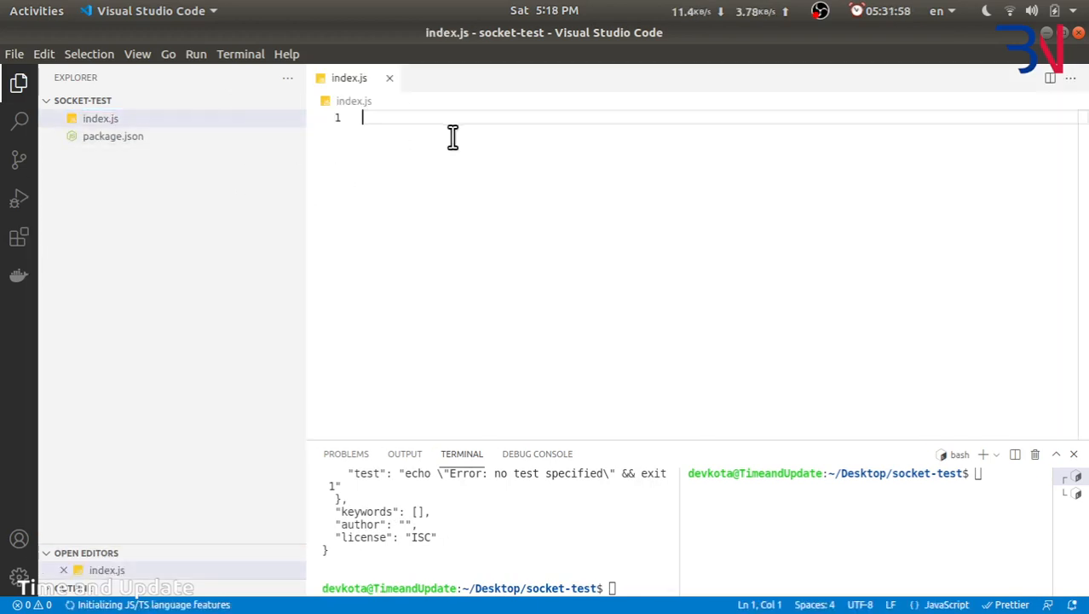
- Require 'http' and start a server constant using http.createServer
type("const ht")
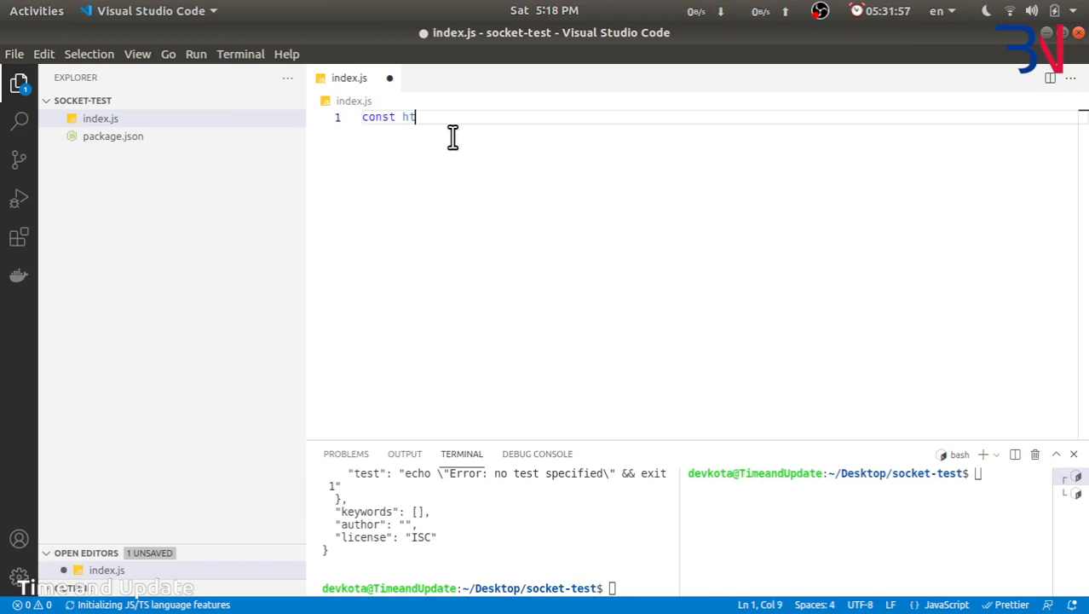
type("tp =")
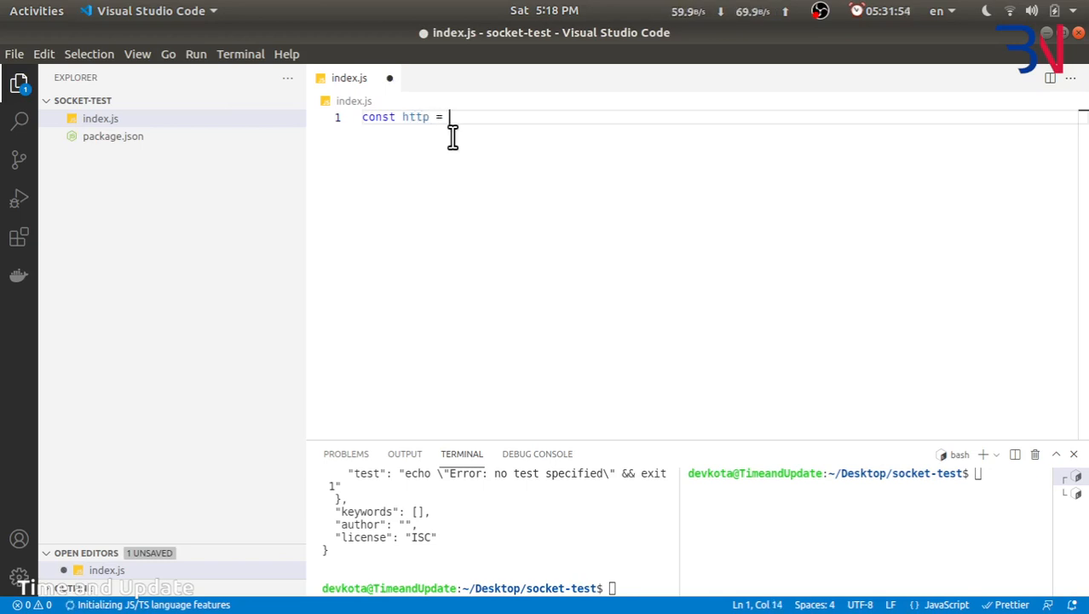
type("require")
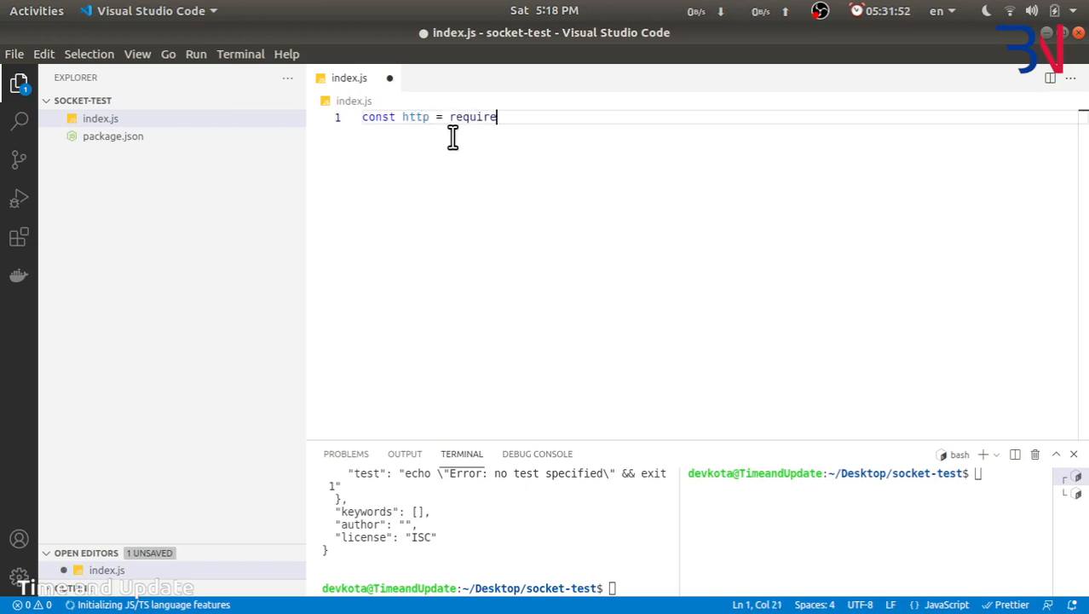
type("('http');")
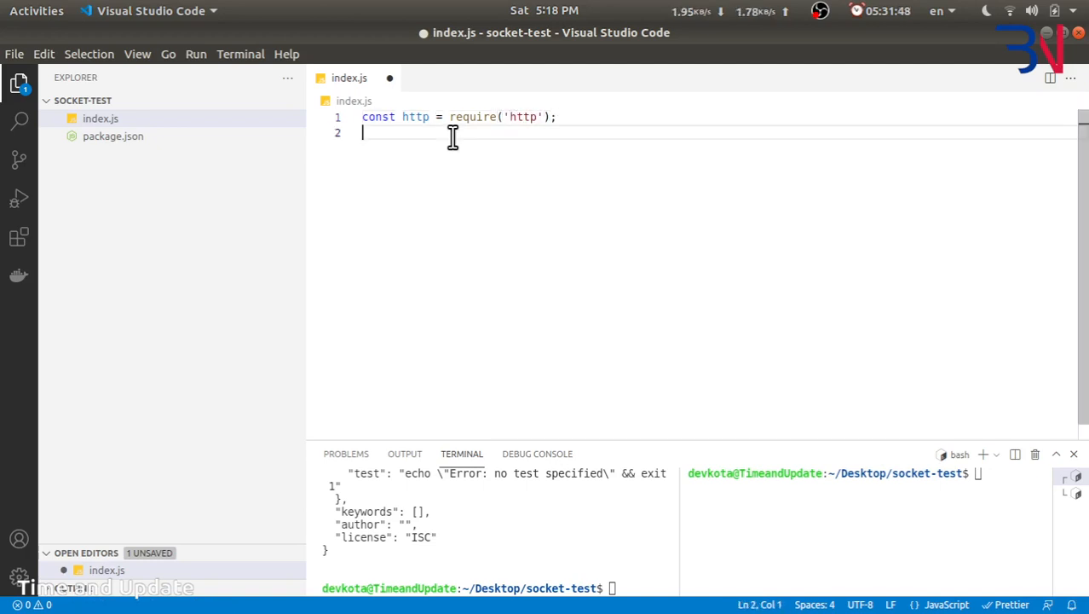
type("const server = re")
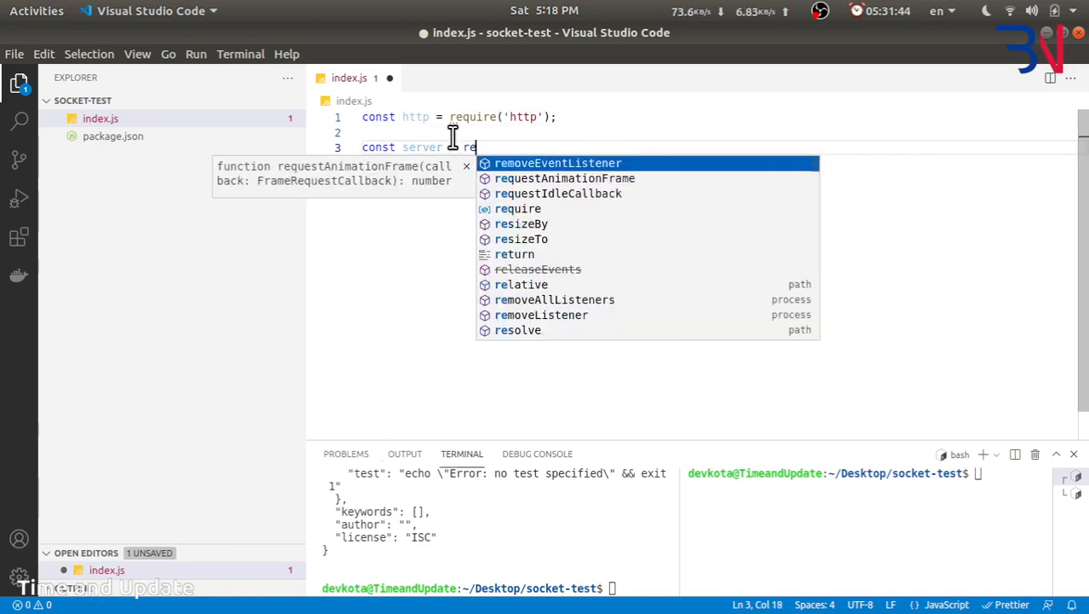
type("ttp")
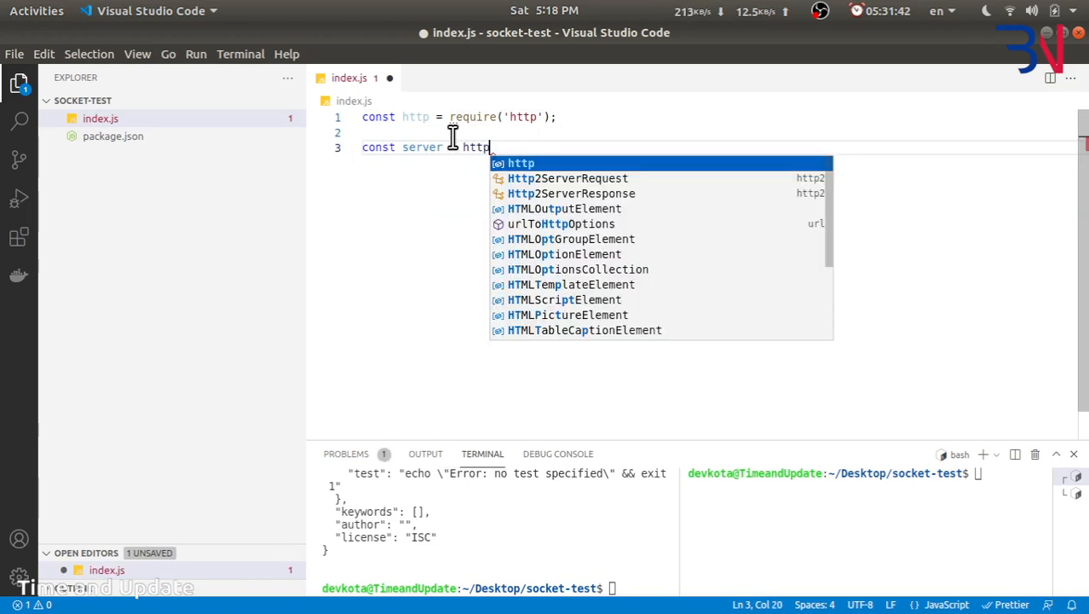
type(".createServer();")
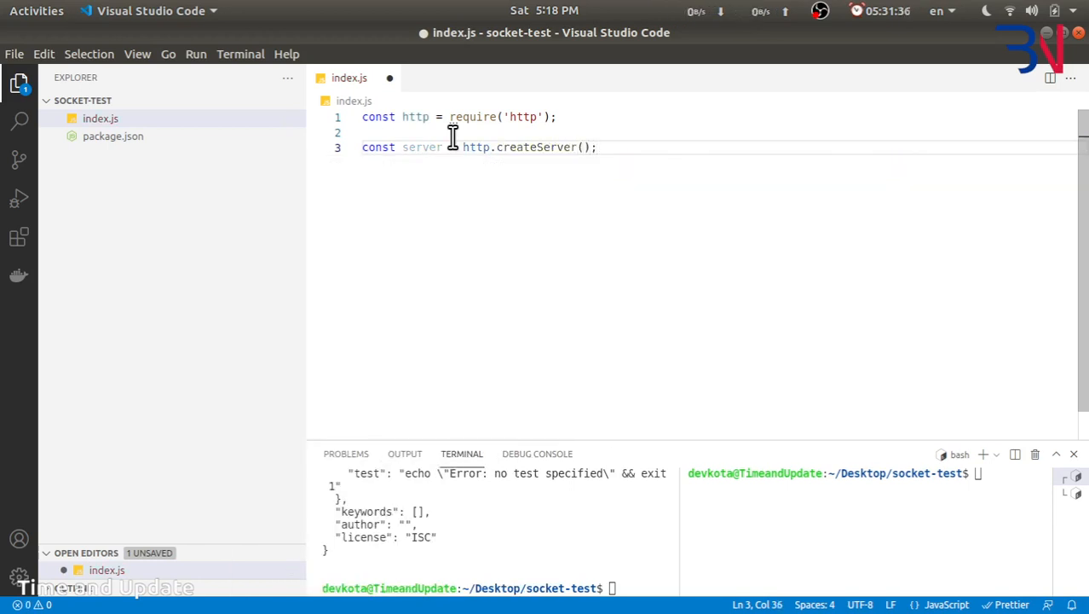
- Add a (req, res) handler that writes Hello World and calls res.end()
key("Enter")
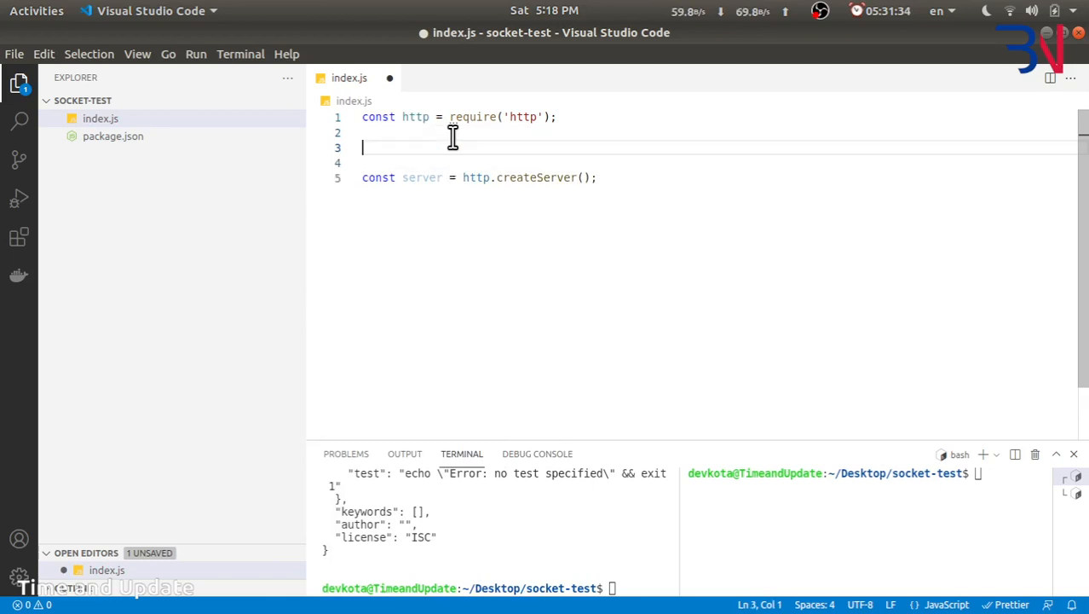
type("const handeler = (req")
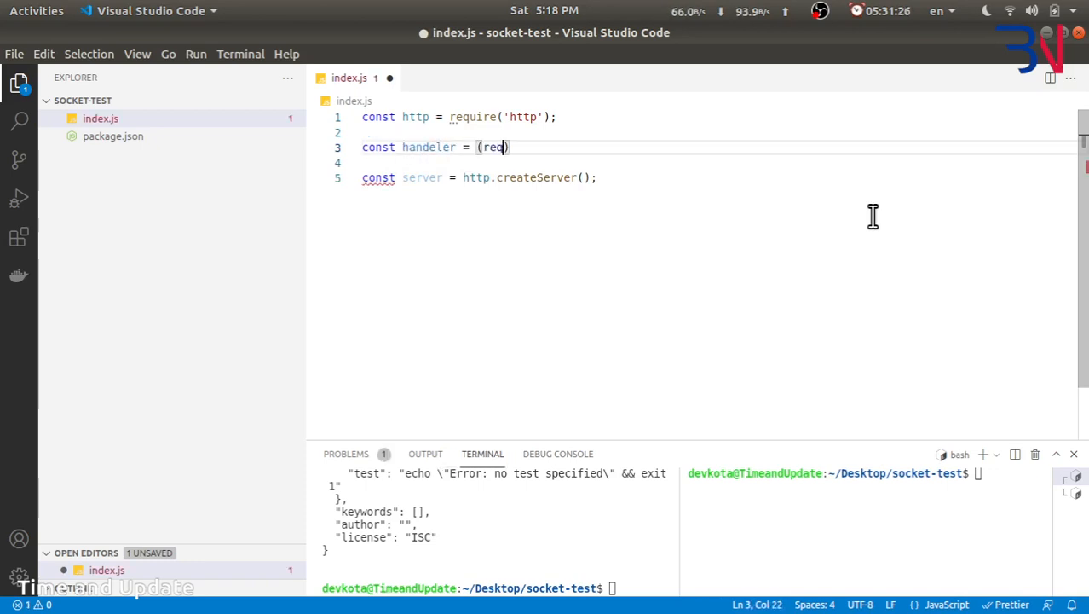
type(", res")
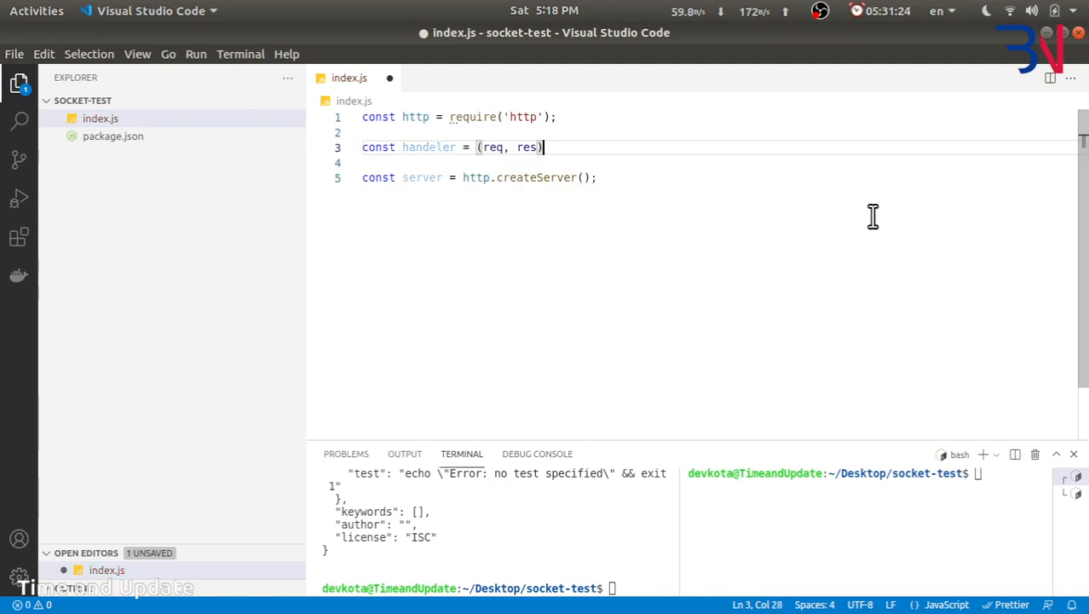
type("=>{")
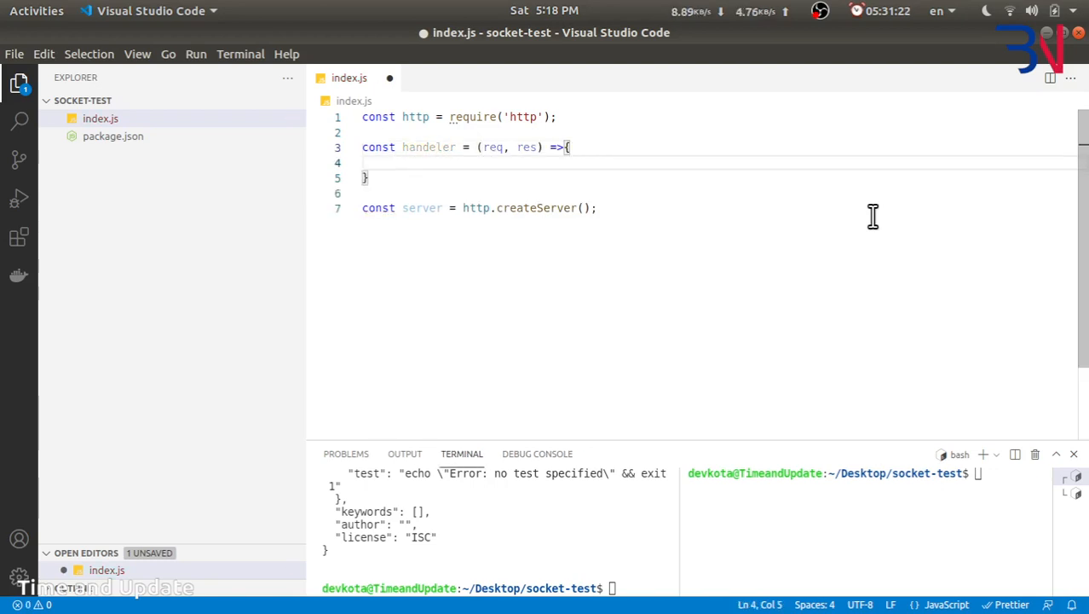
type("res.write(\"")
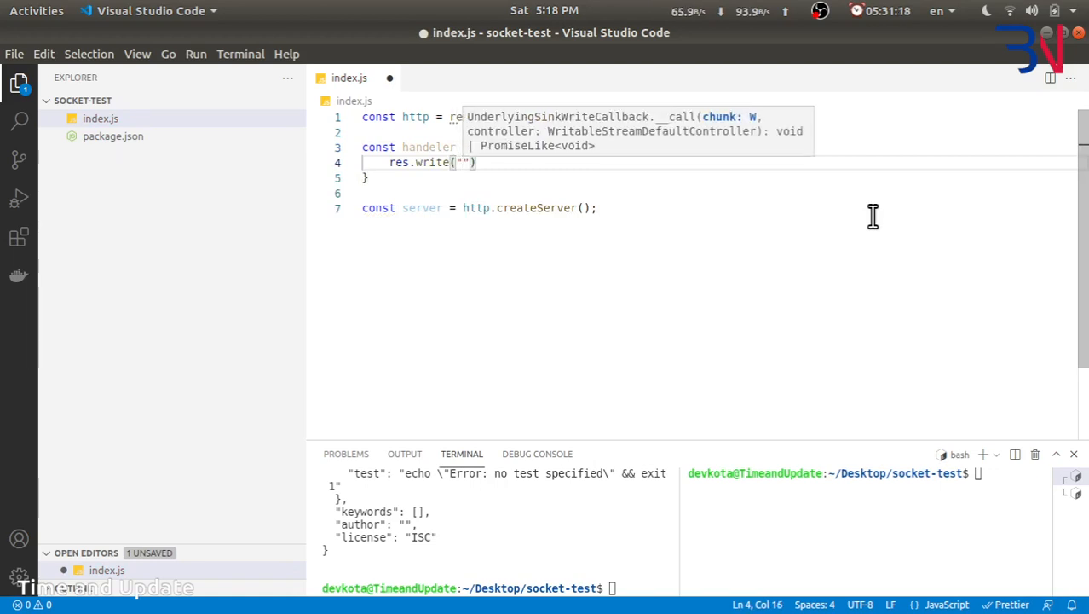
type("Heo")
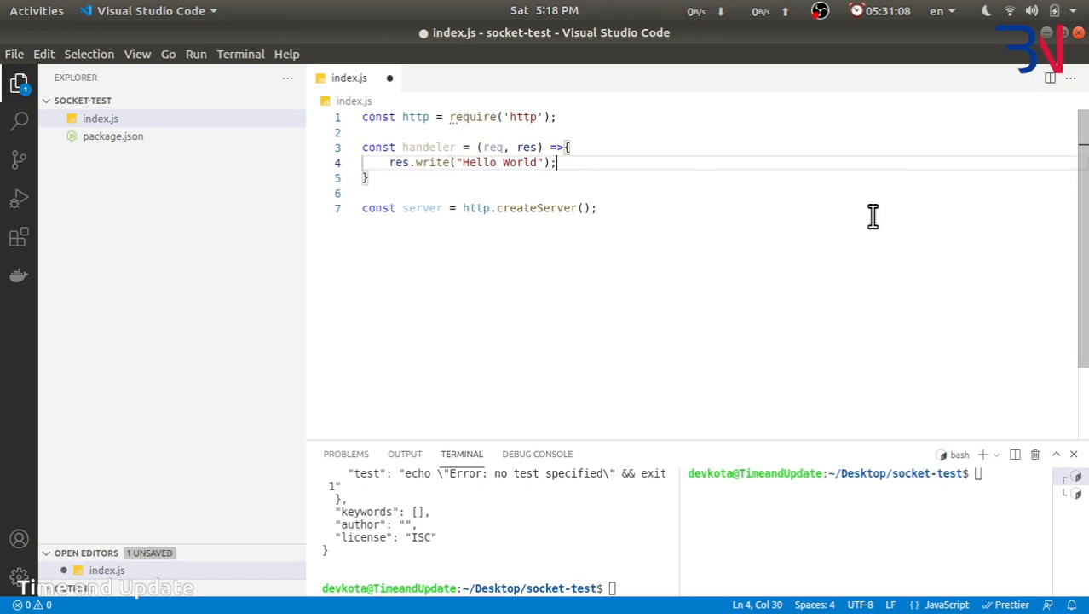
type("res.end()")
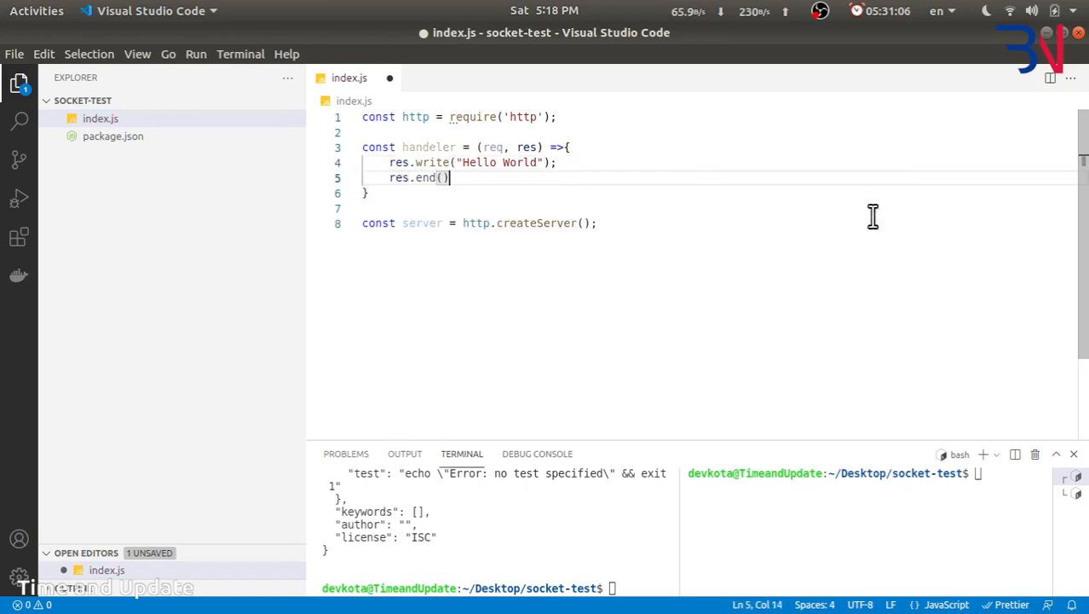
left_click(596, 223)
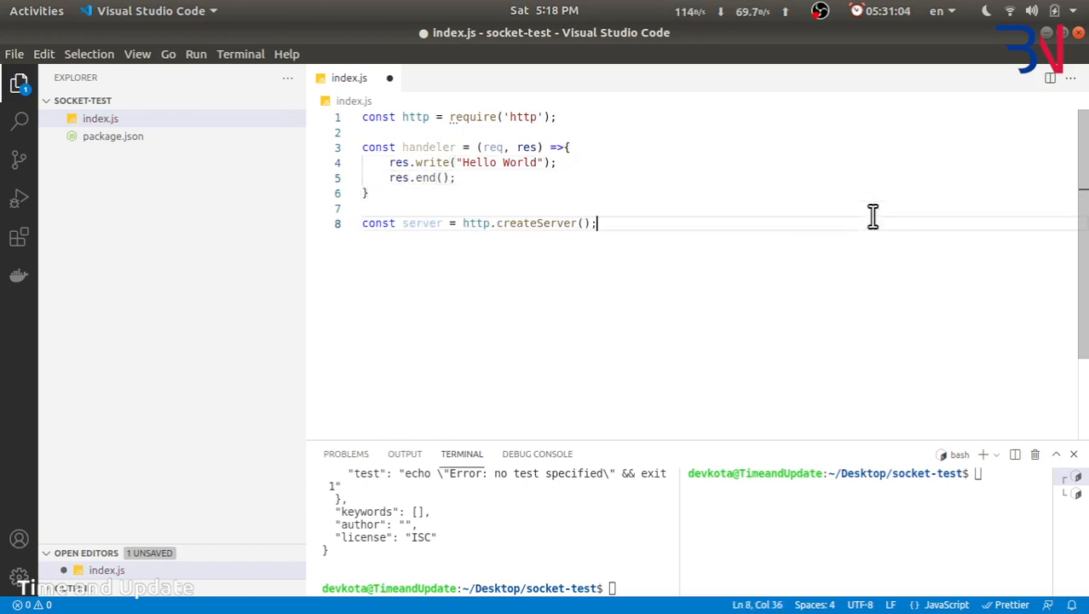
- Make the server listen on port 8000 and log its port, save, and open package.json
key("Enter")
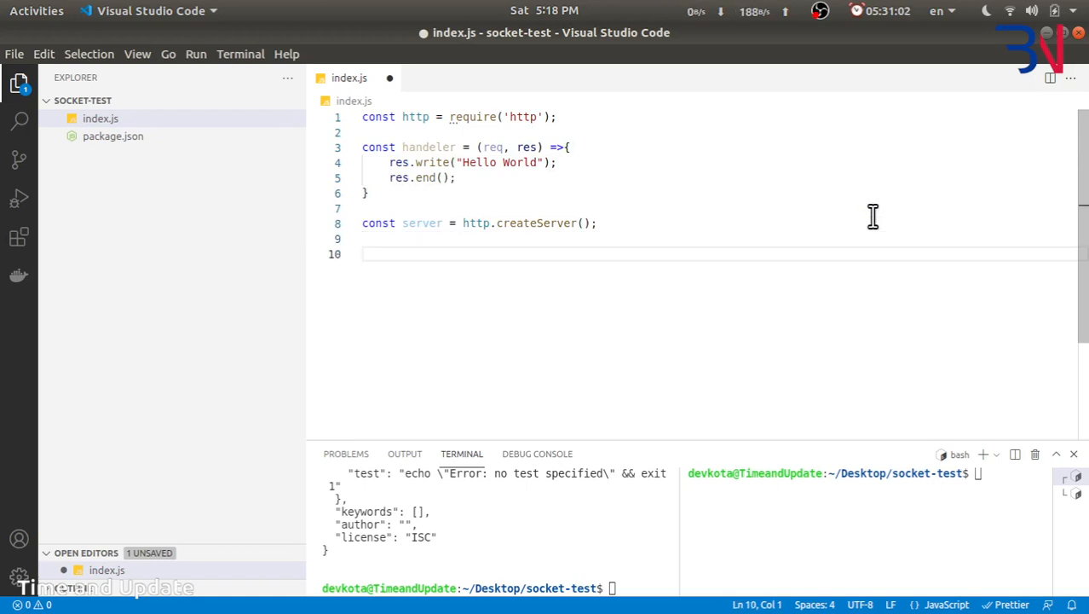
type("server.listen(")
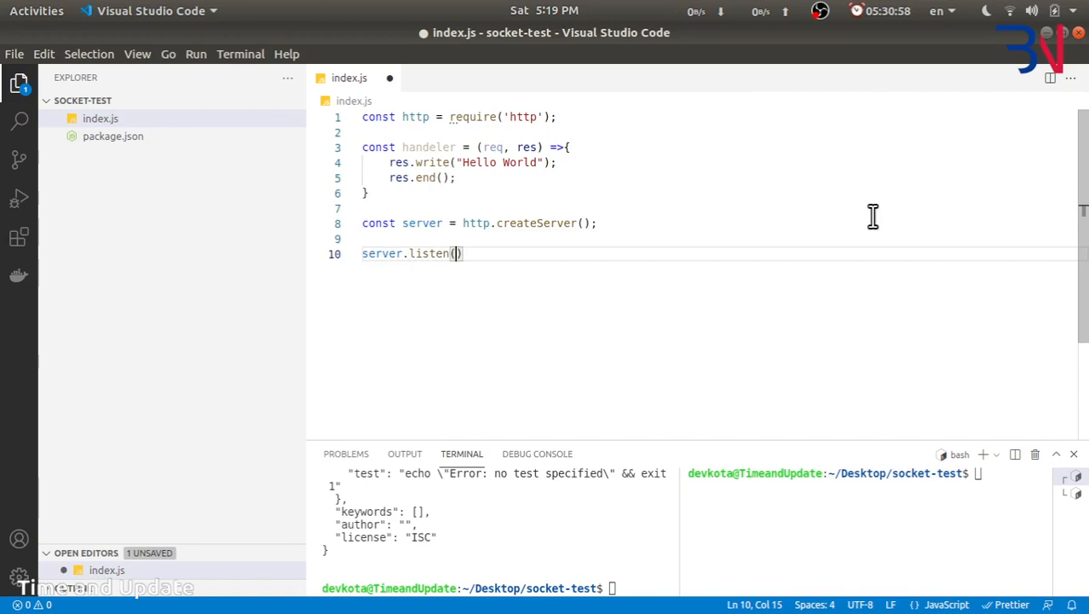
type("8000")
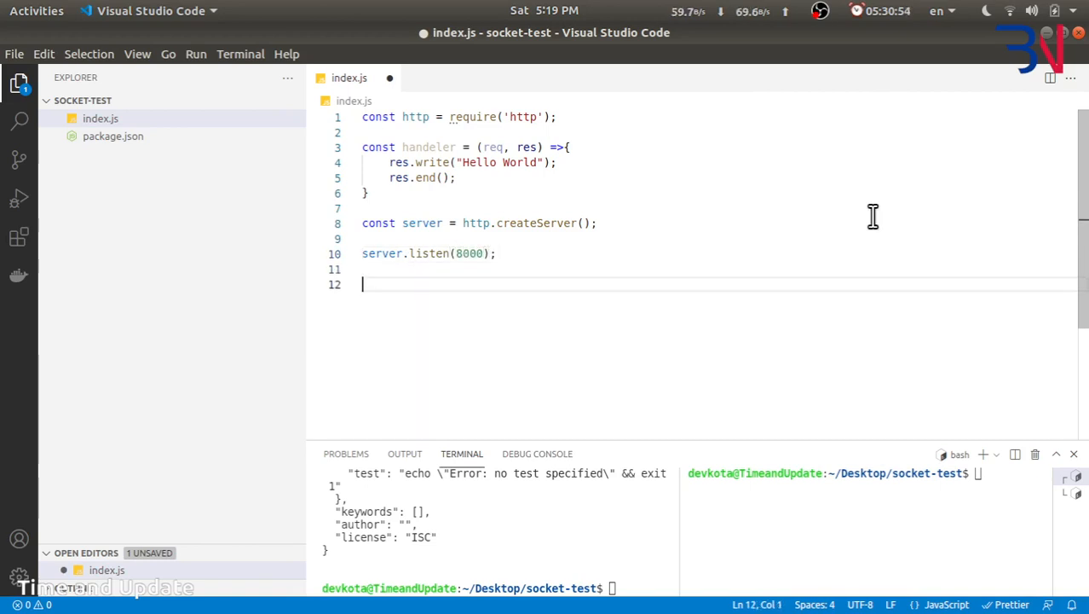
type("console.log(\"Server started at")
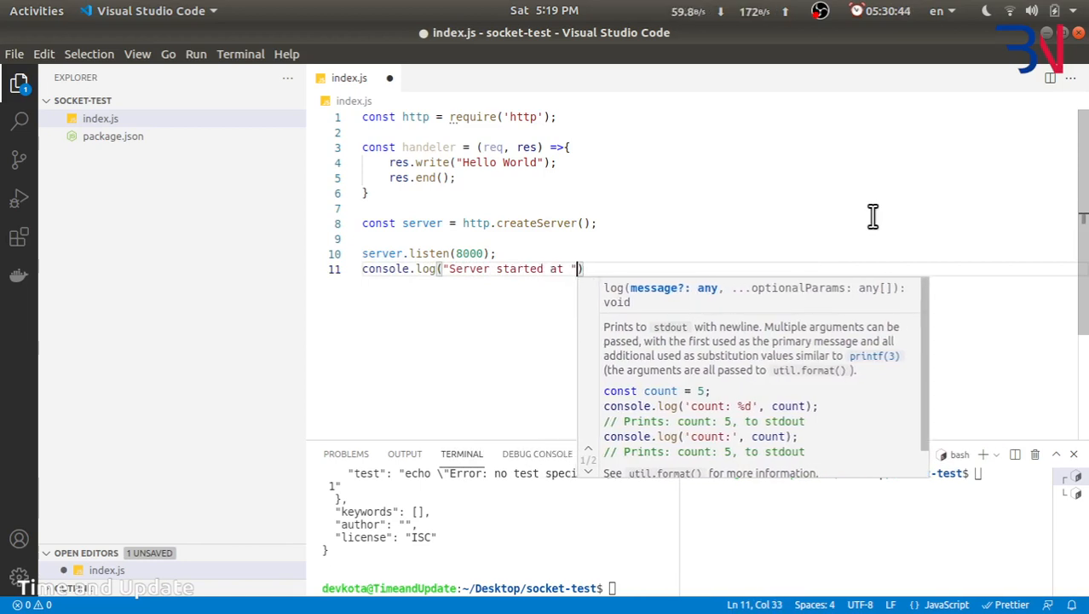
key("Backspace")
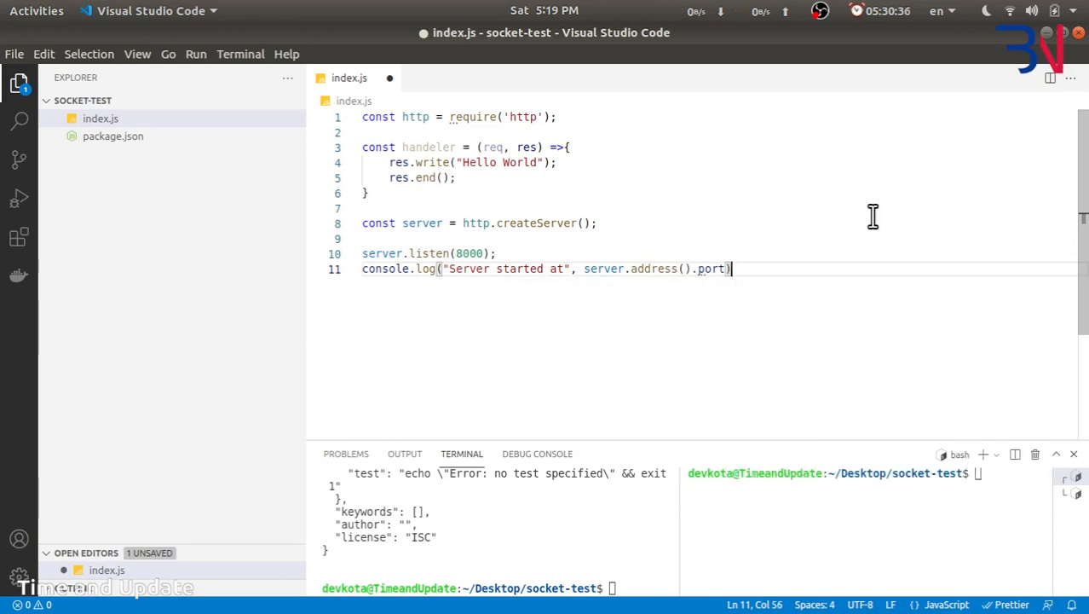
key("ctrl+s")
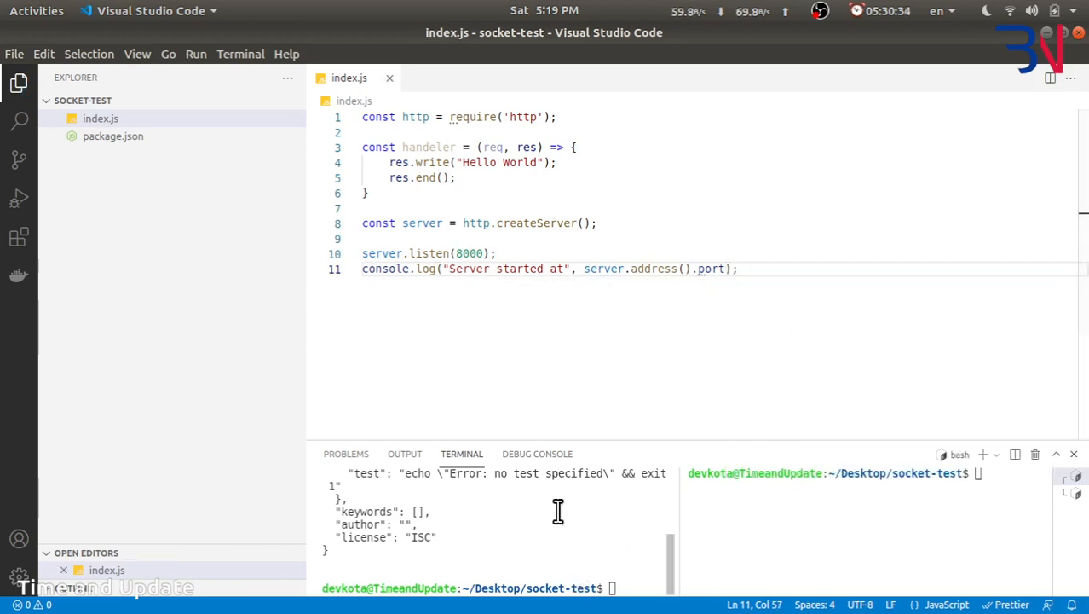
left_click(112, 135)
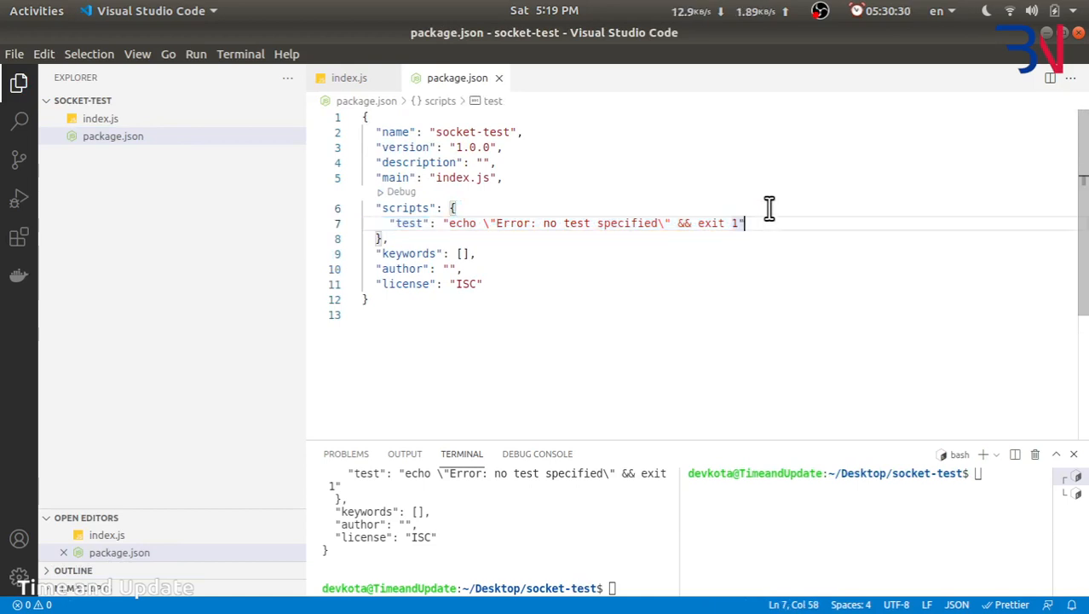
- Add a "start": "node index.js" script to package.json and begin typing npm start
type("\"s")
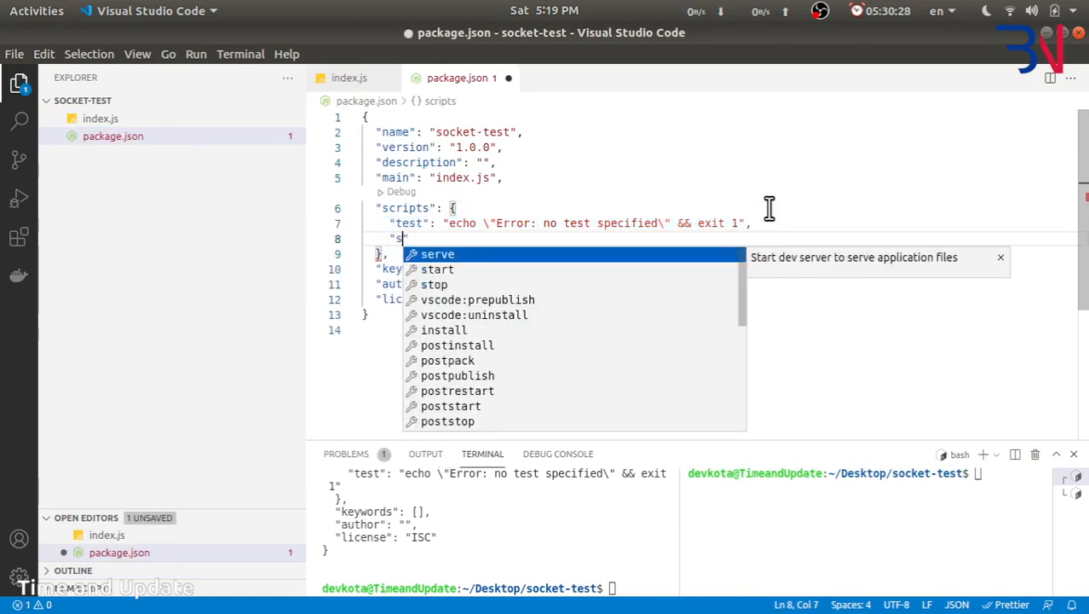
type("tart")
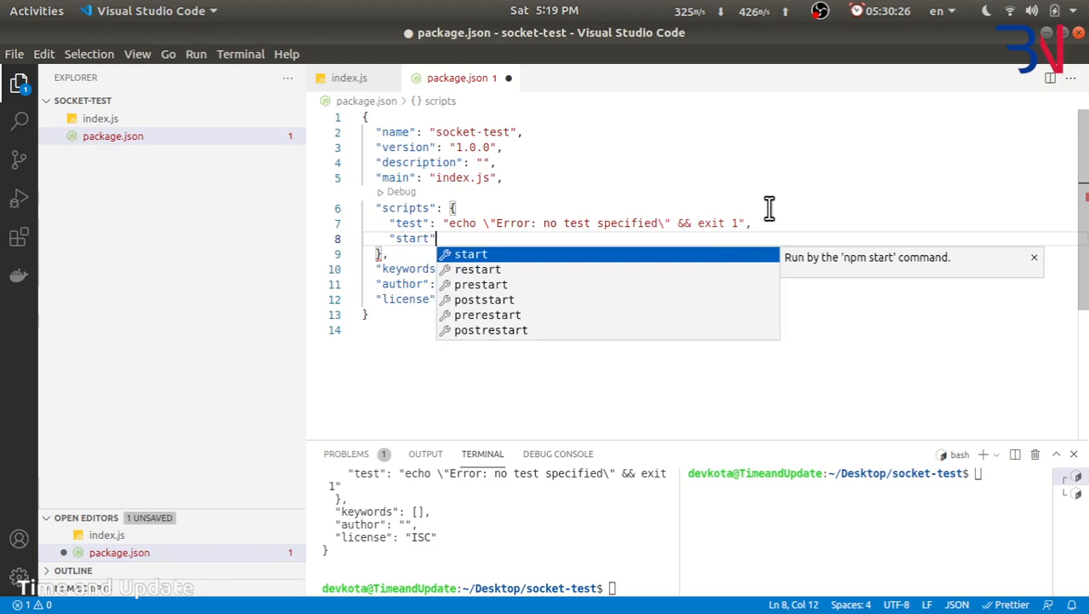
type("node ind")
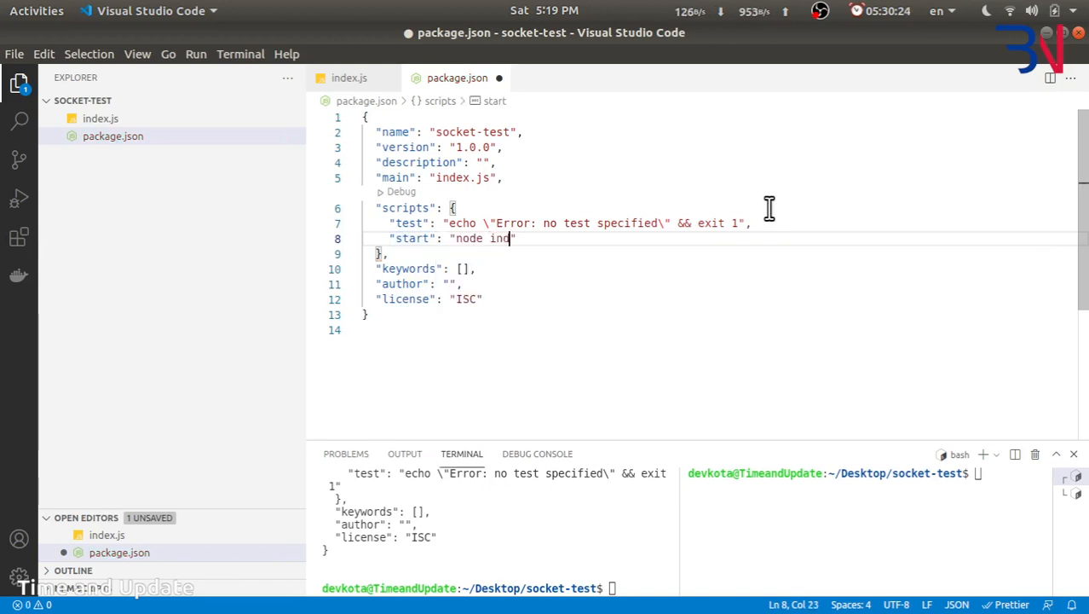
type("ex.js")
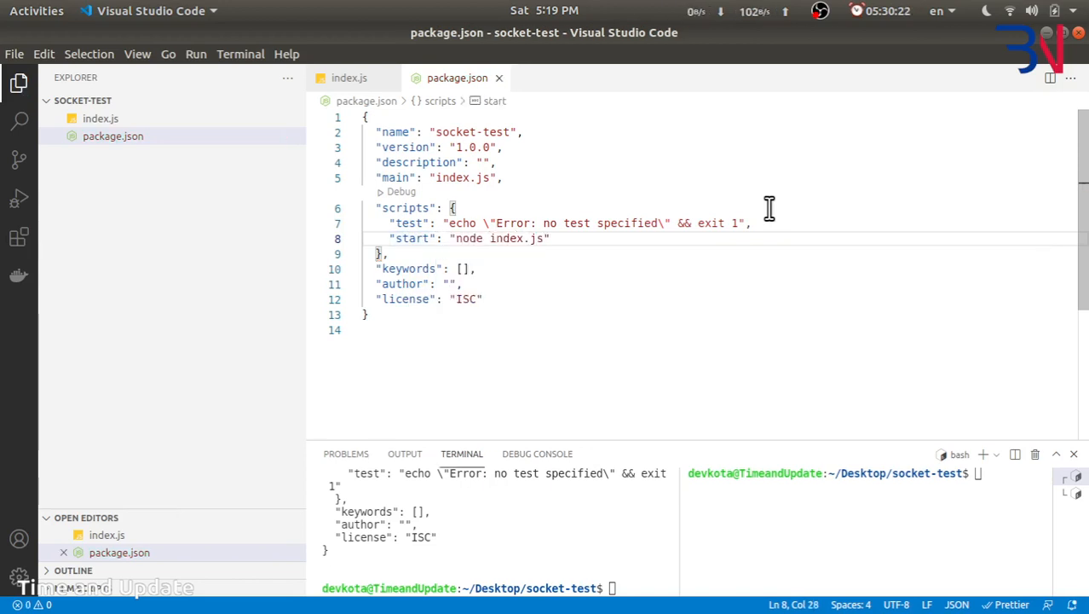
type("npm s")
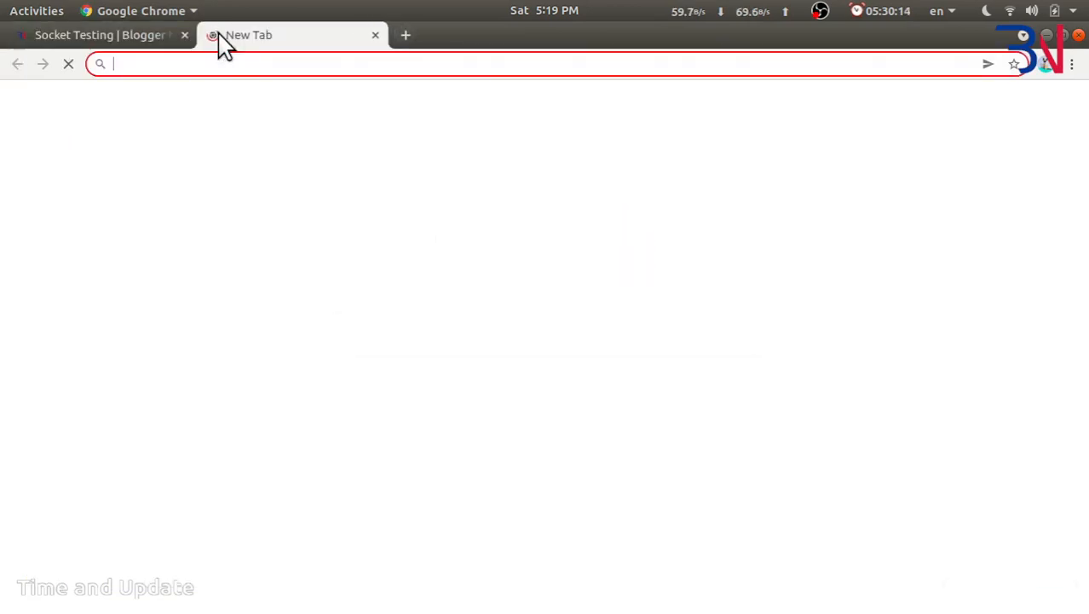
- Request localhost:8000, pass handeler into http.createServer, and rerun the server command
type("localhost:8000")
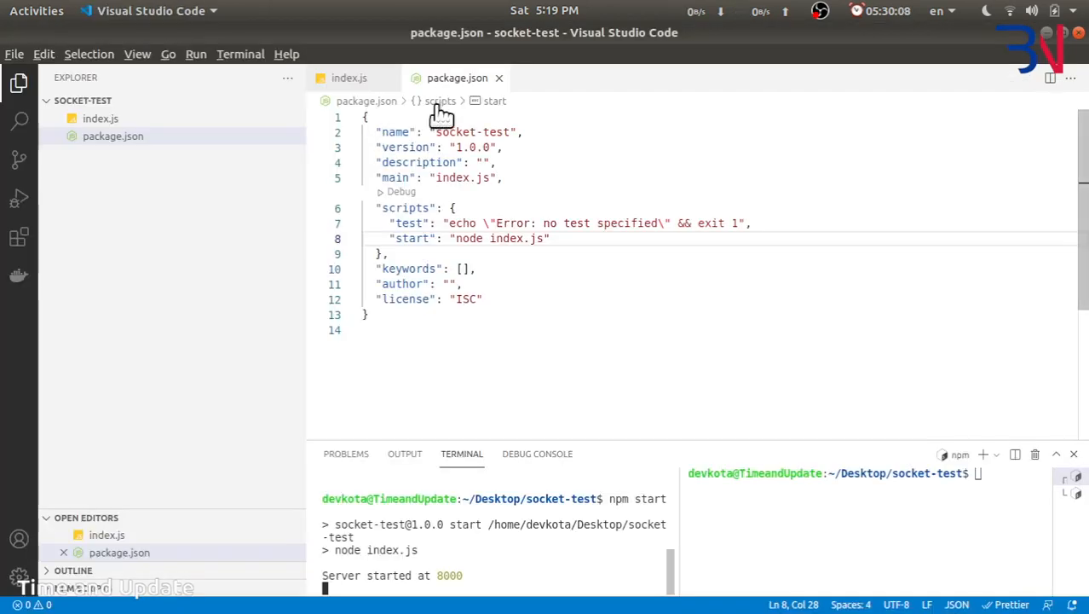
left_click(349, 78)
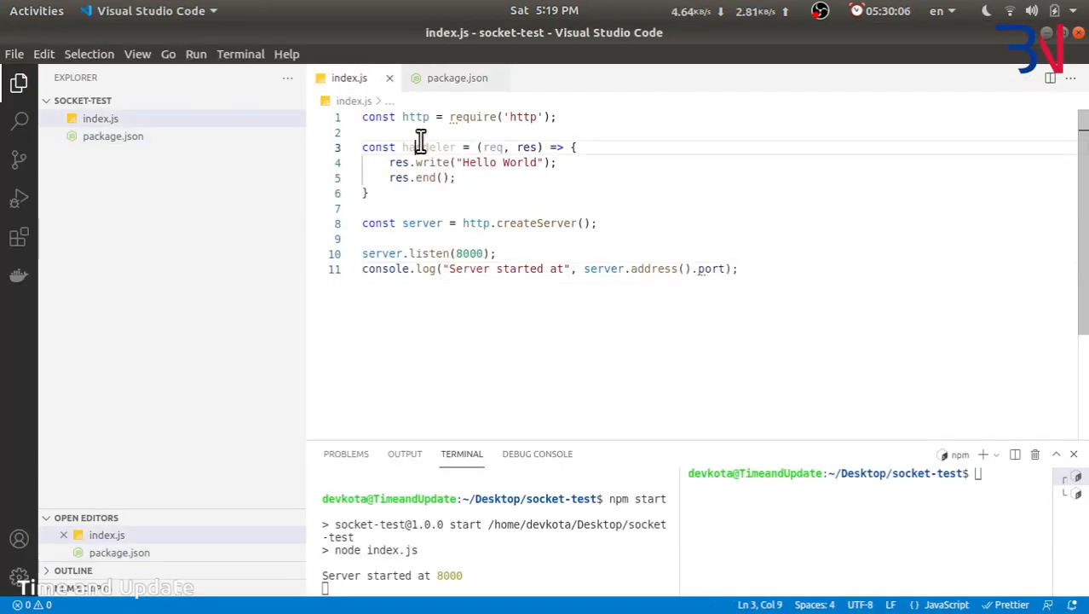
left_click(615, 222)
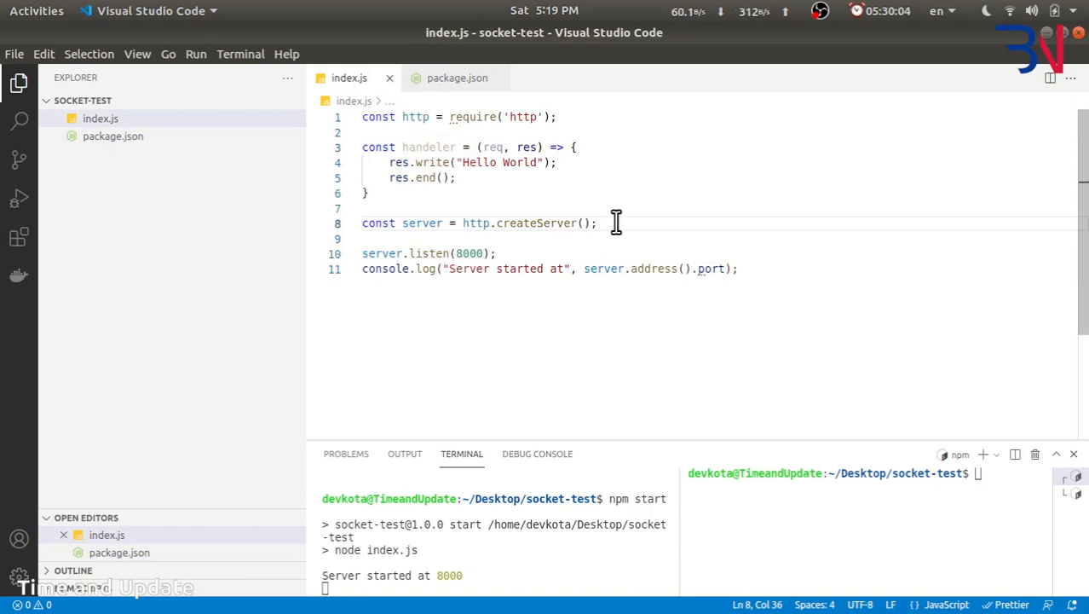
type("handeler")
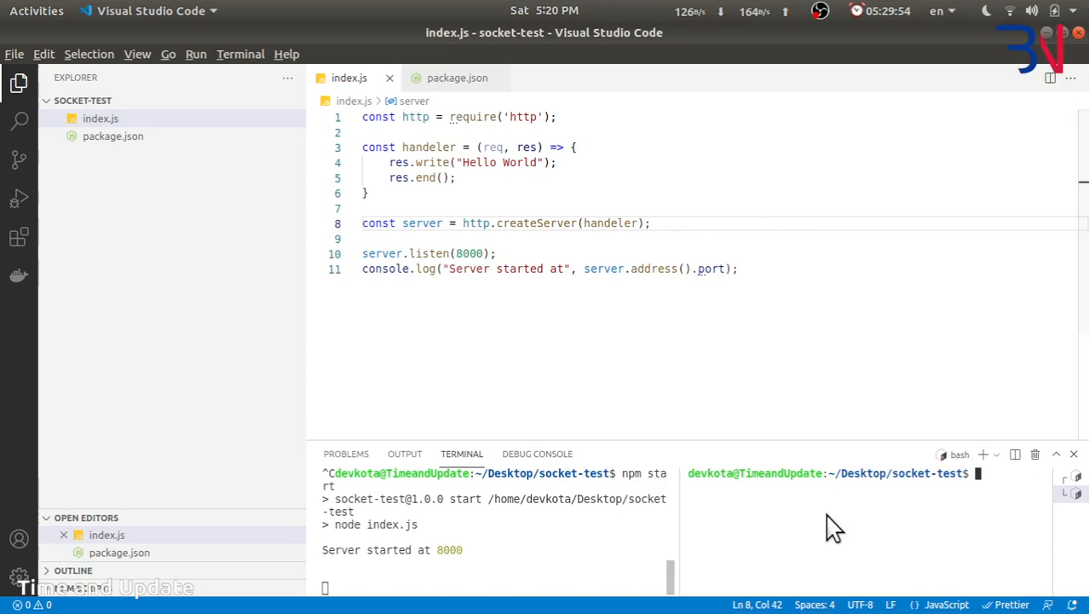
type("npm install socket.io")
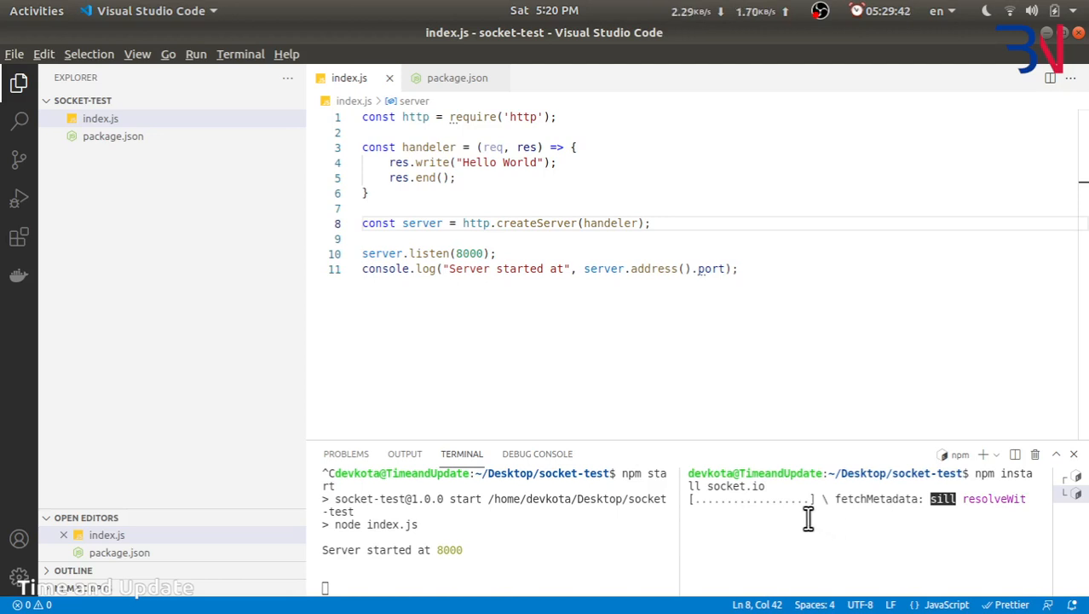
mouse_move(495, 355)
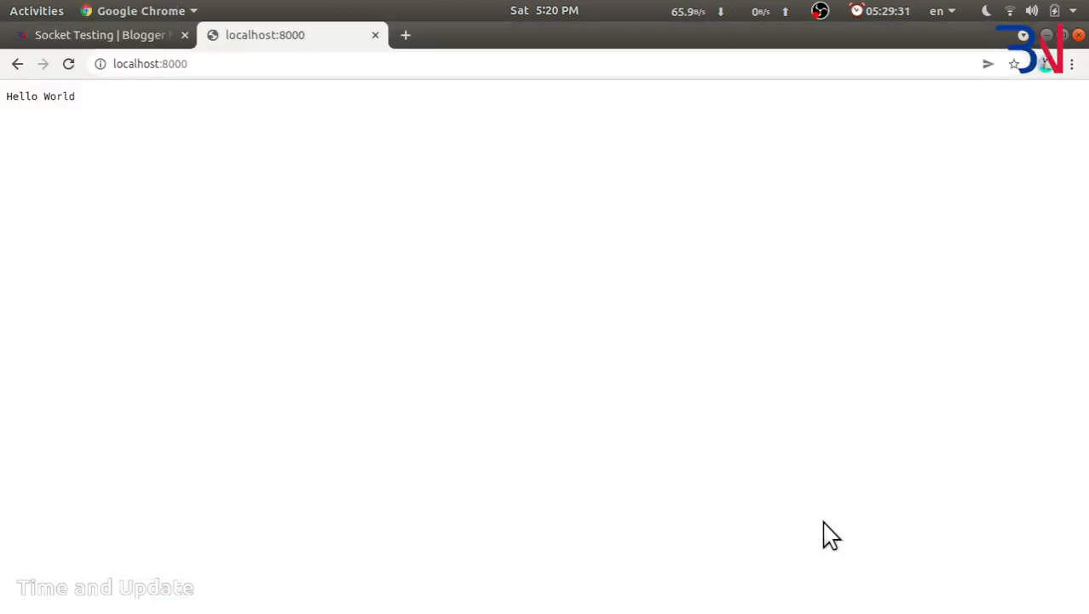
- Reload the localhost:8000 tab to check for the Hello World response
left_click(94, 35)
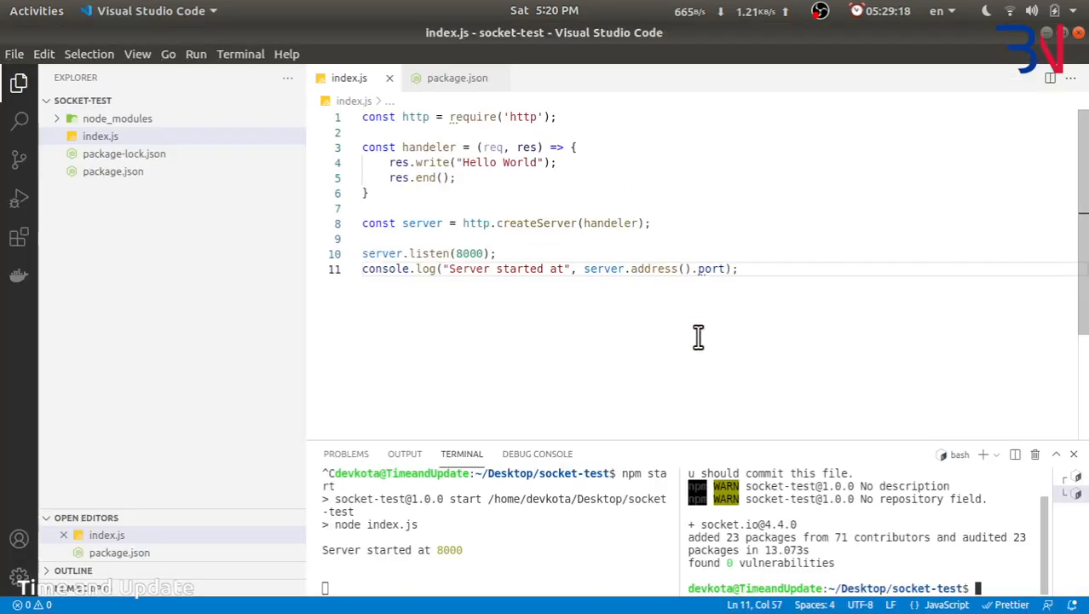
mouse_move(869, 537)
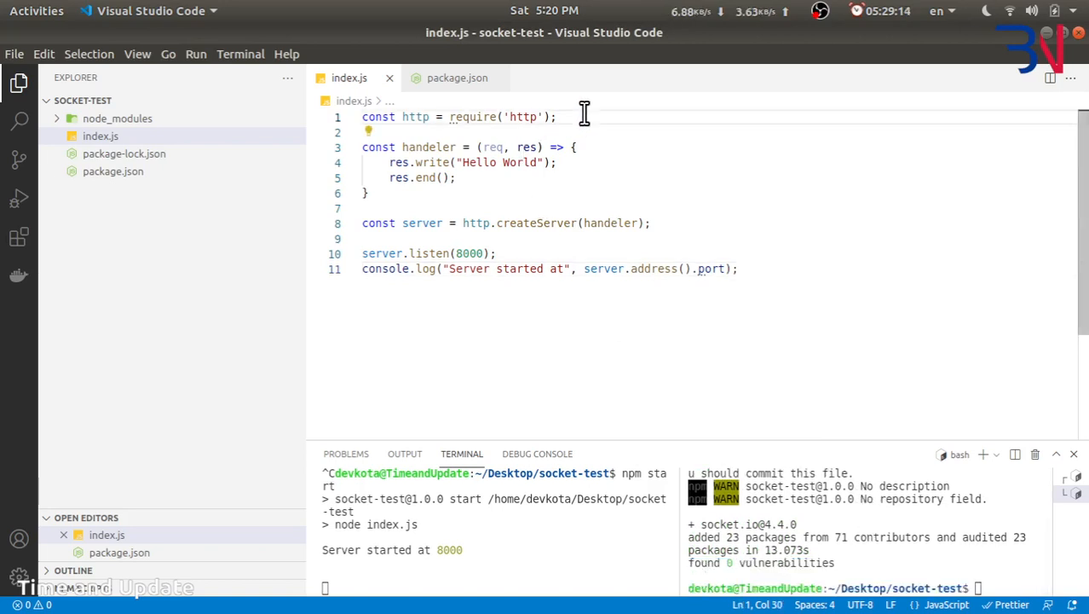
- Require Server from socket.io and create io with new Server(server)
type("const {Server} = req")
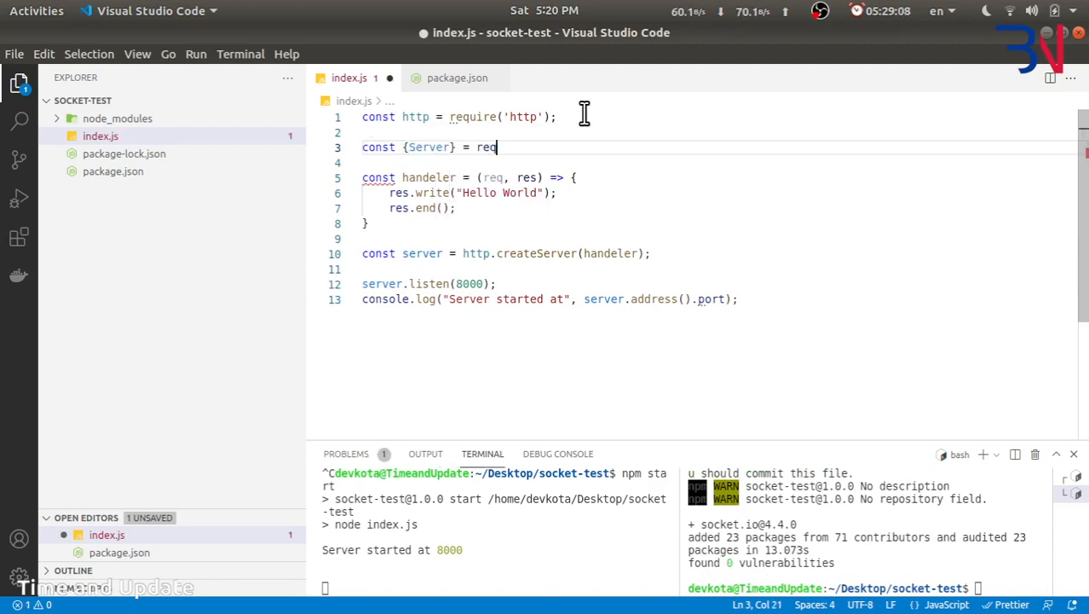
type("uire('socket.io');")
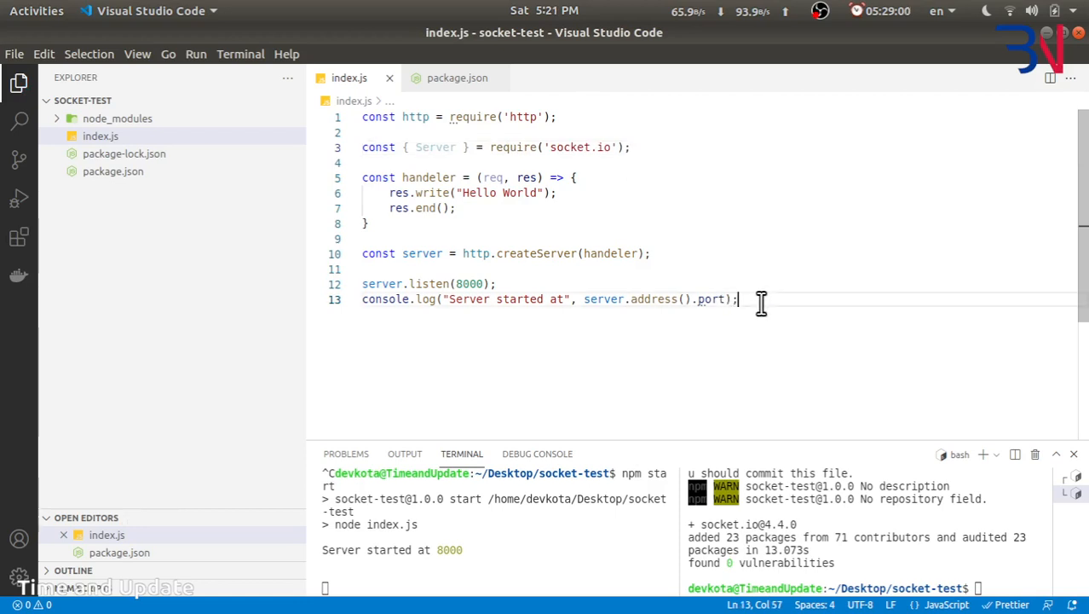
type("const IO")
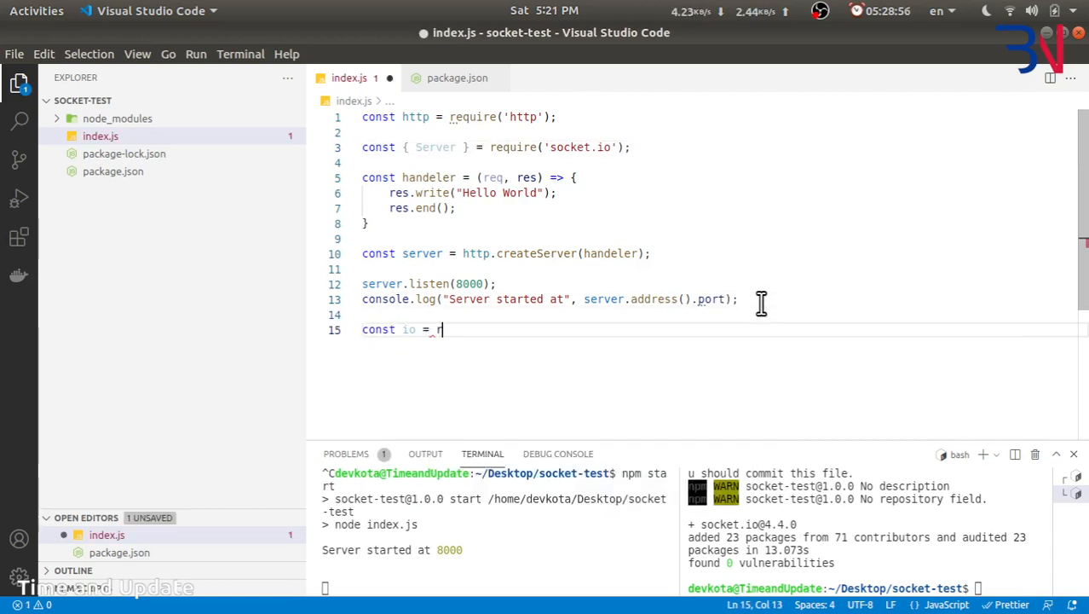
type("new S")
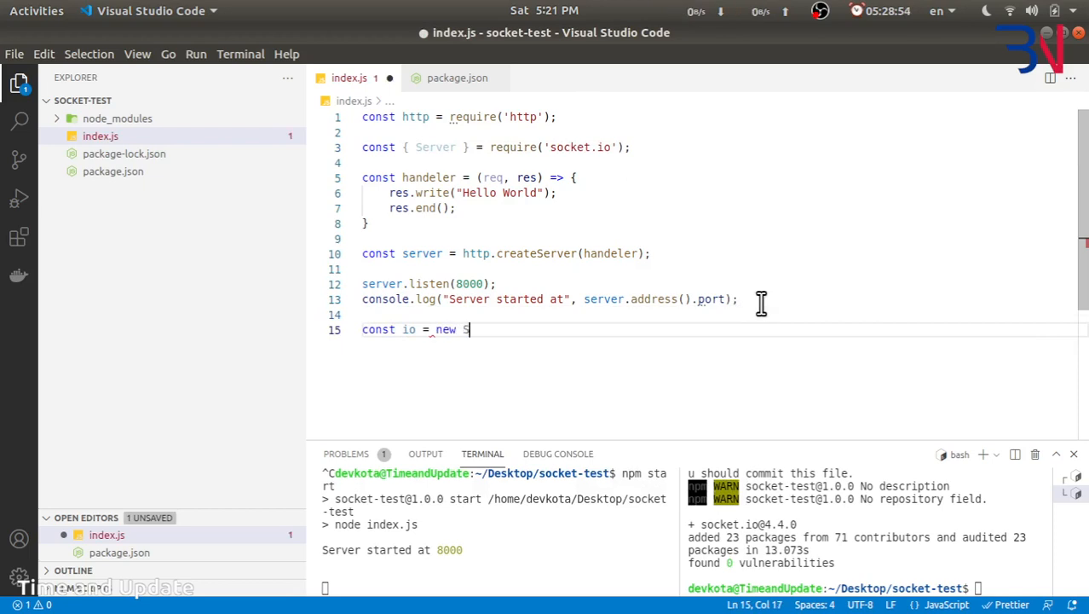
type("erver(")
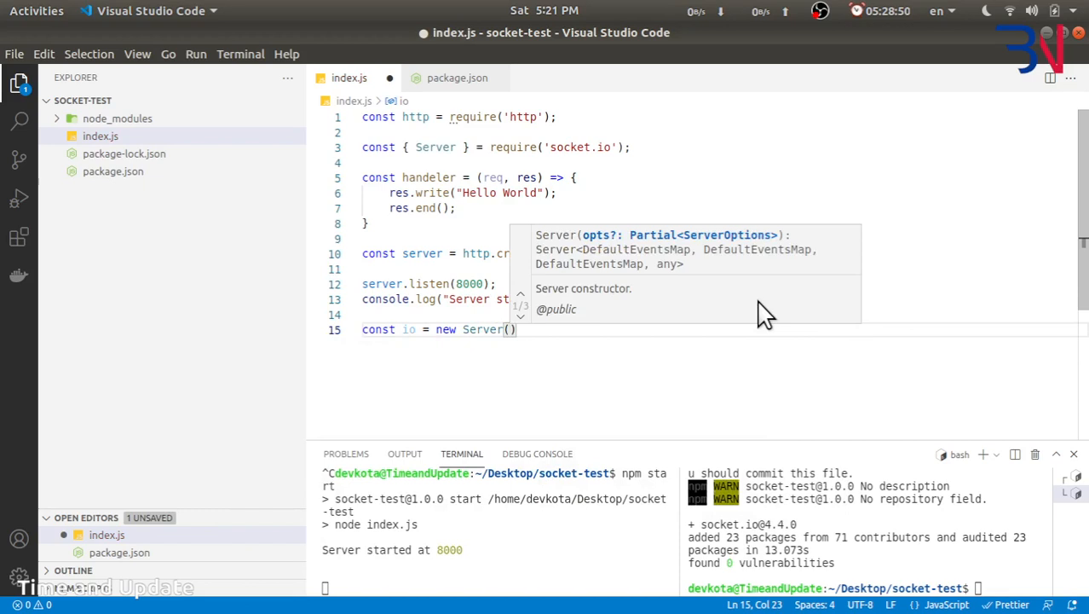
type("server")
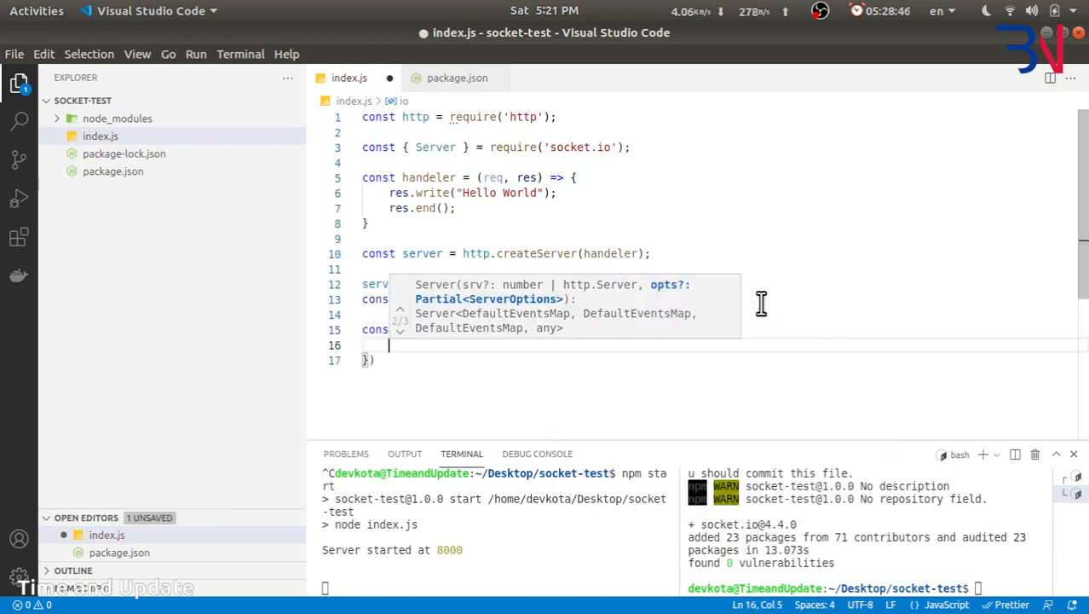
- Set the io cors origin to true and comment out the array origin line
type("cors:{")
type("origin:")
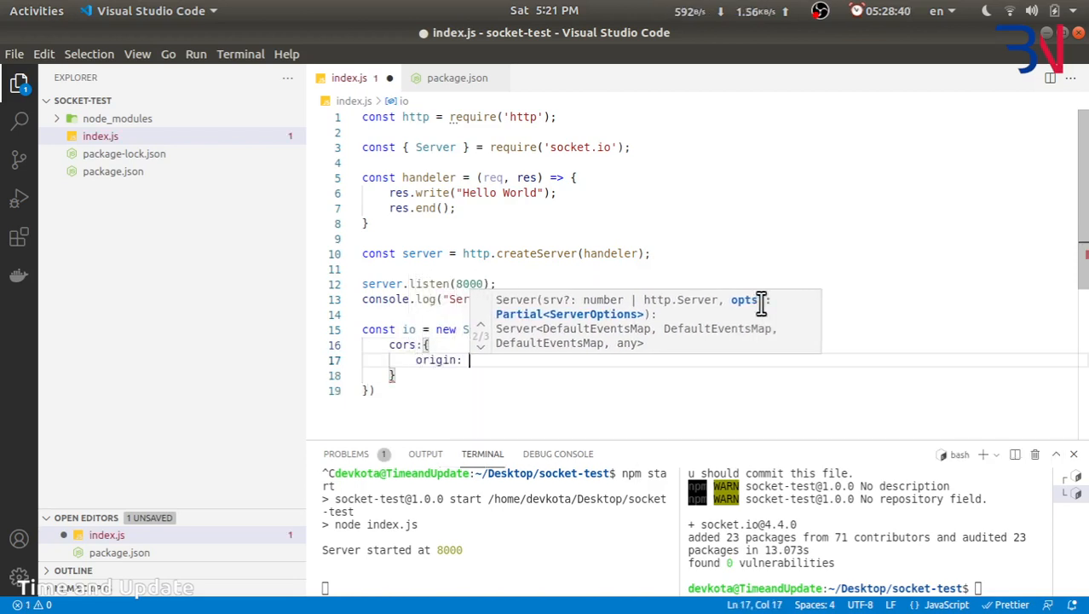
type("true,")
type("ou")
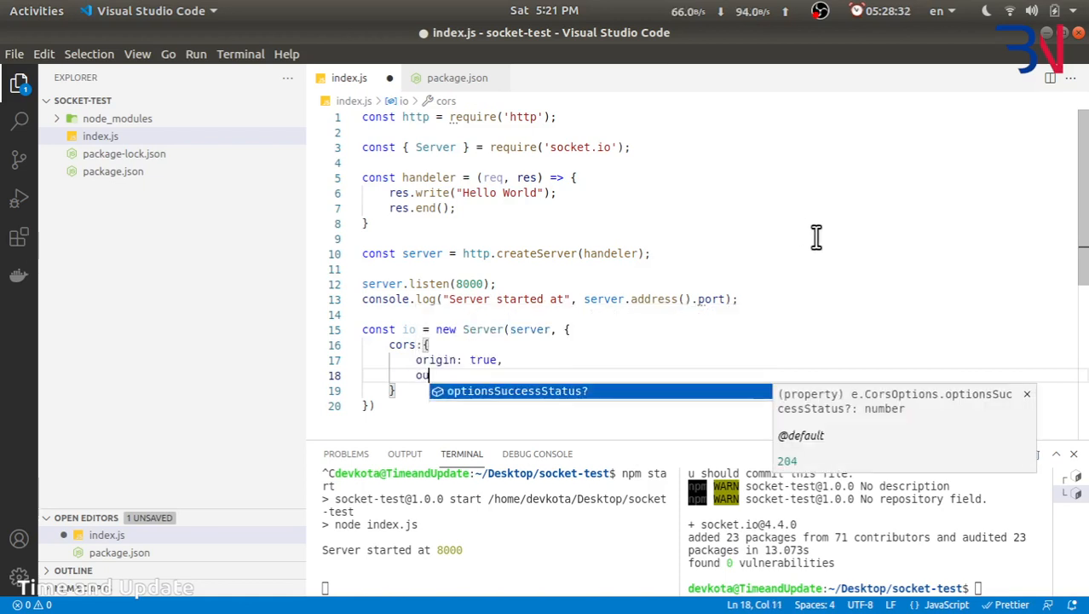
type("origin:")
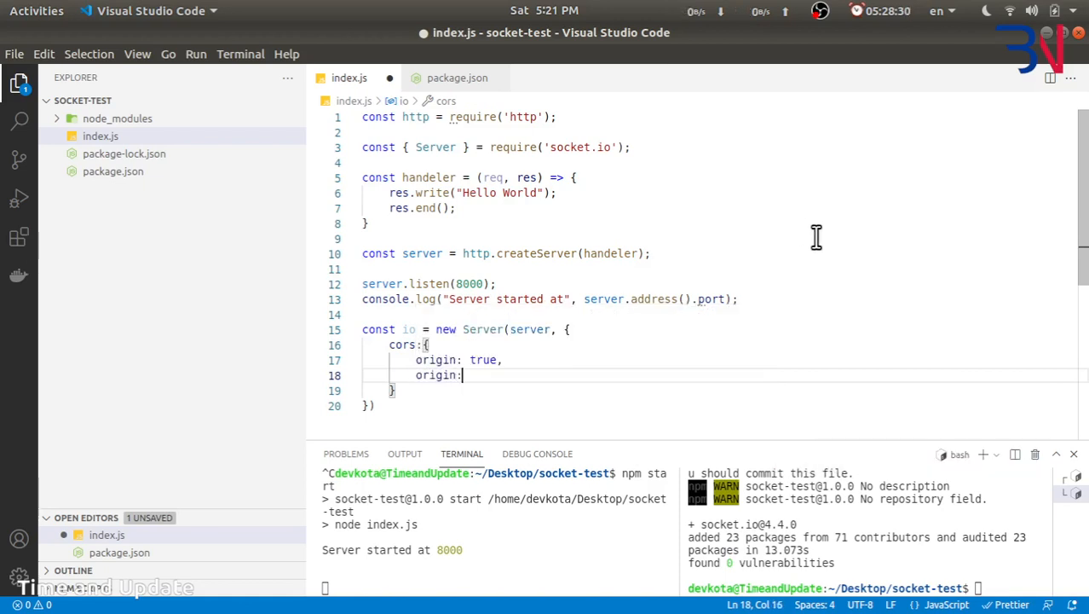
type("[\"\"]")
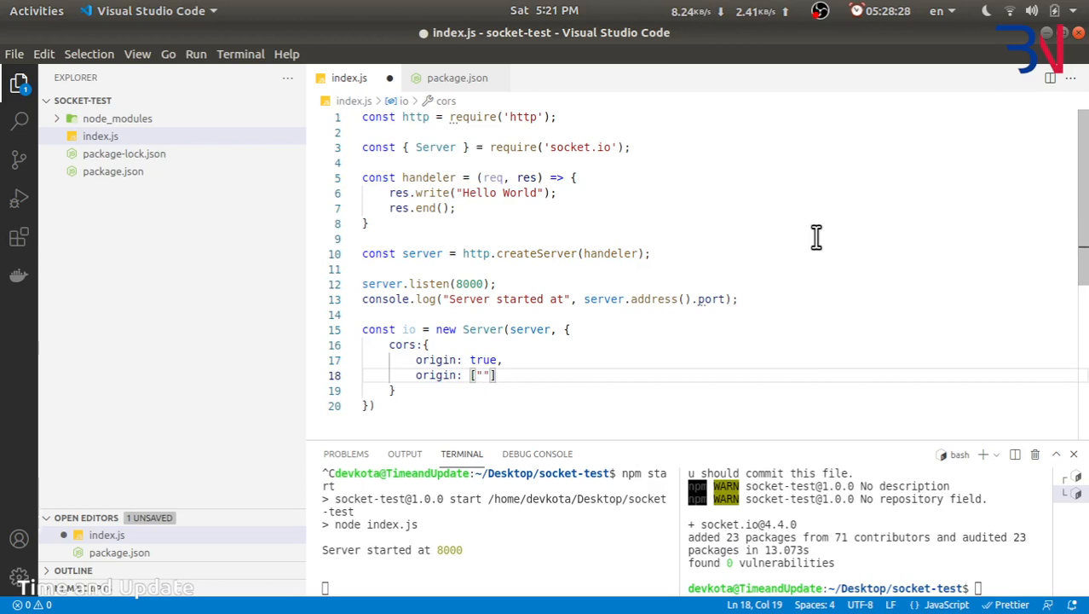
type("asdf")
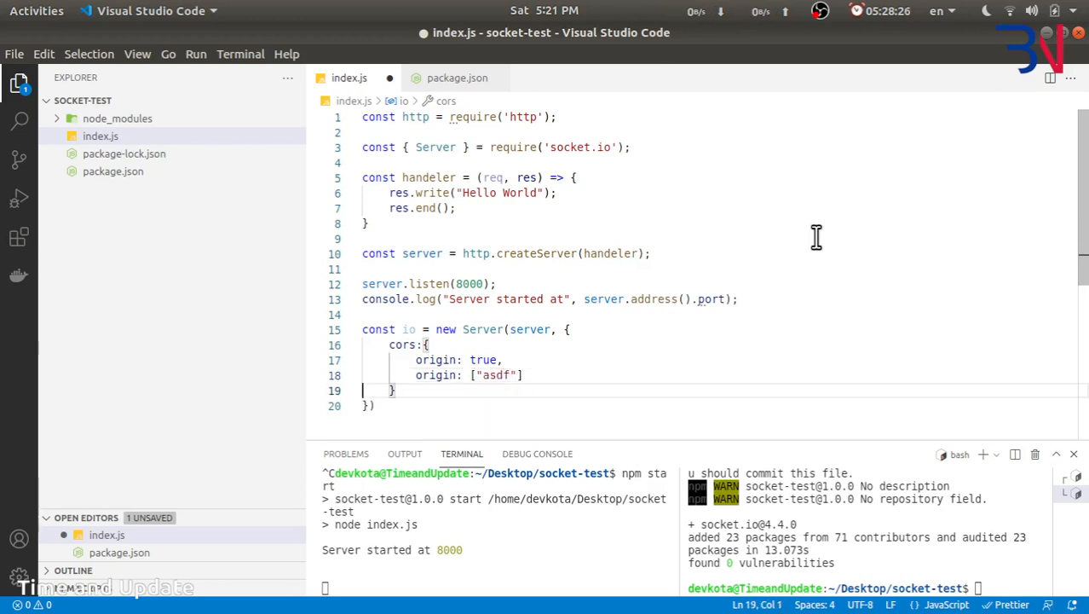
key("ctrl+/")
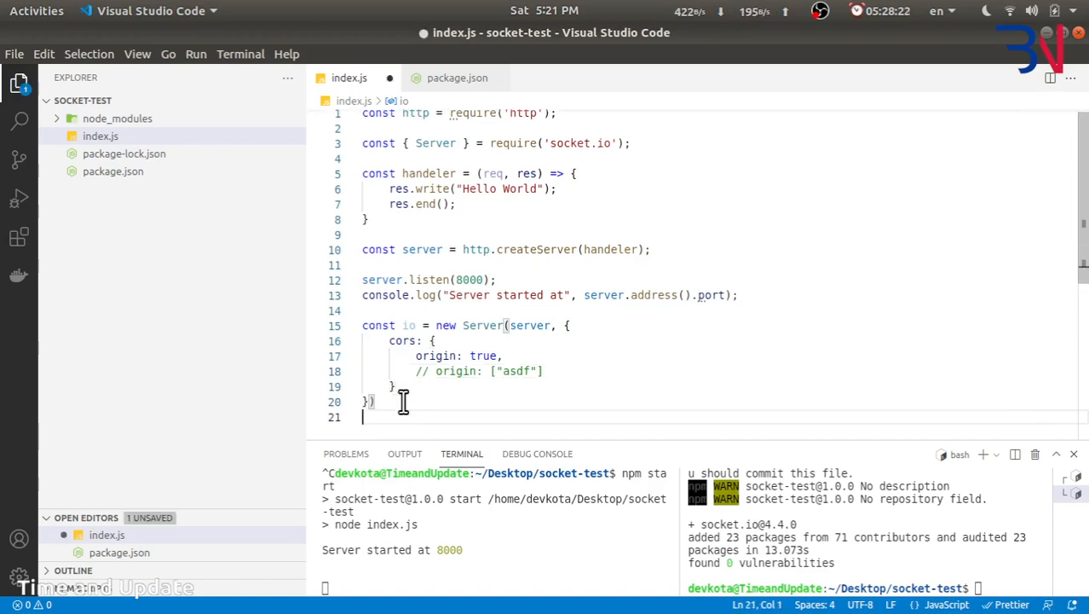
- Start an io.on('connection') listener that receives socket in index.js
type("io.on(connection")
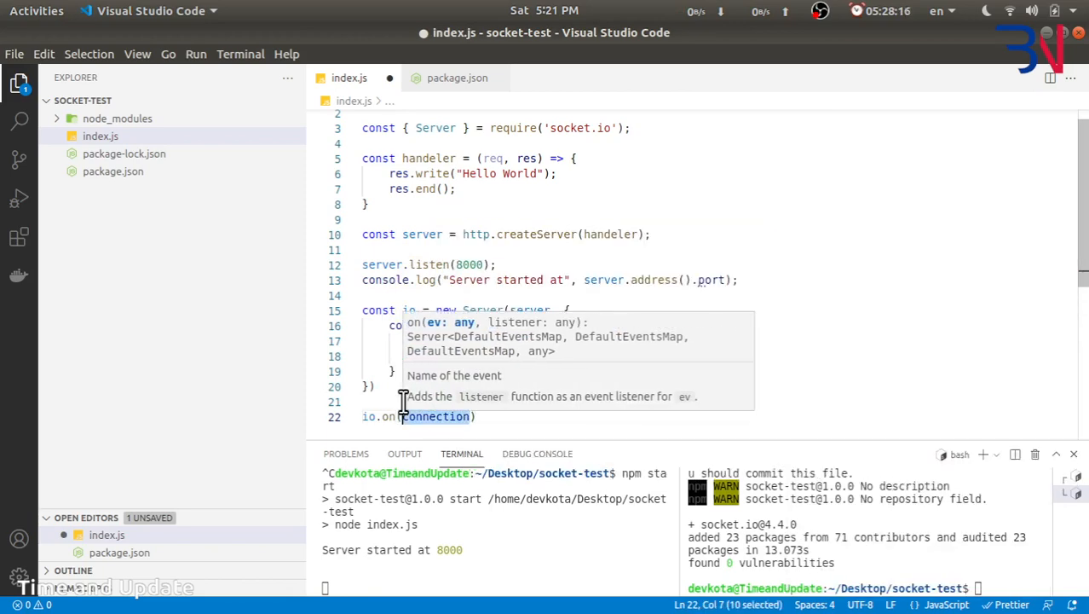
type("', ()")
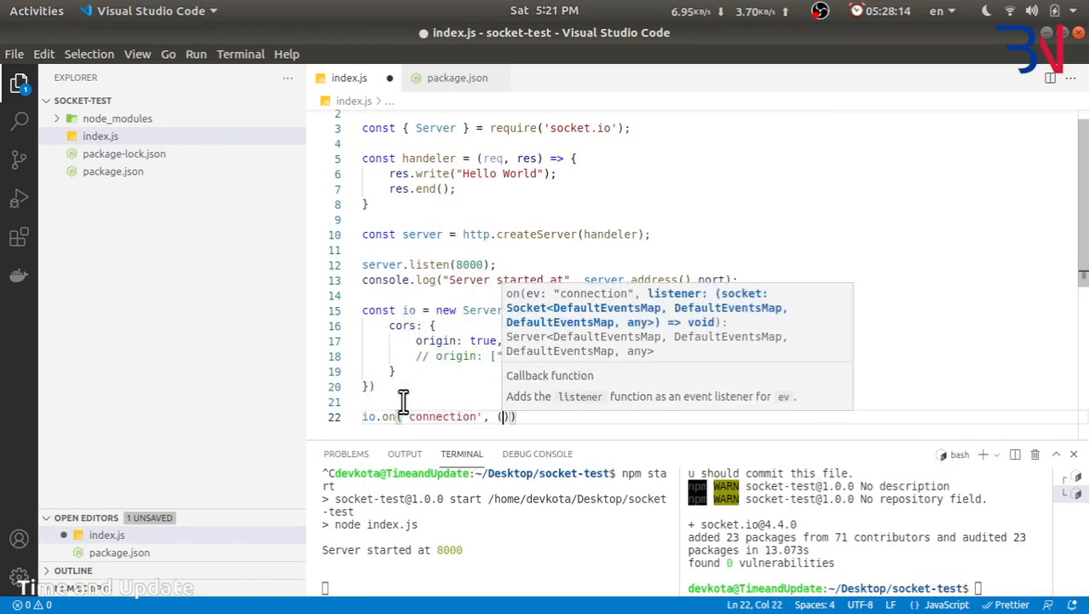
type("socket")
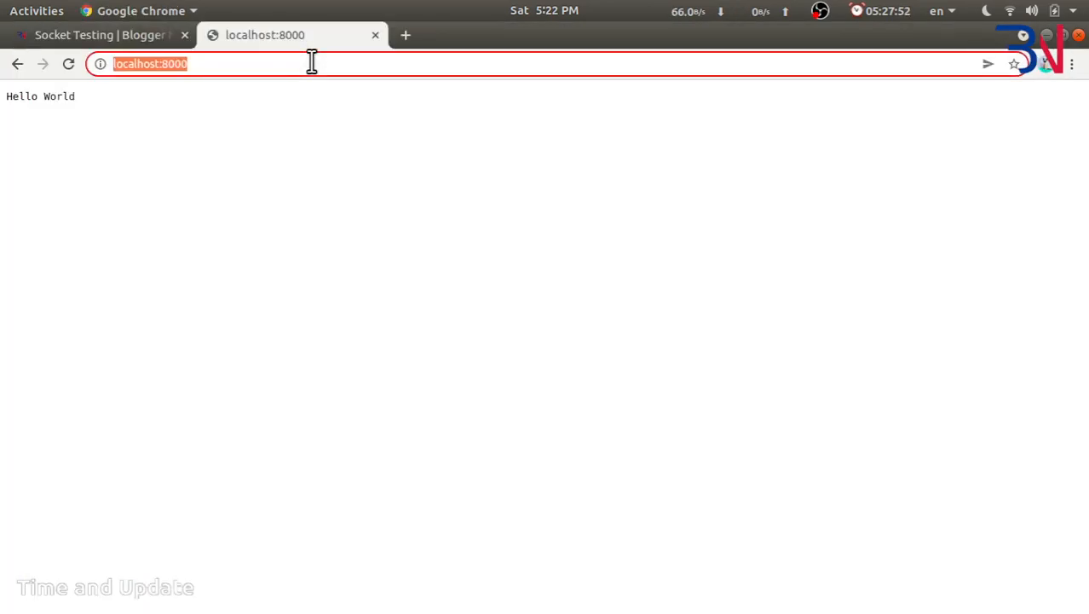
left_click(94, 35)
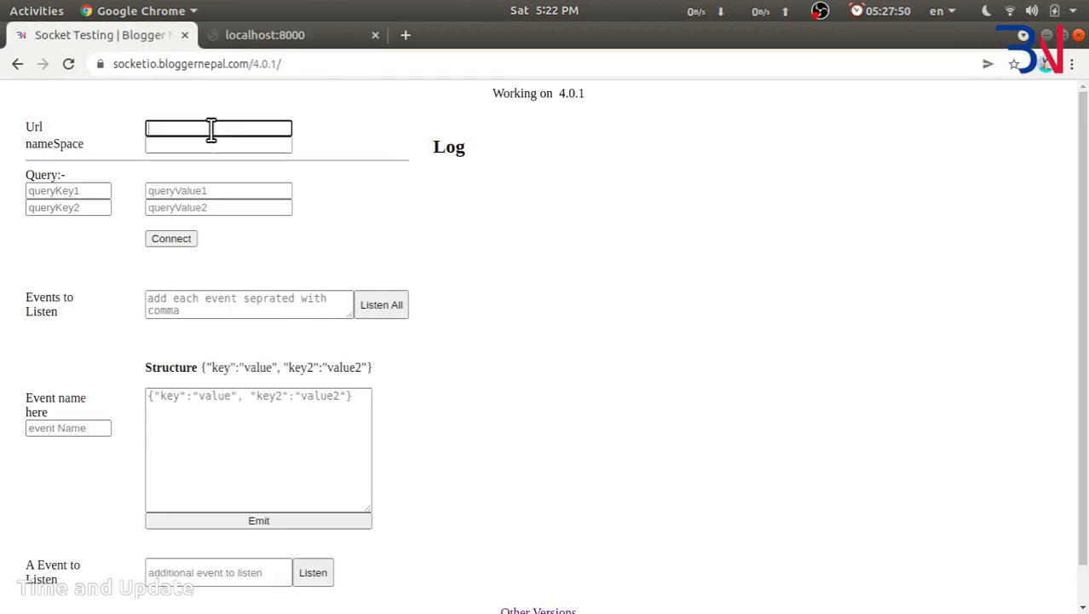
type("http://localhost:8000/")
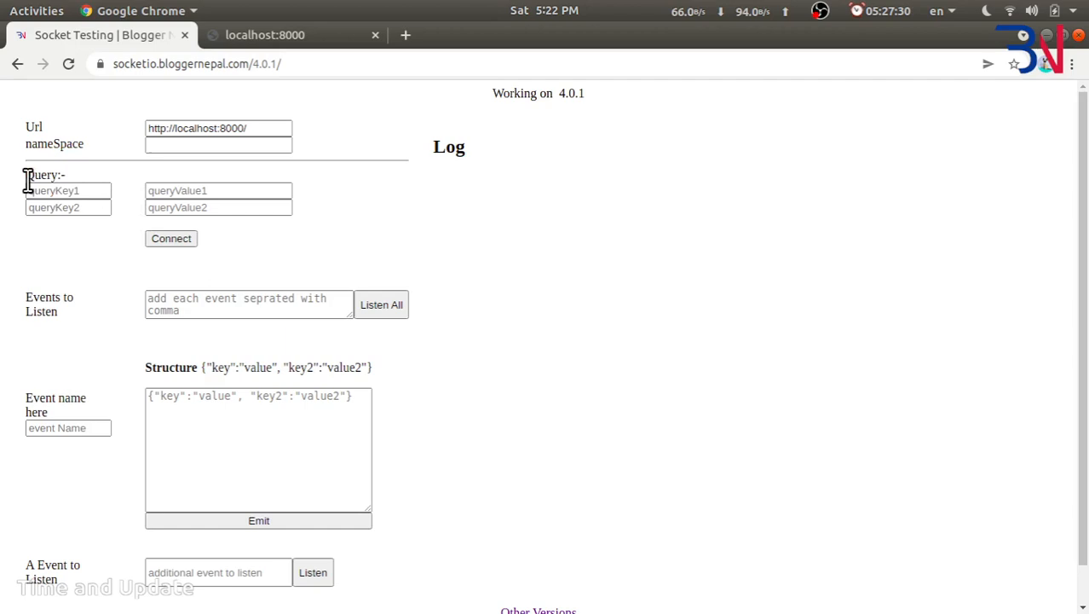
left_click(68, 190)
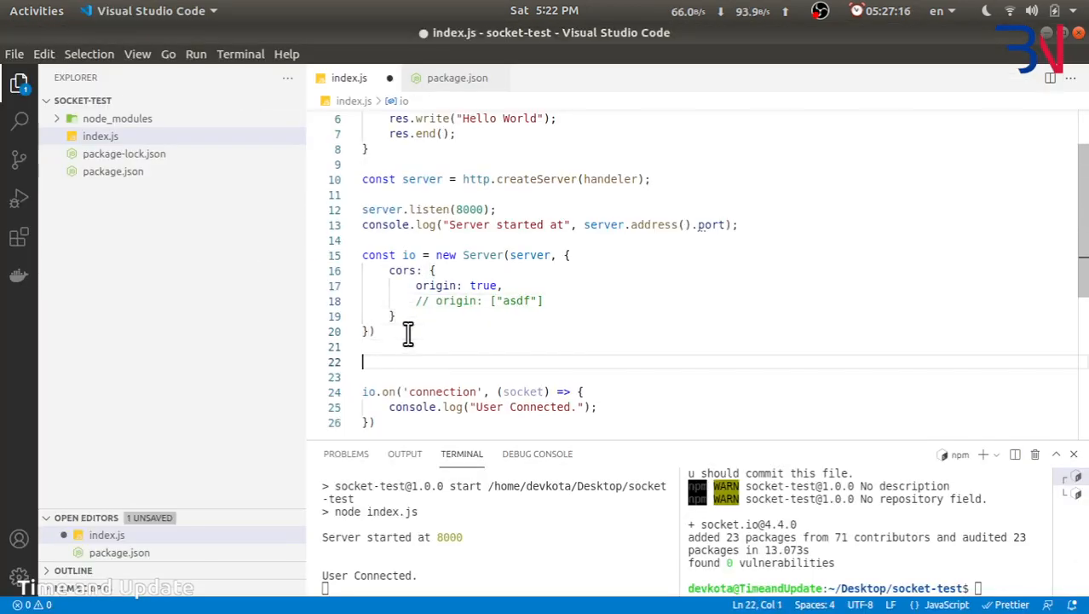
- Add io.use((socket, next) => {}) above the connection listener and begin a let statement
type("io.use()")
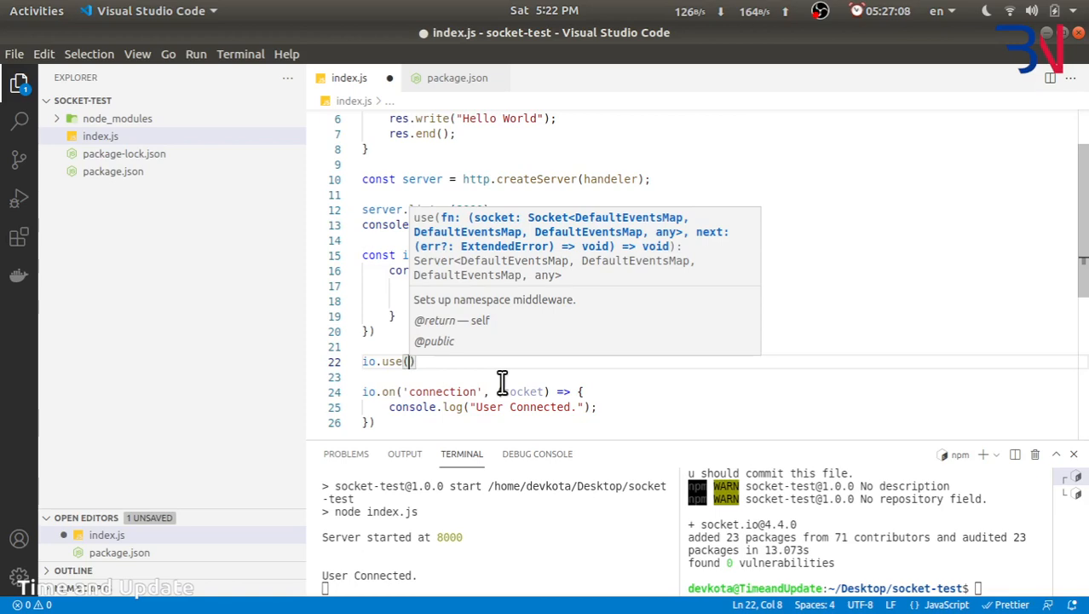
type("socket, next")
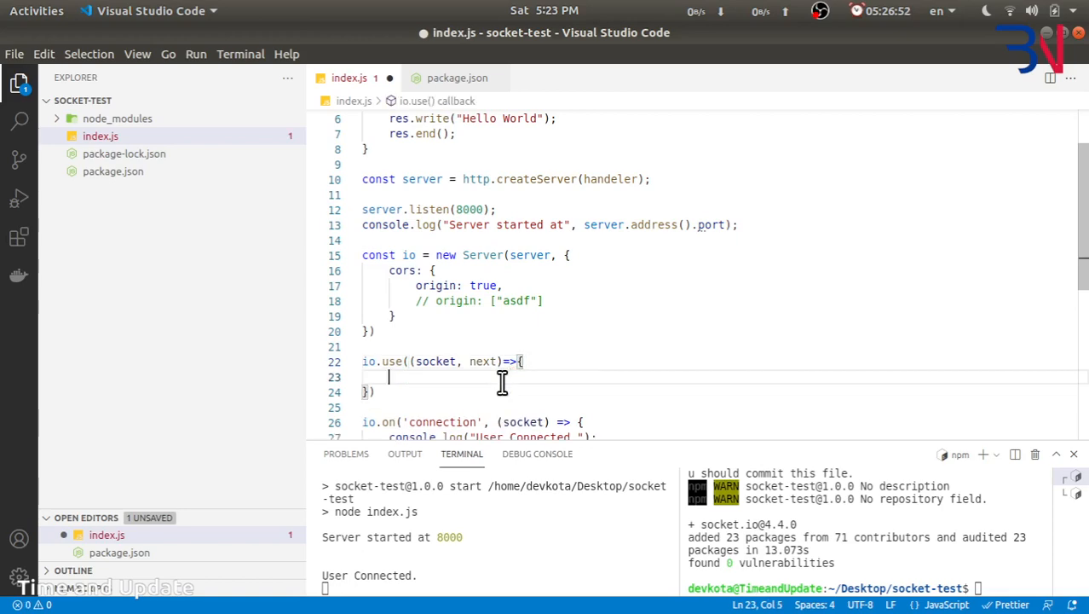
type("let")
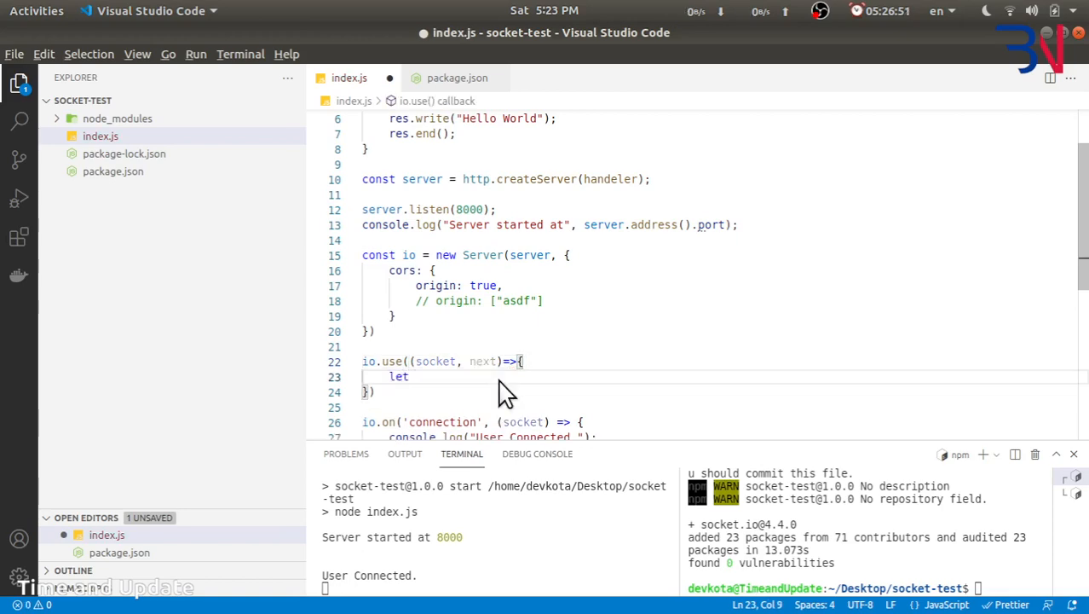
mouse_move(560, 285)
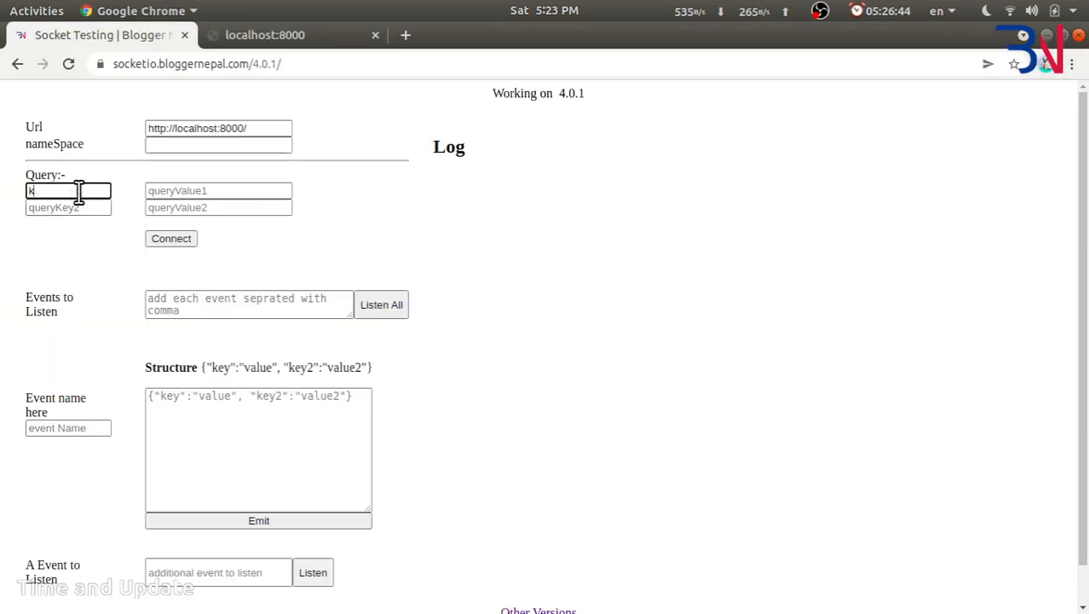
- Enter asdf in the Chrome tester's first query field
type("asdf\"]")
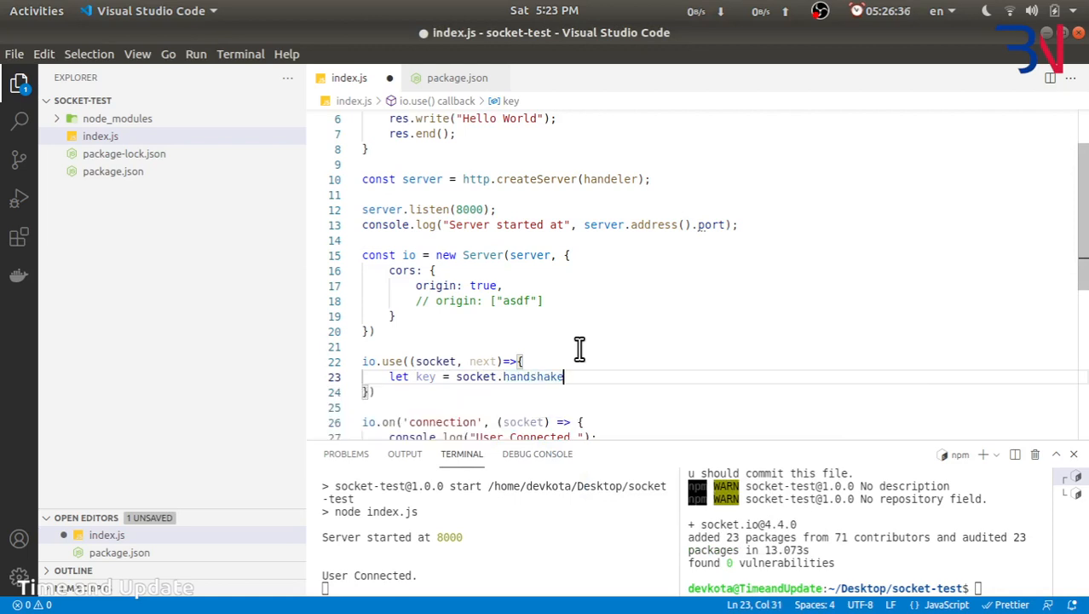
- Make the middleware read socket.handshake.query.key and call next() only if a key exists
type(".query.key;")
type("if")
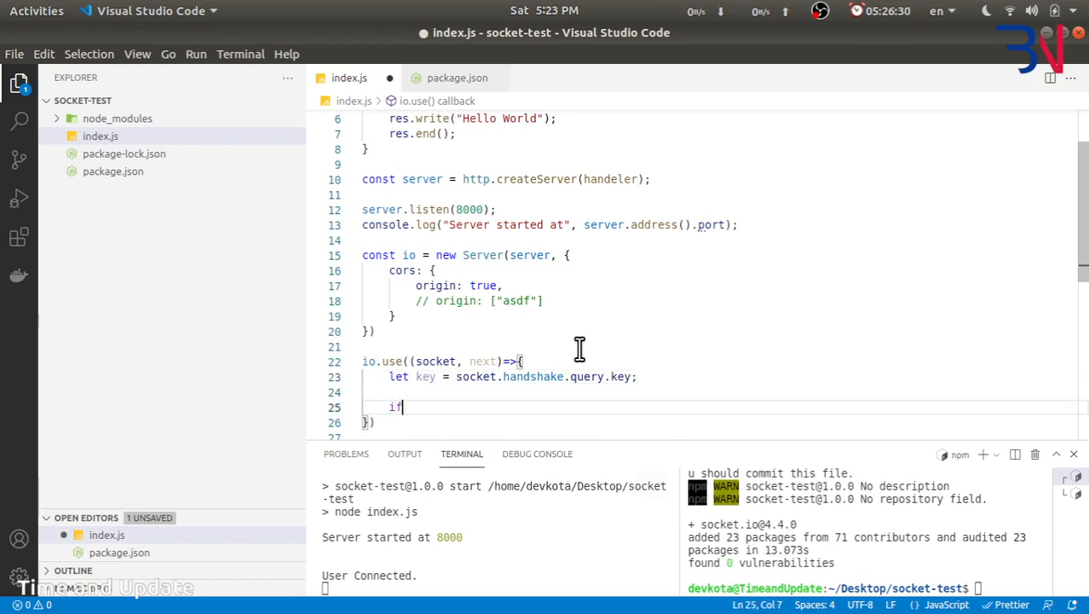
type("(")
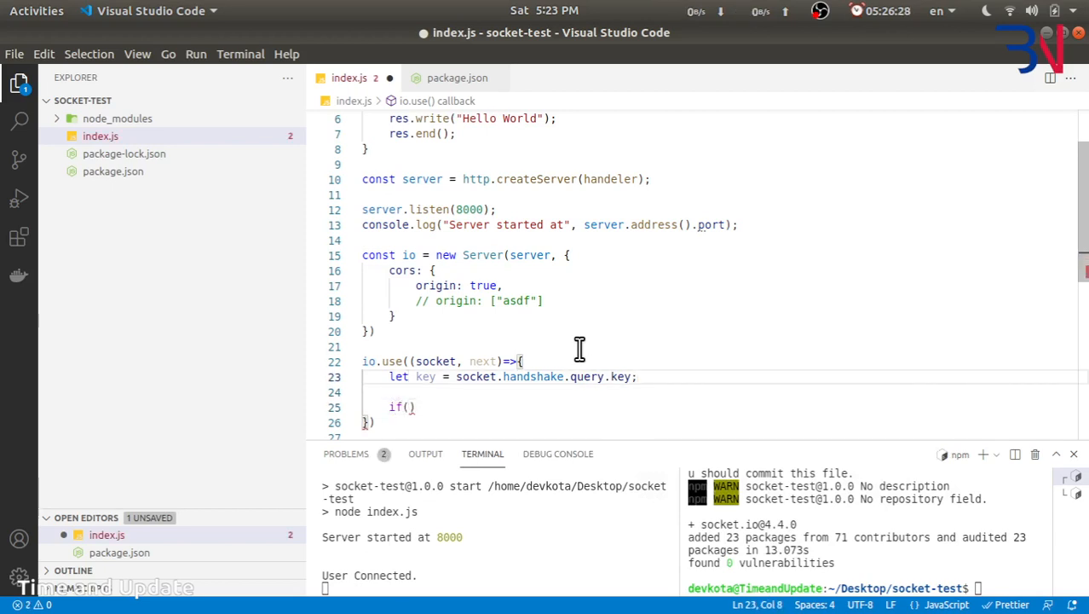
type("key")
type("next();")
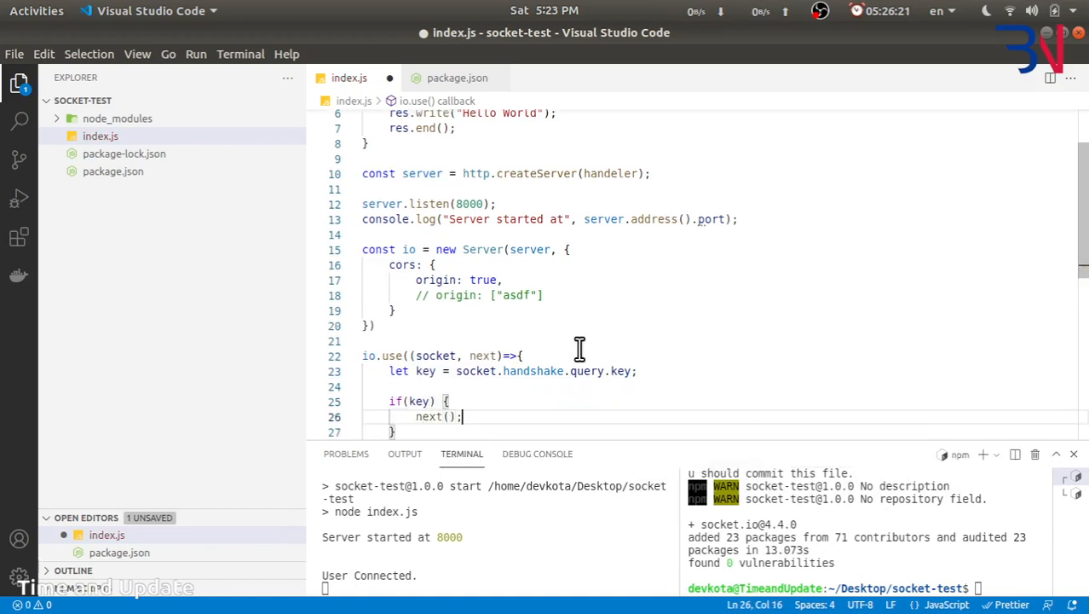
scroll("down", 3)
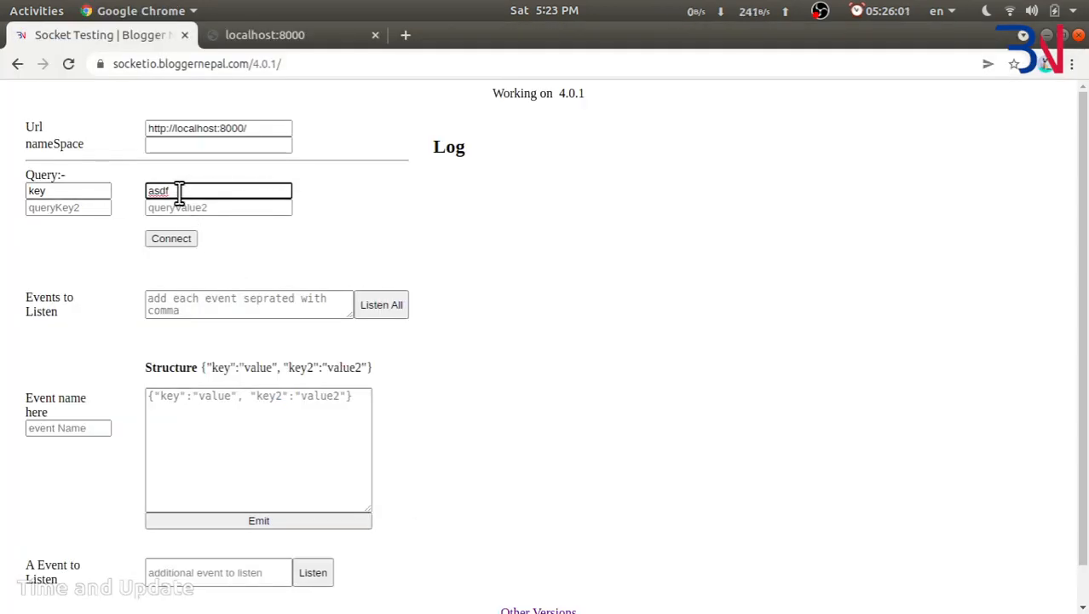
- Select the asdf query value in the Socket Testing page
double_click(159, 190)
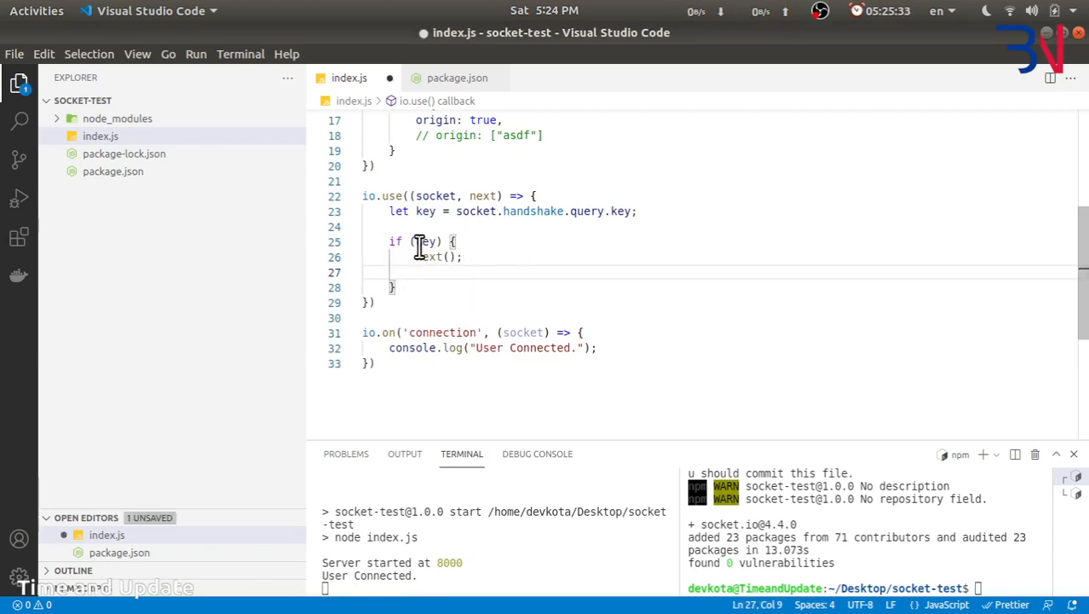
- Set socket.user = { name: key } inside the middleware's key check and save
double_click(425, 211)
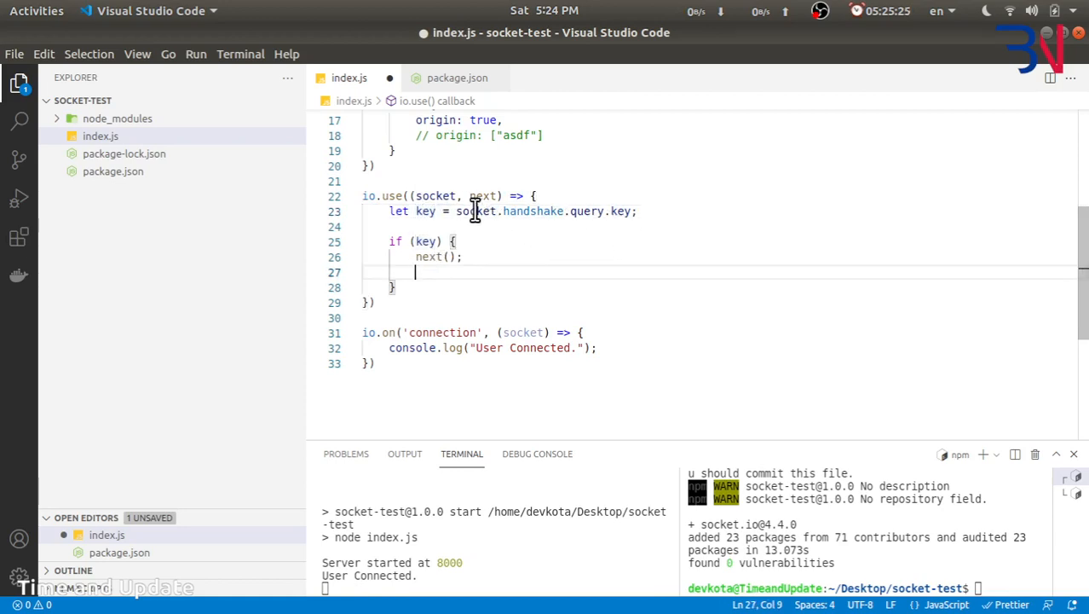
double_click(435, 196)
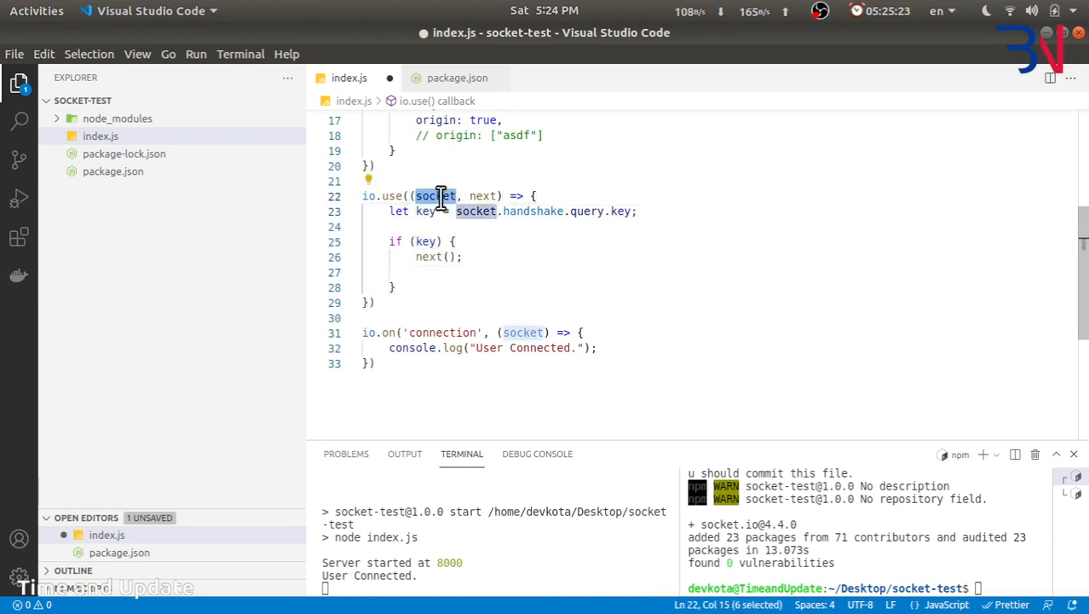
type("socket.")
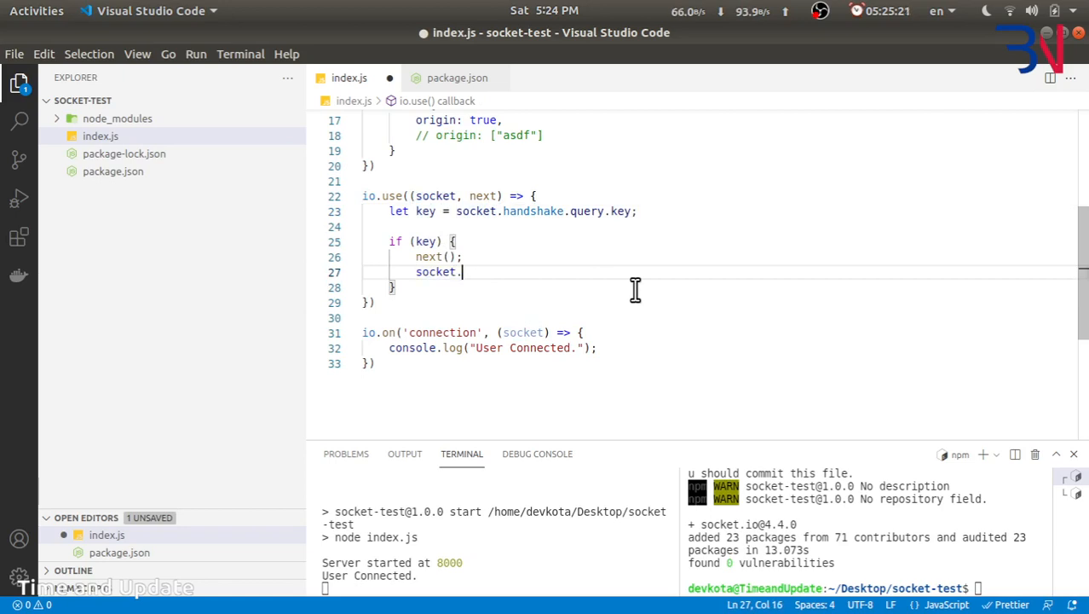
type("user")
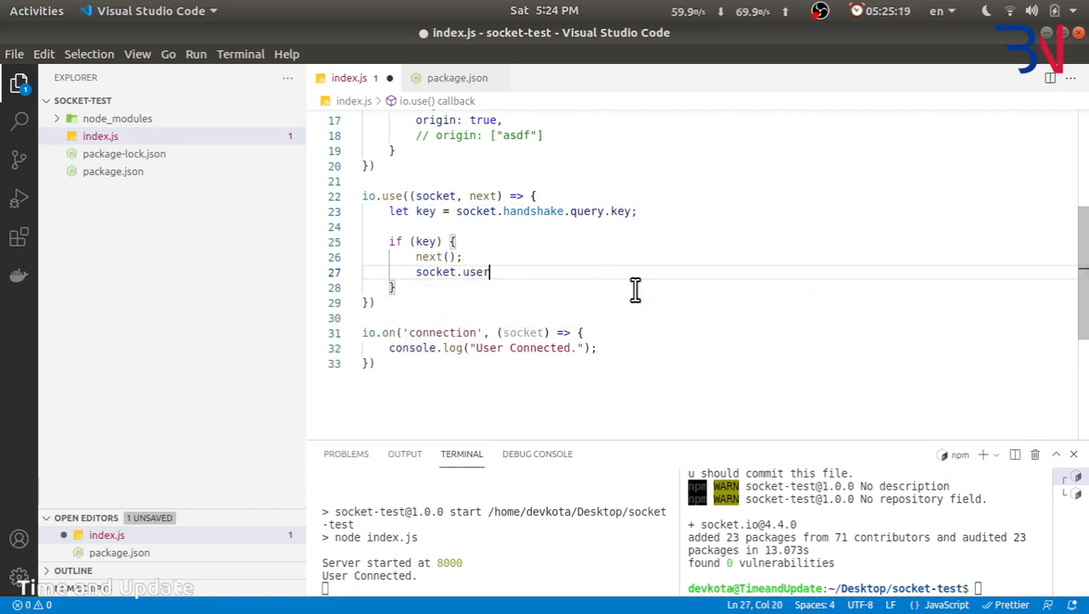
type("= {")
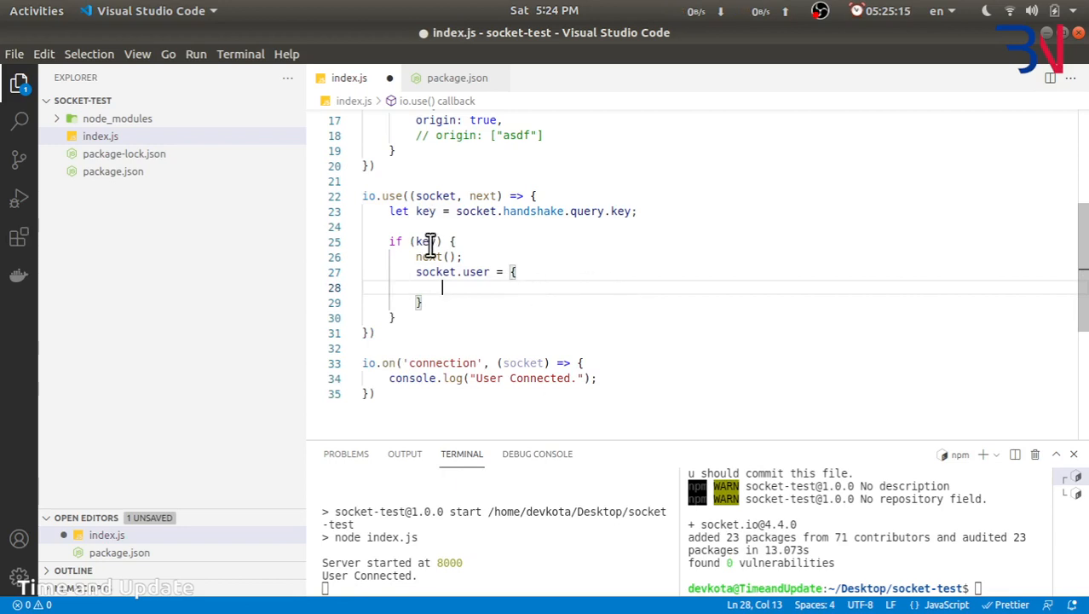
type("name:")
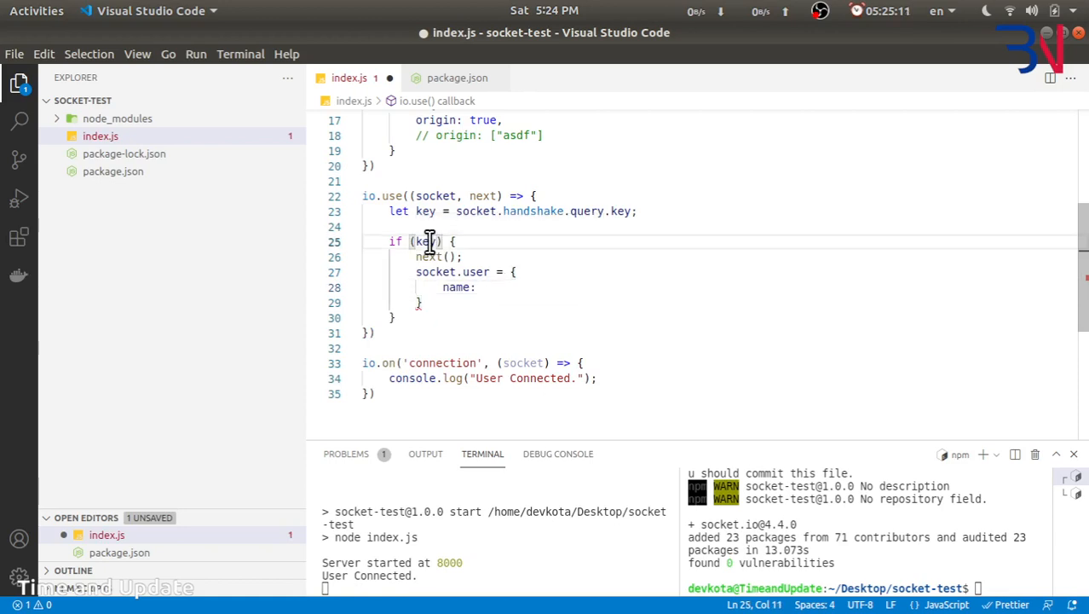
type("key")
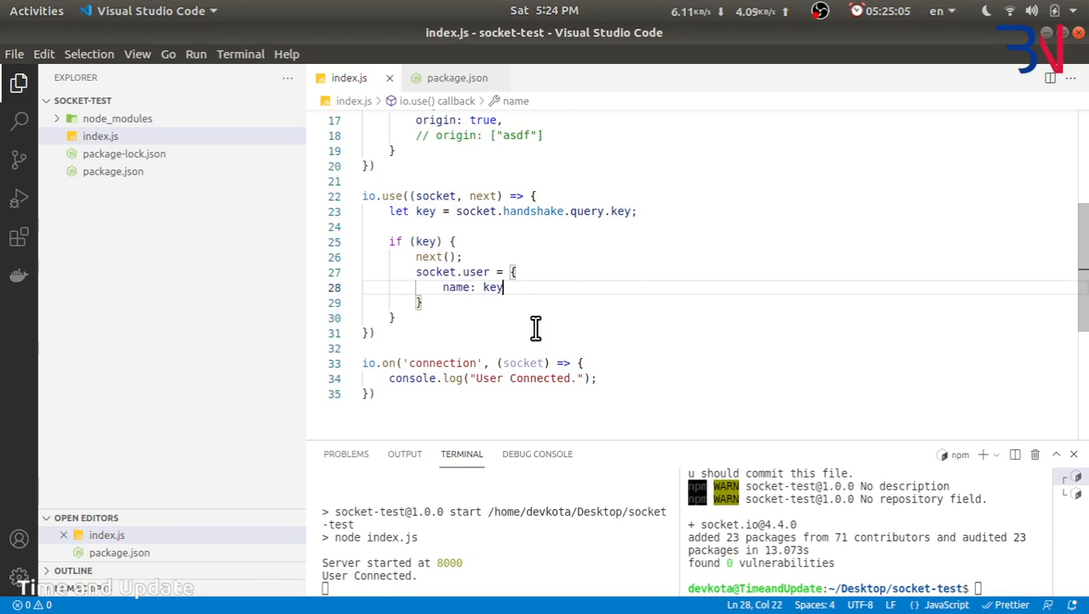
mouse_move(546, 318)
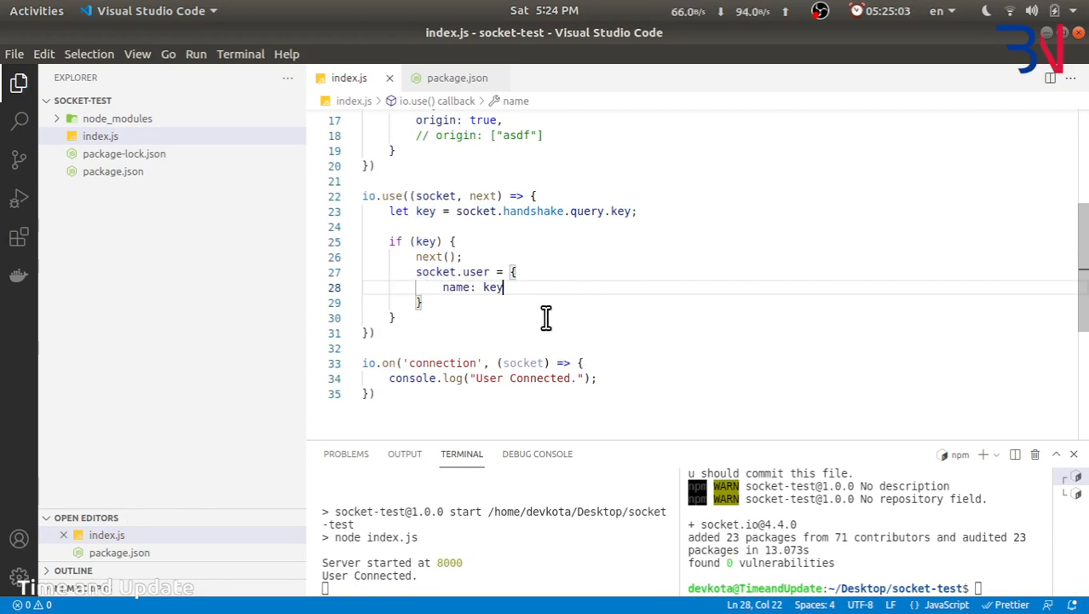
scroll("up", 3)
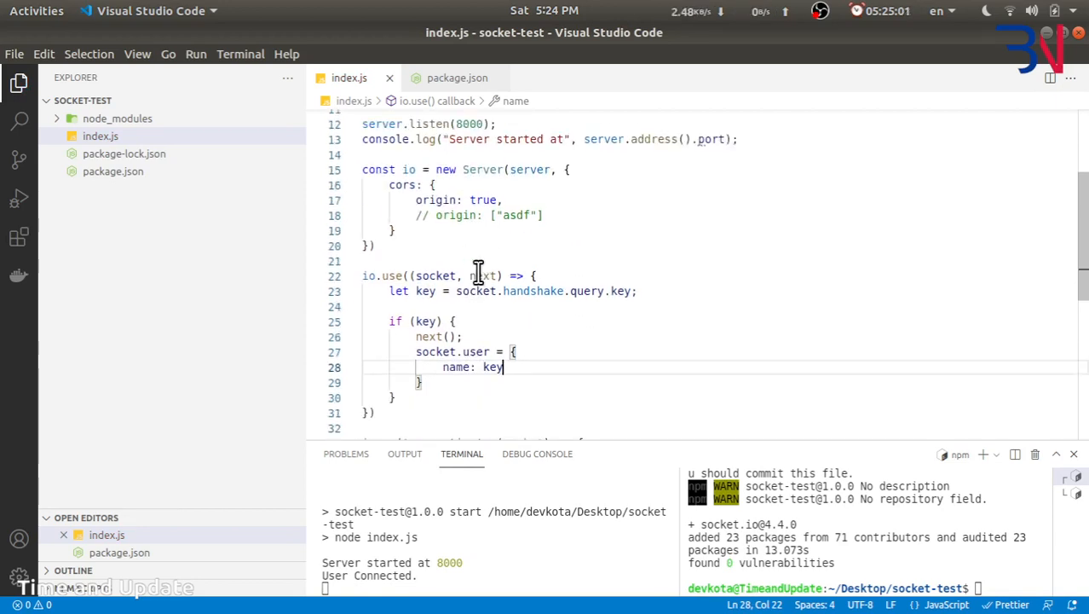
scroll("down", 3)
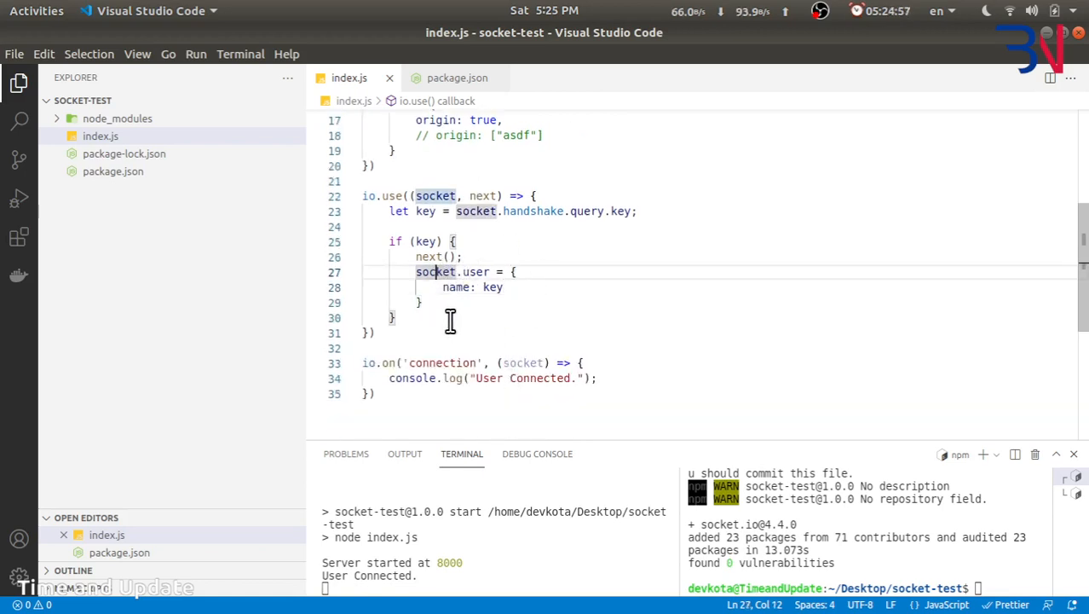
mouse_move(570, 299)
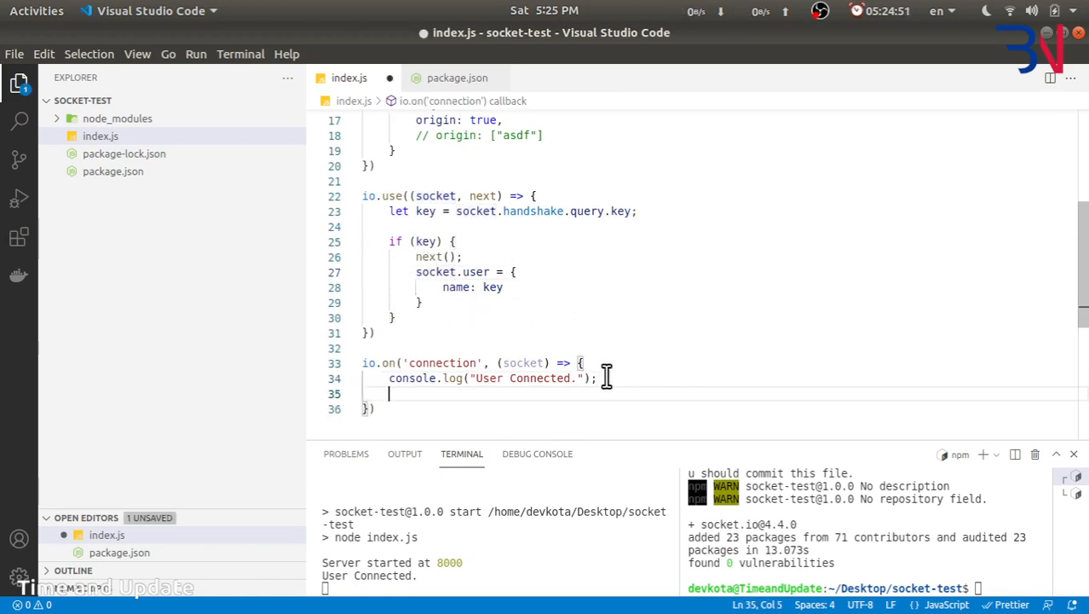
- Add a socket.on('message') handler that stores data.message in a message variable
type("socke")
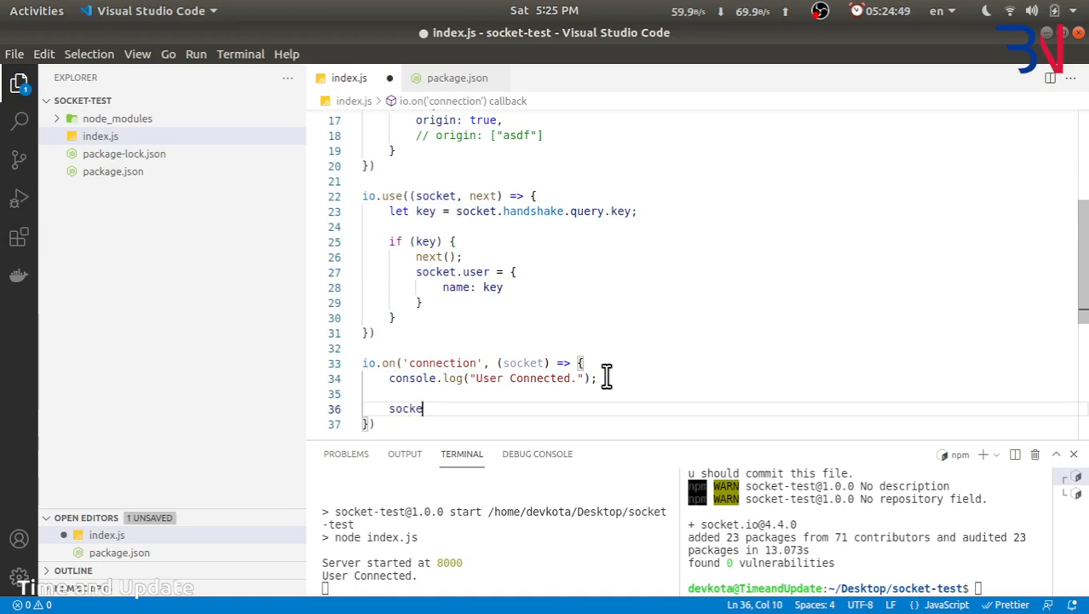
type("t.on('')")
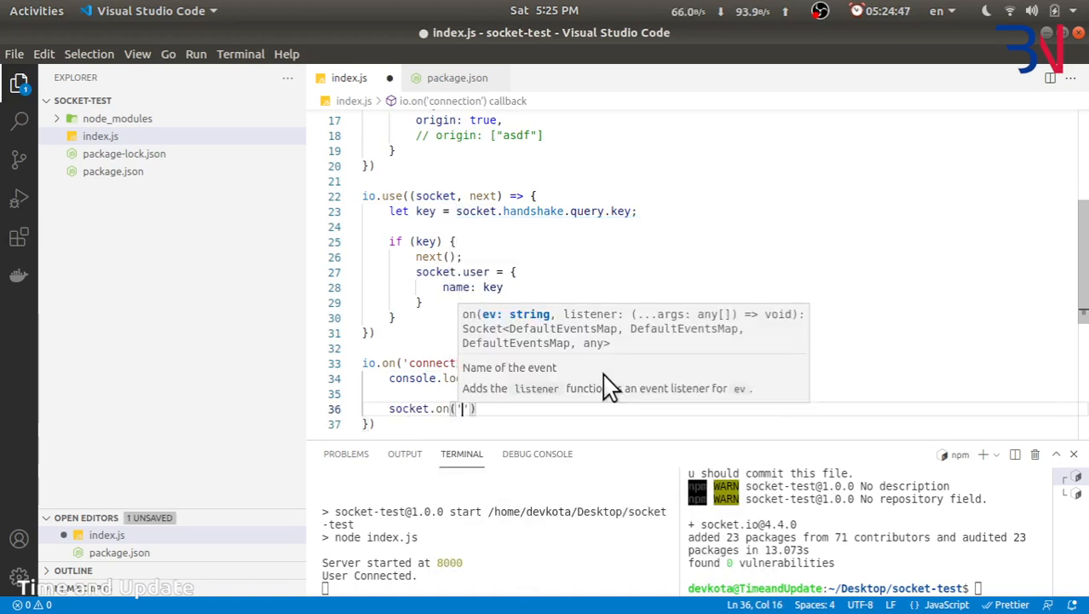
type("message")
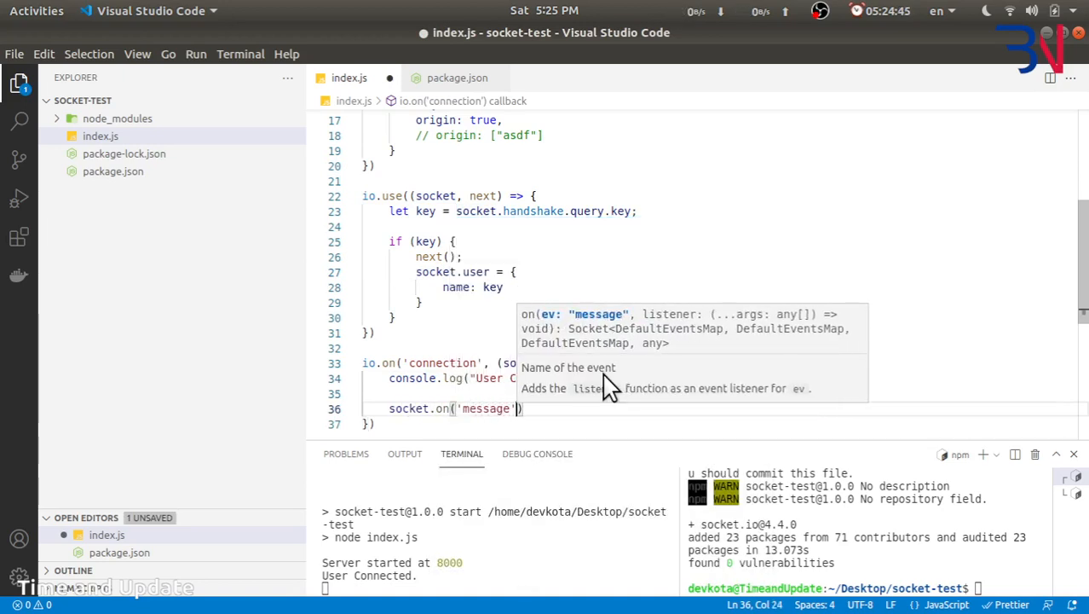
type(", (data")
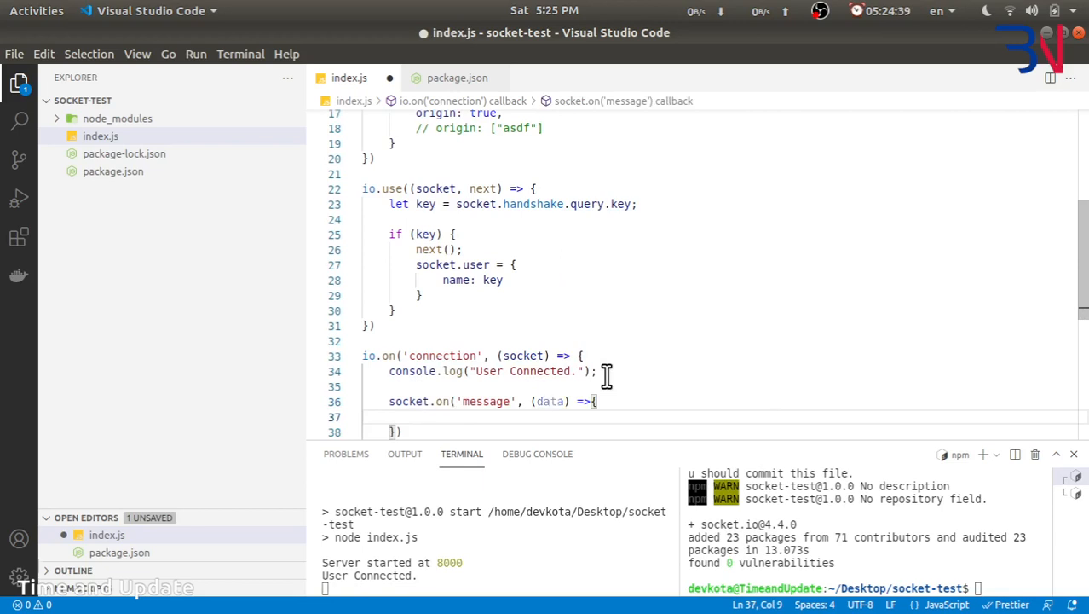
type("let")
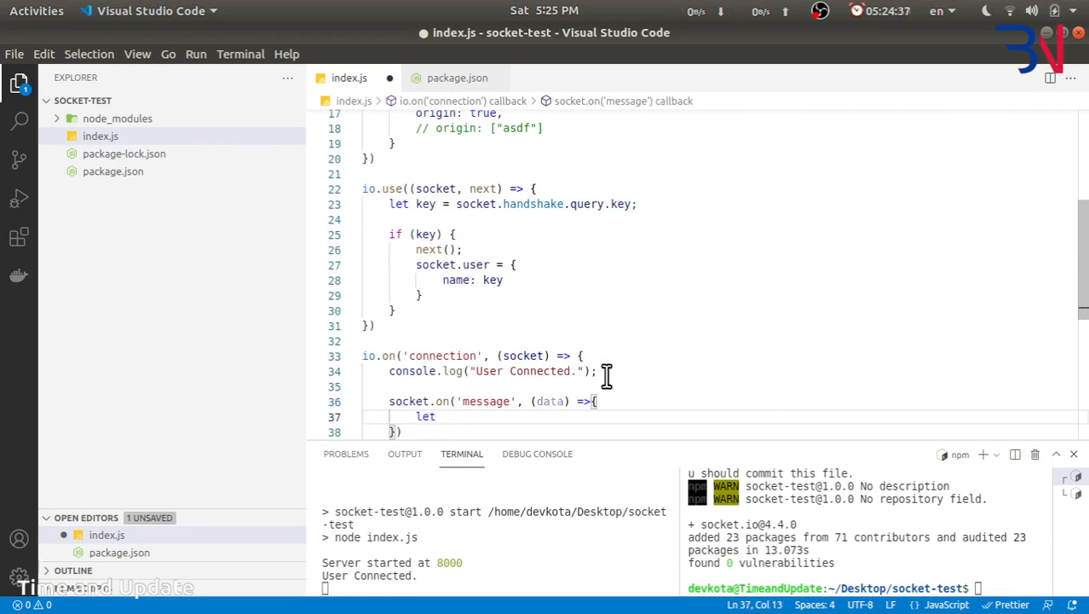
type("messa")
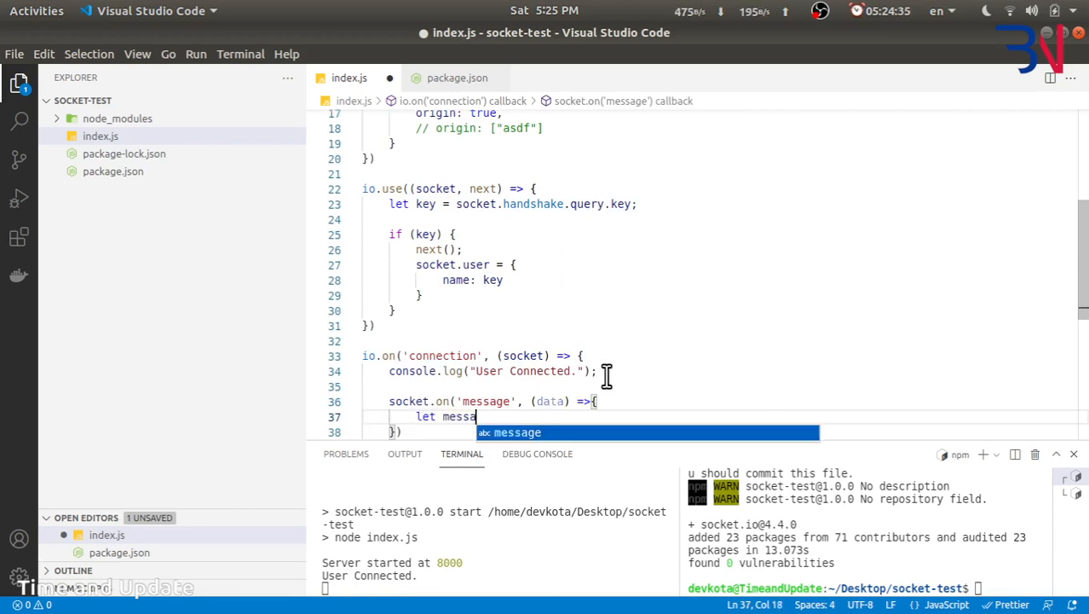
type("ge = data.")
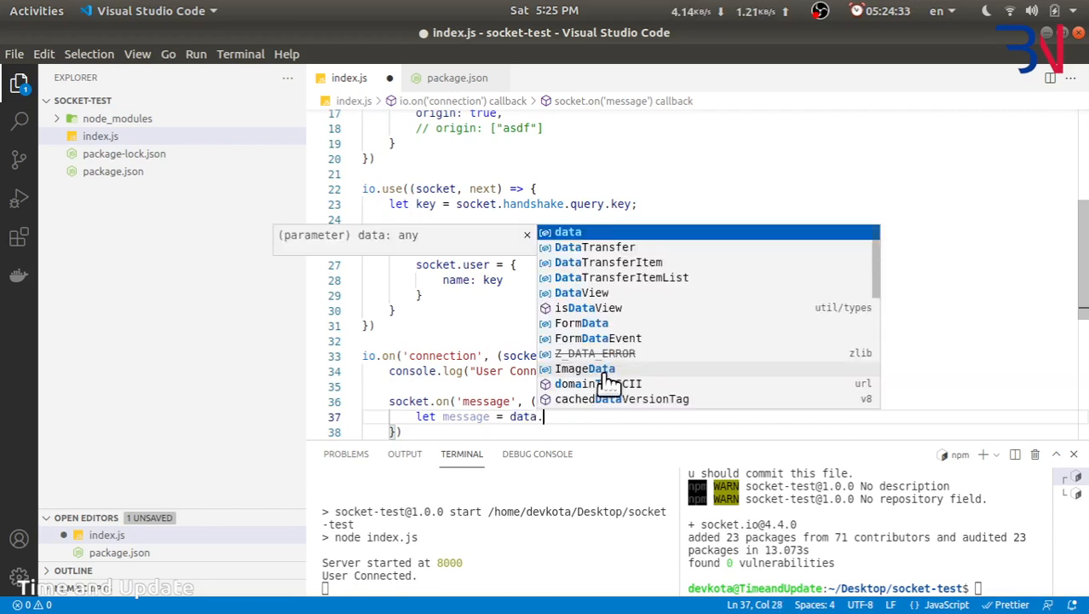
type("message;")
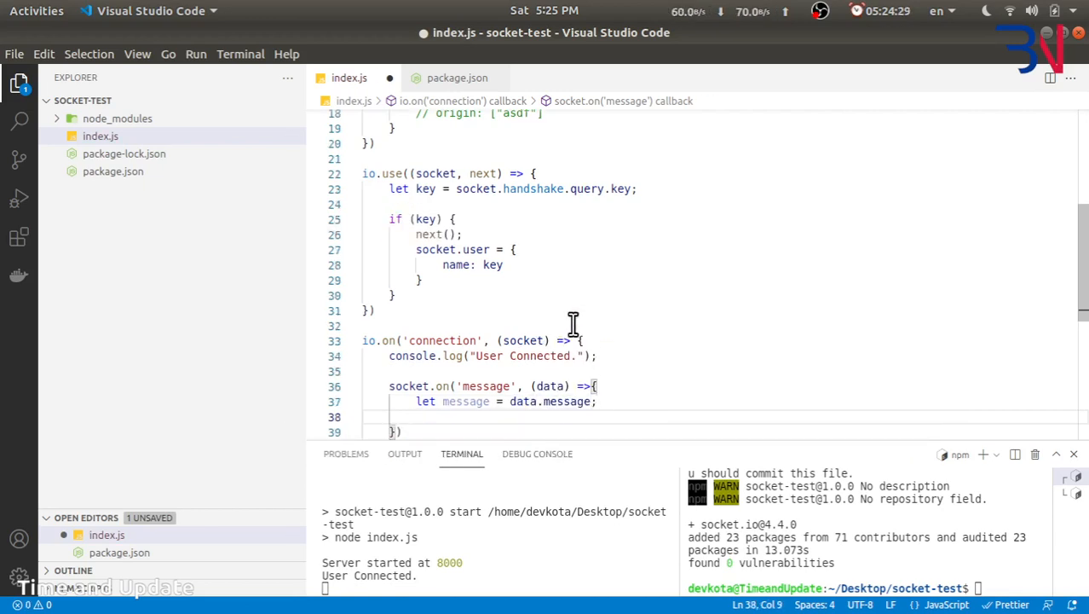
- Broadcast a "message" event with {message, sender: socket.user} from the handler
double_click(565, 386)
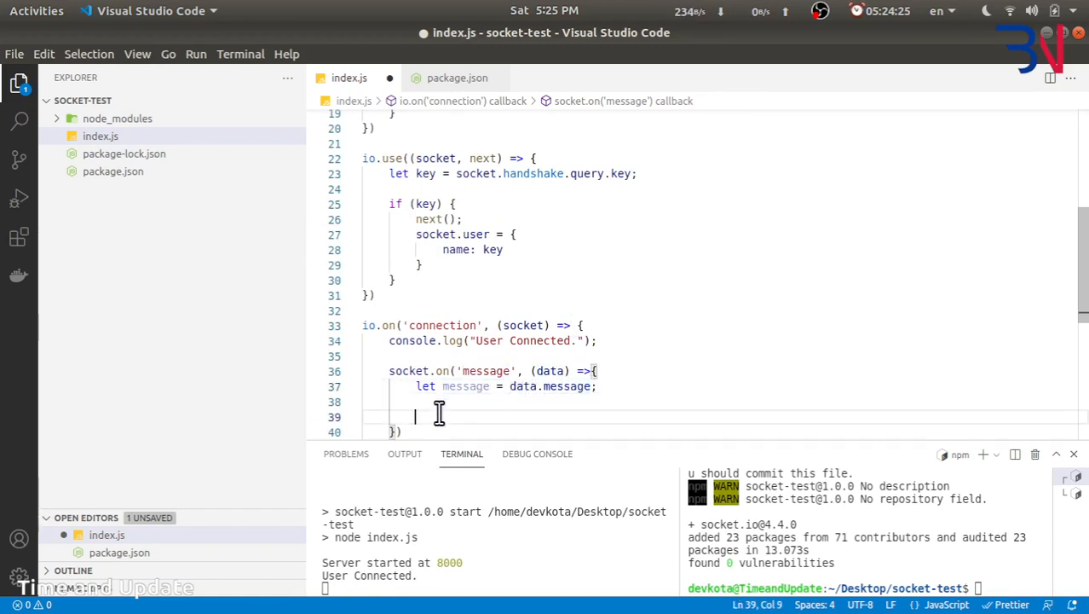
type("socket.b")
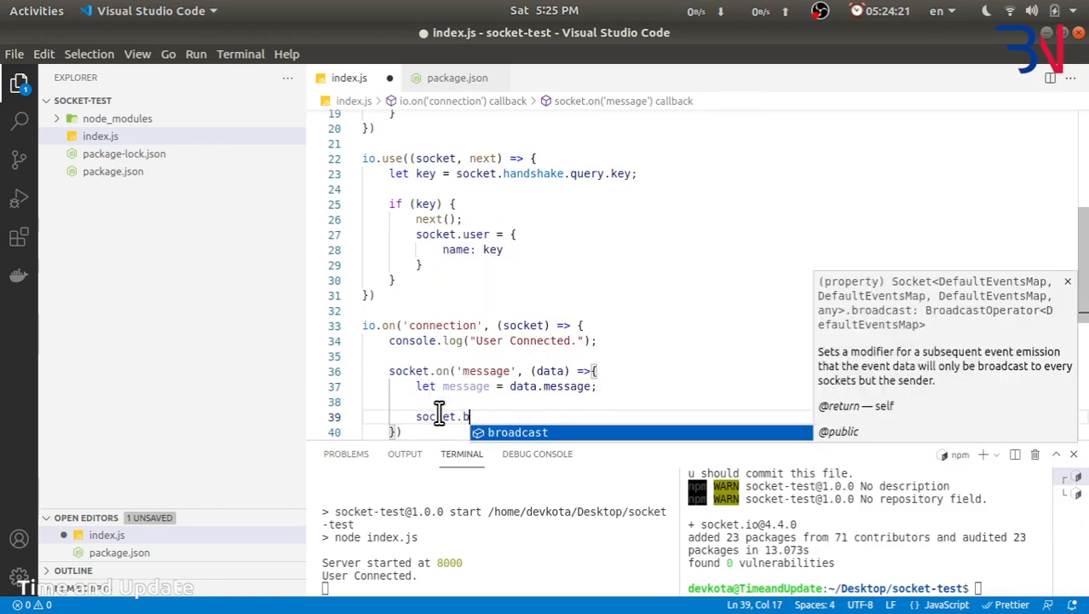
type("roadcast.emit(\"message")
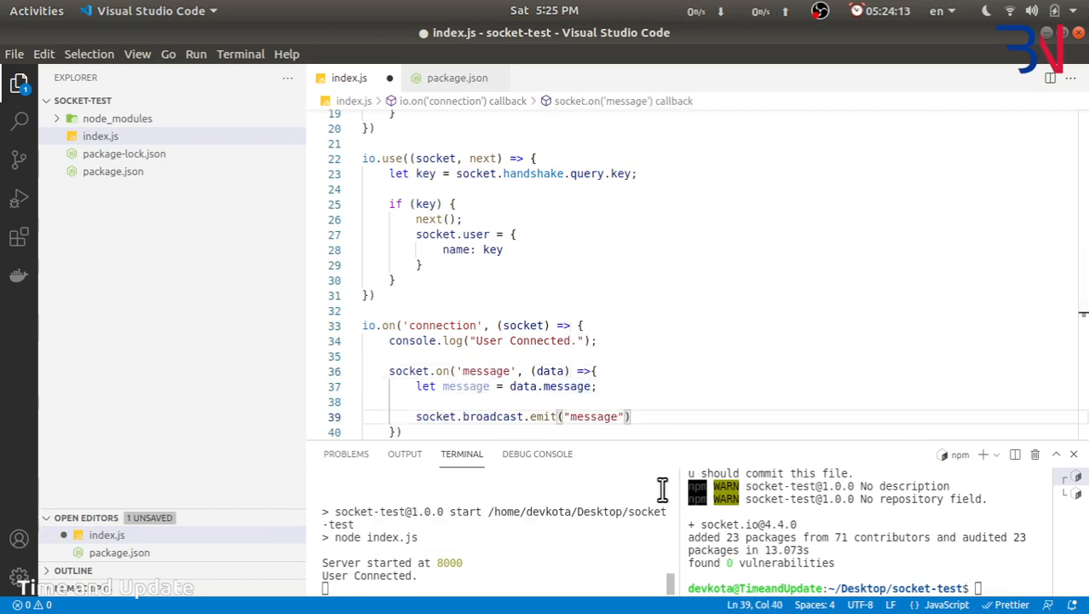
type(", {")
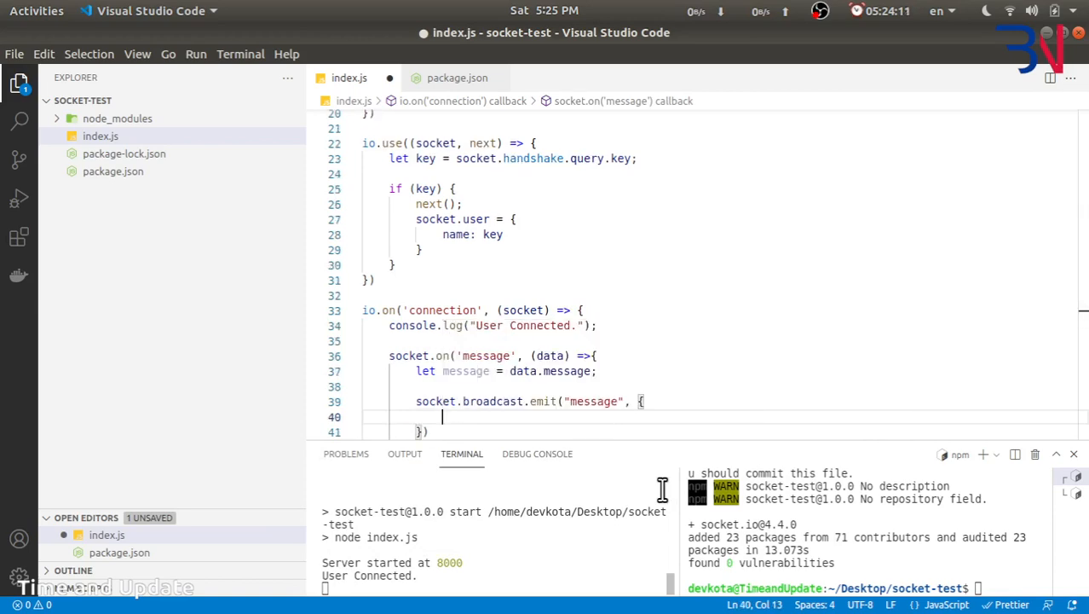
type("message,")
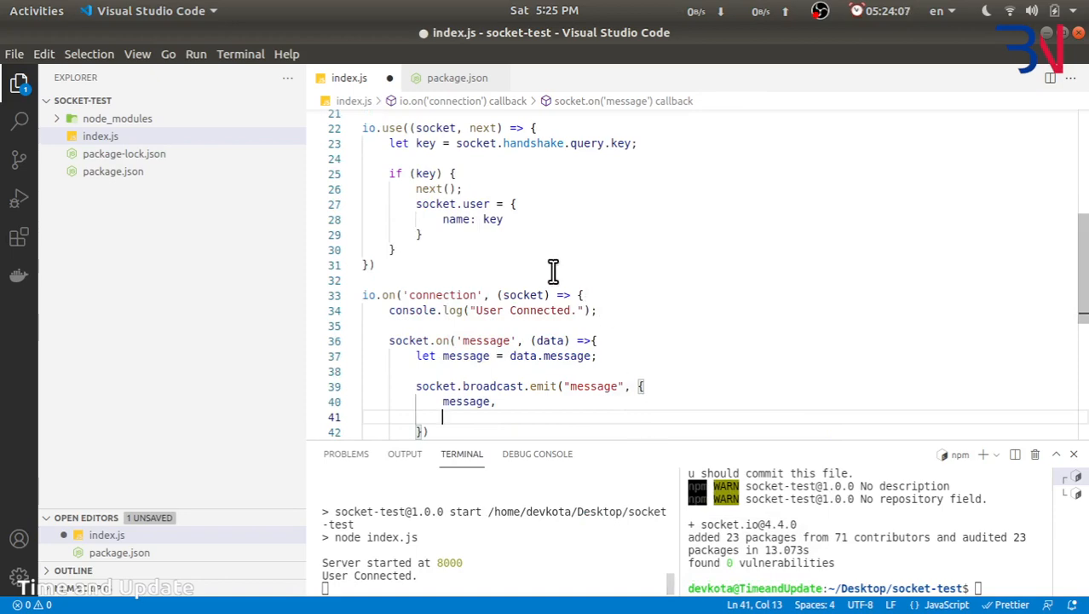
mouse_move(473, 303)
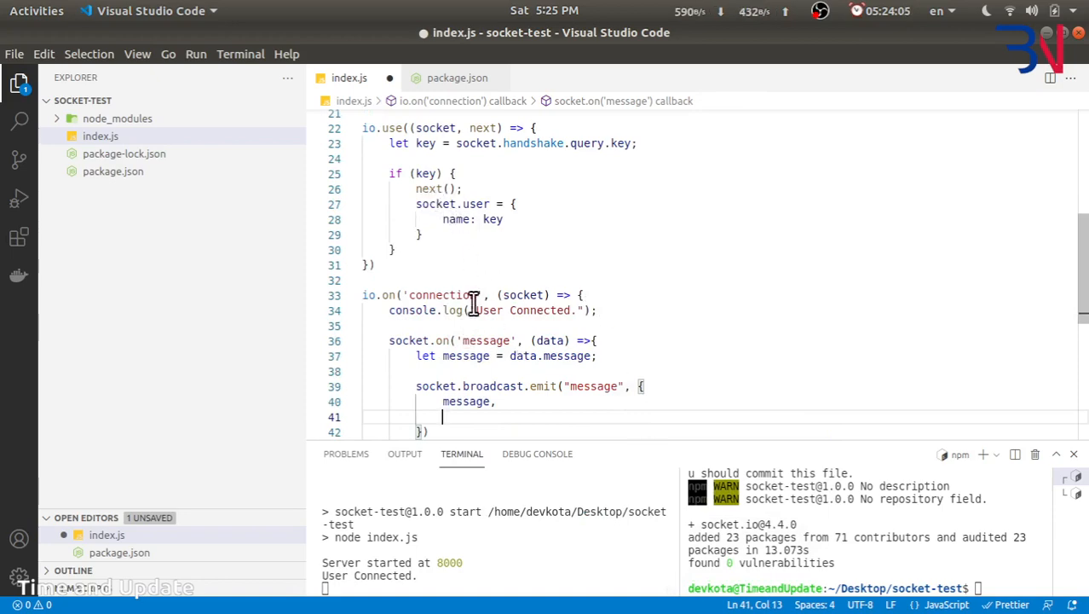
type("sender: socket.")
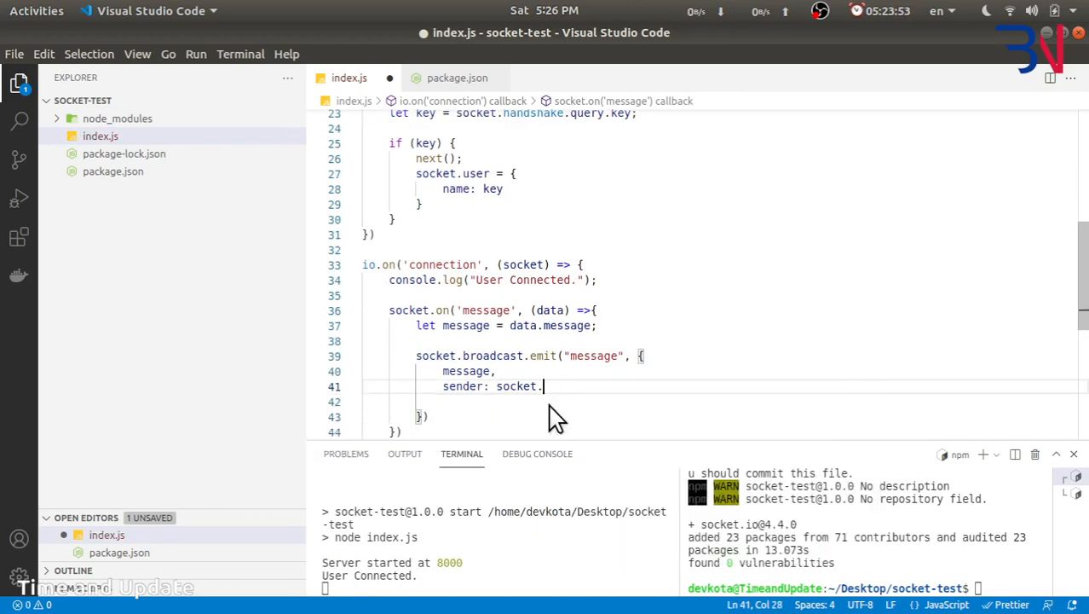
type("user")
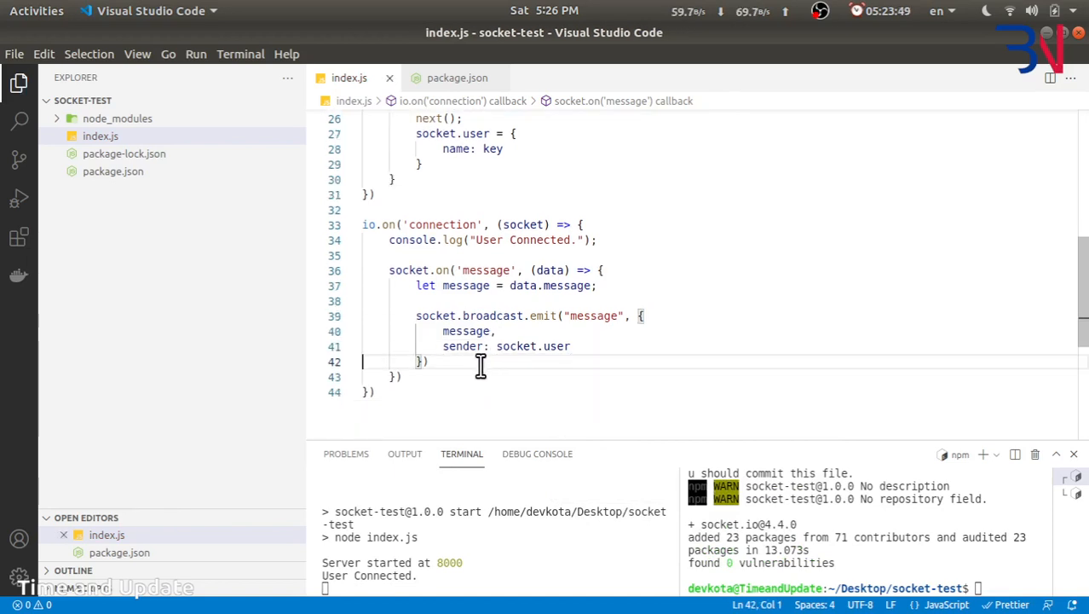
left_click(601, 270)
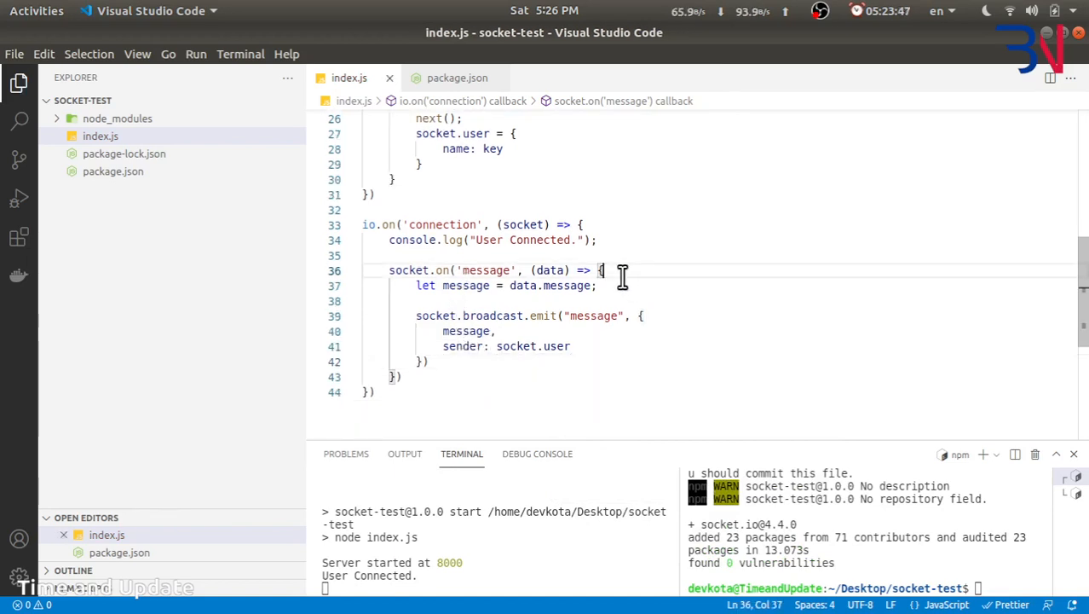
- Log "Got message", the message, "from", and socket.user.name before the broadcast
key("Enter")
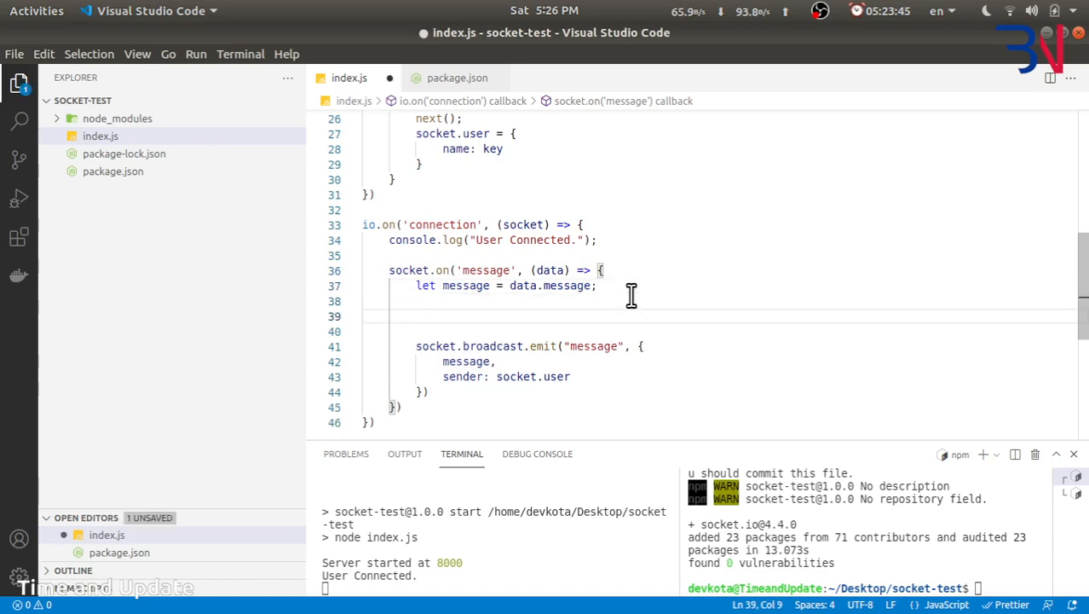
type("console.log(\"Got message")
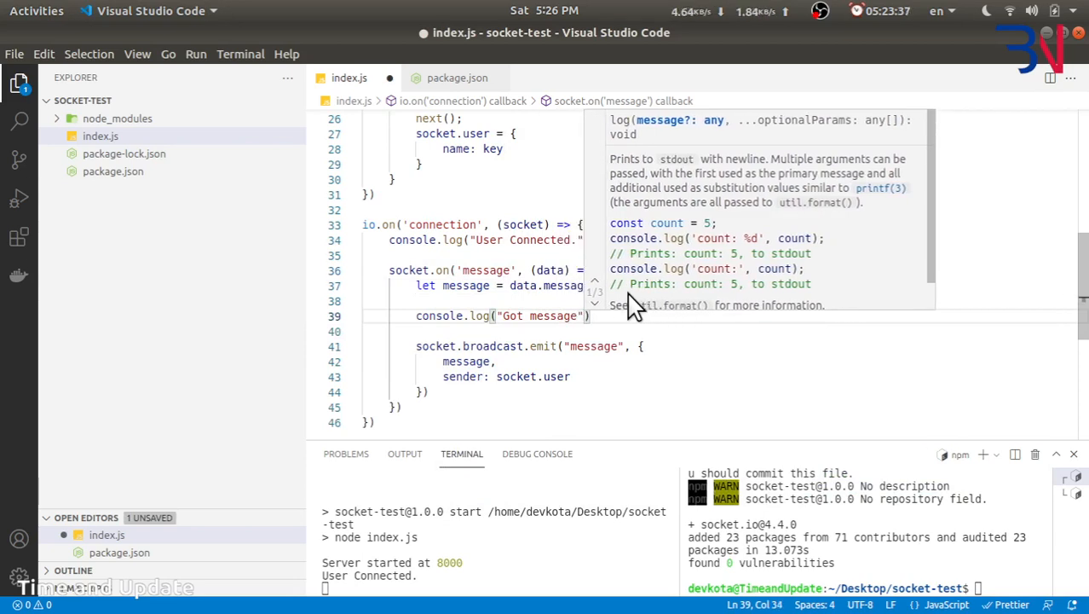
type(", message")
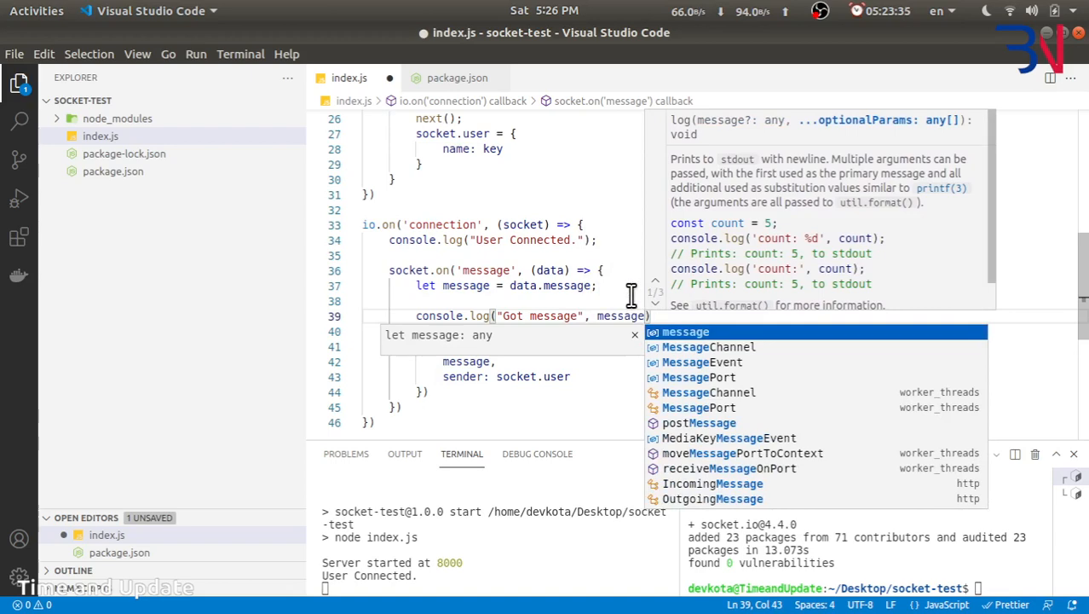
type(", \"from\"")
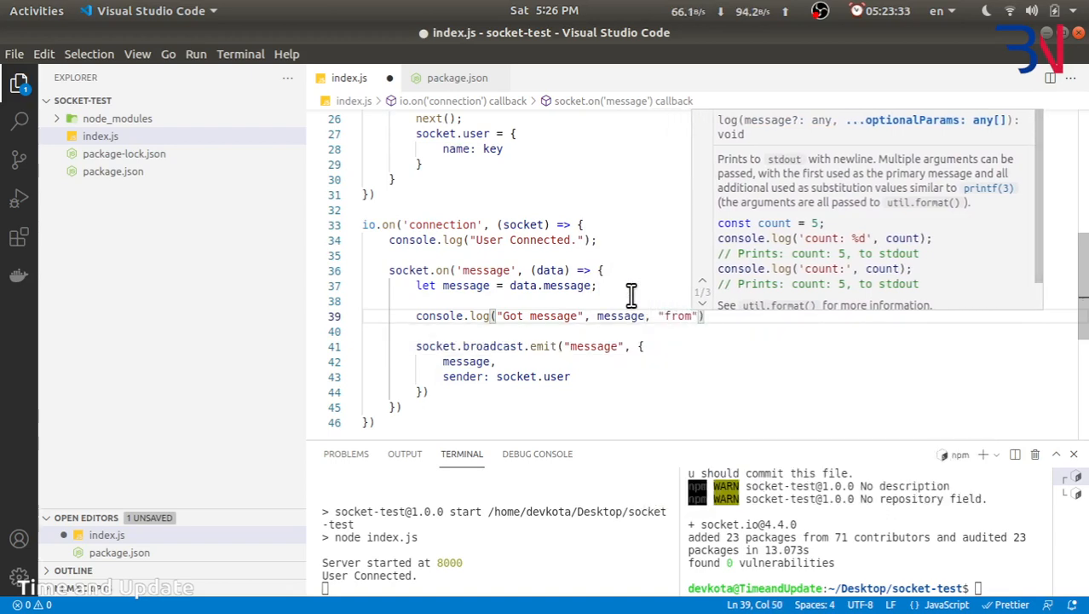
type("socket.user")
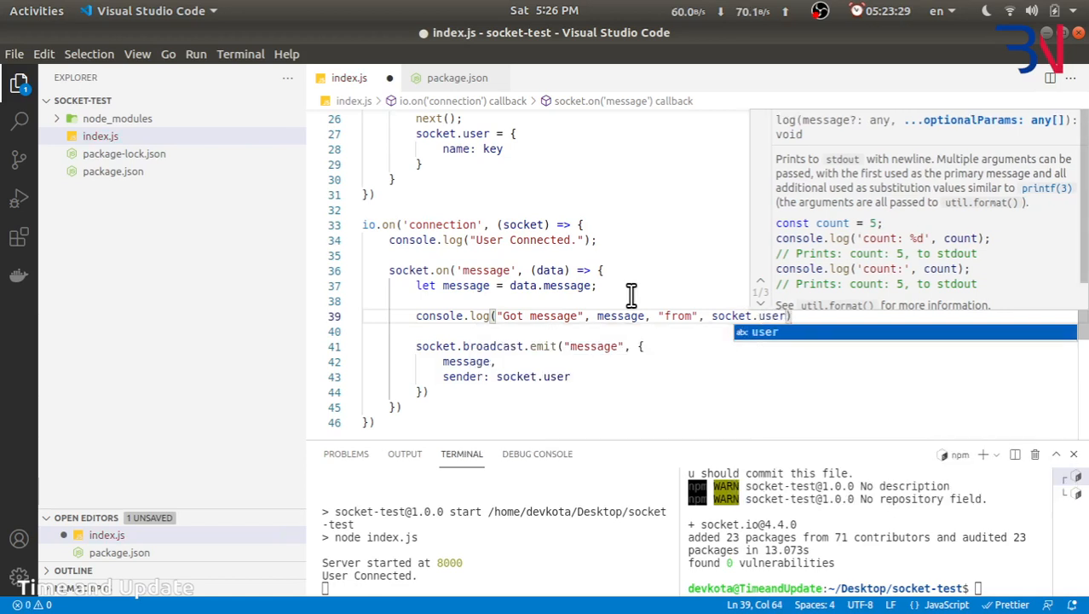
type(".name")
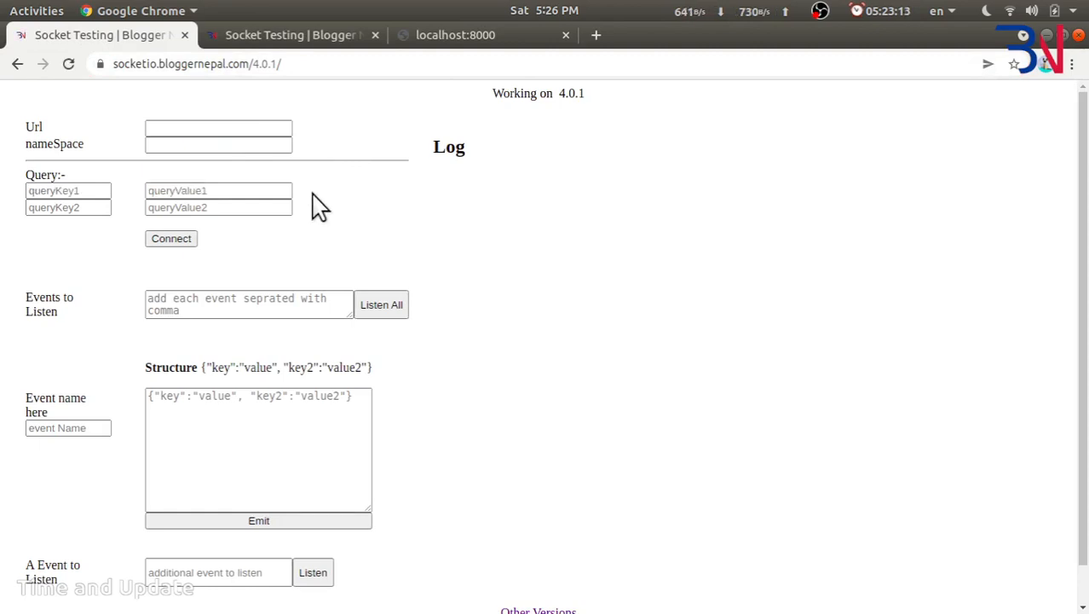
type("http://localhost:8000/")
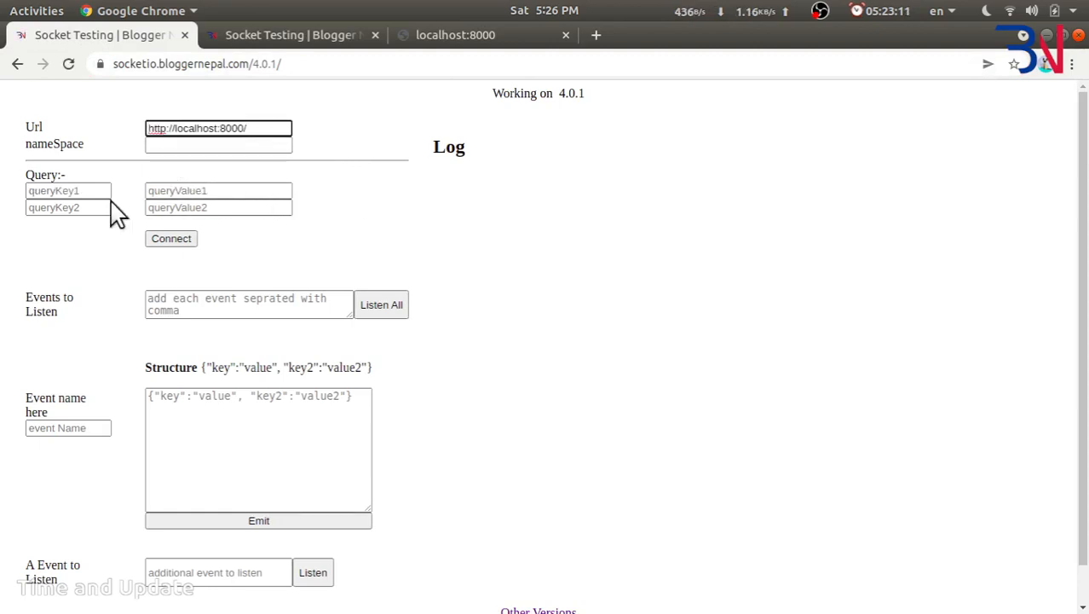
left_click(68, 190)
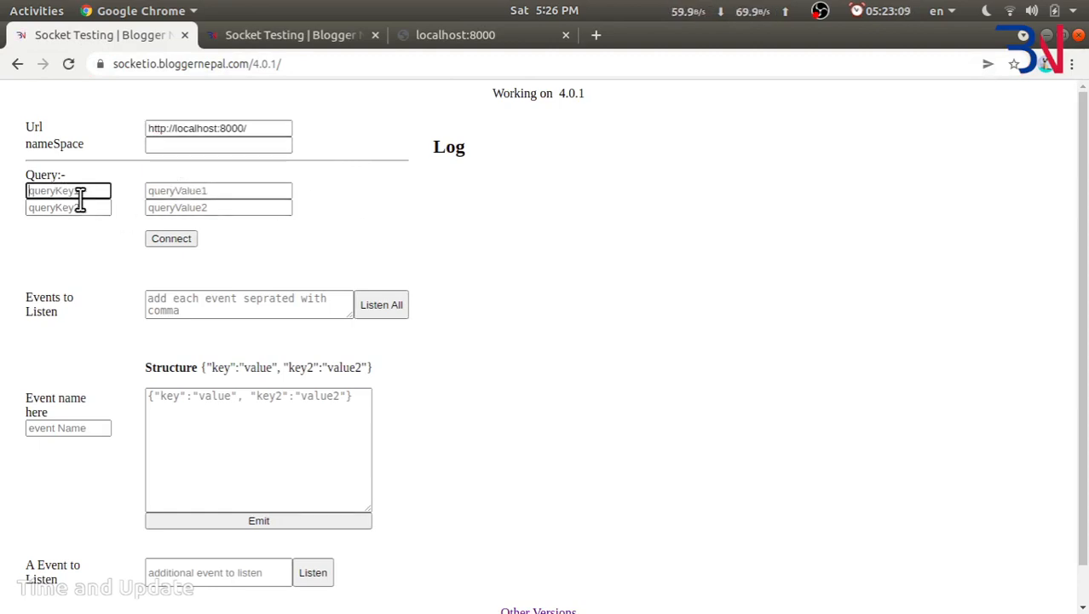
type("Ram")
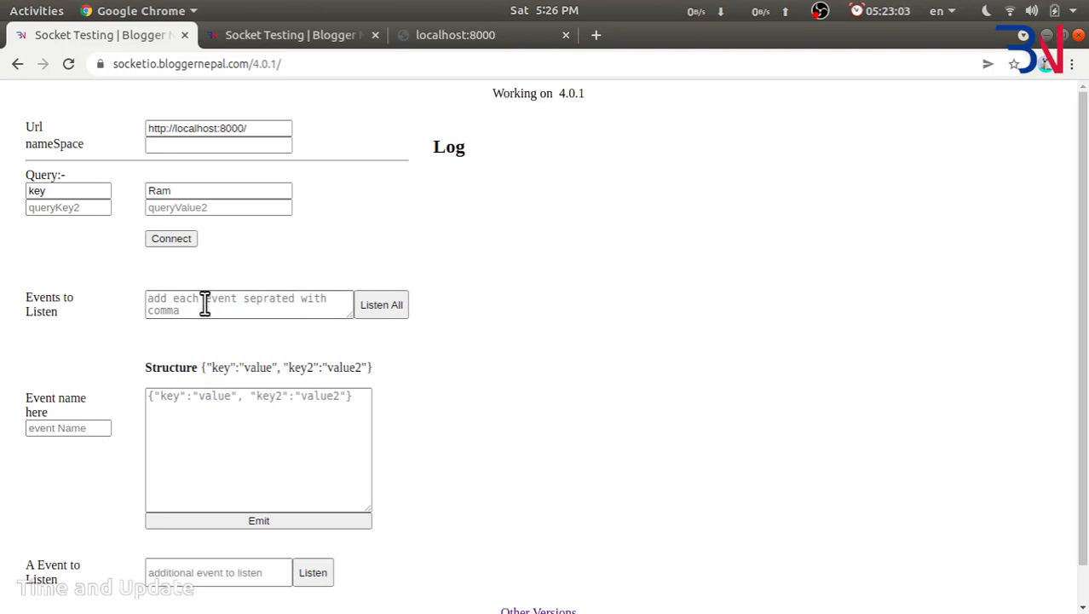
- Listen for message events and set the emit event name to message
type("message")
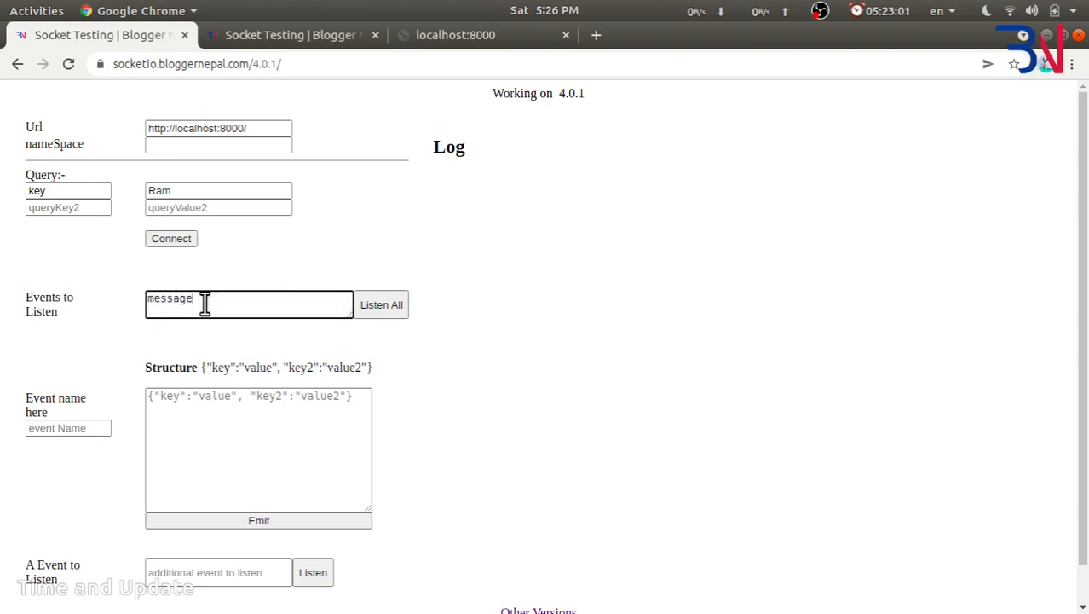
left_click(381, 305)
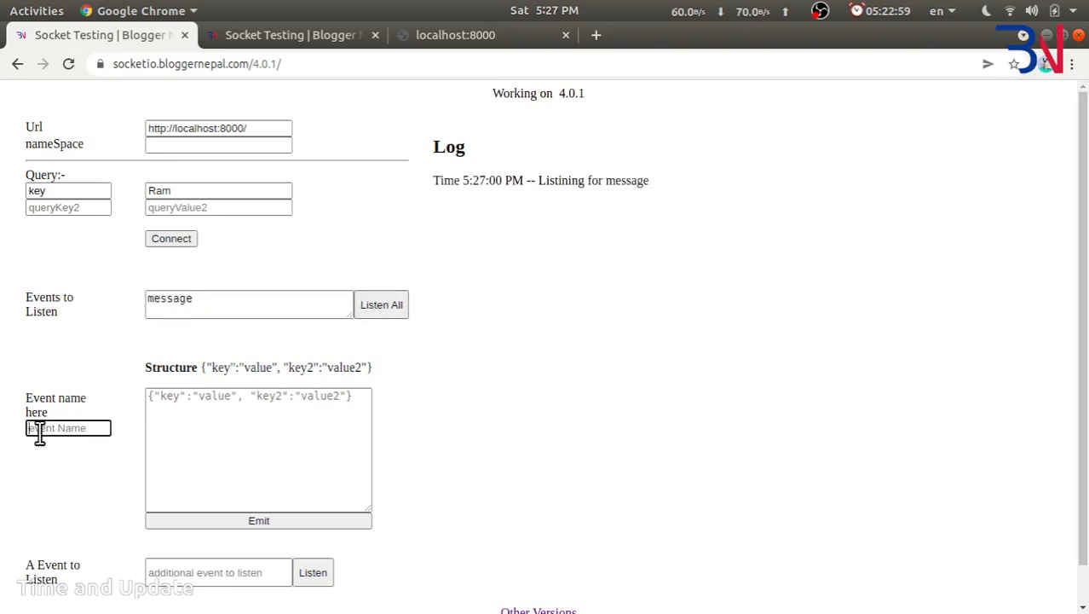
type("message")
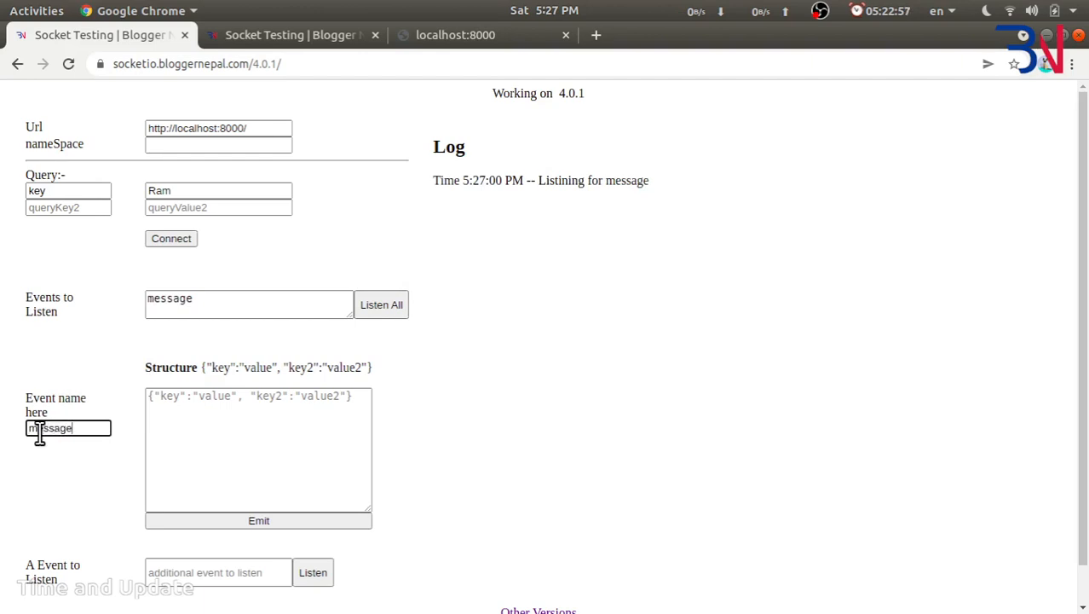
left_click(259, 418)
type("{")
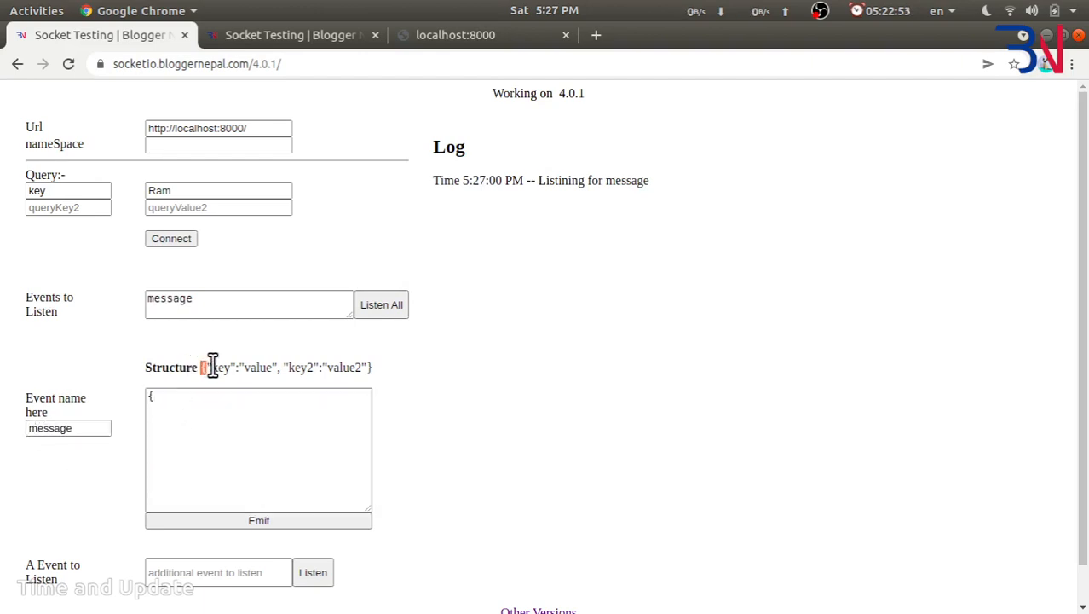
double_click(285, 366)
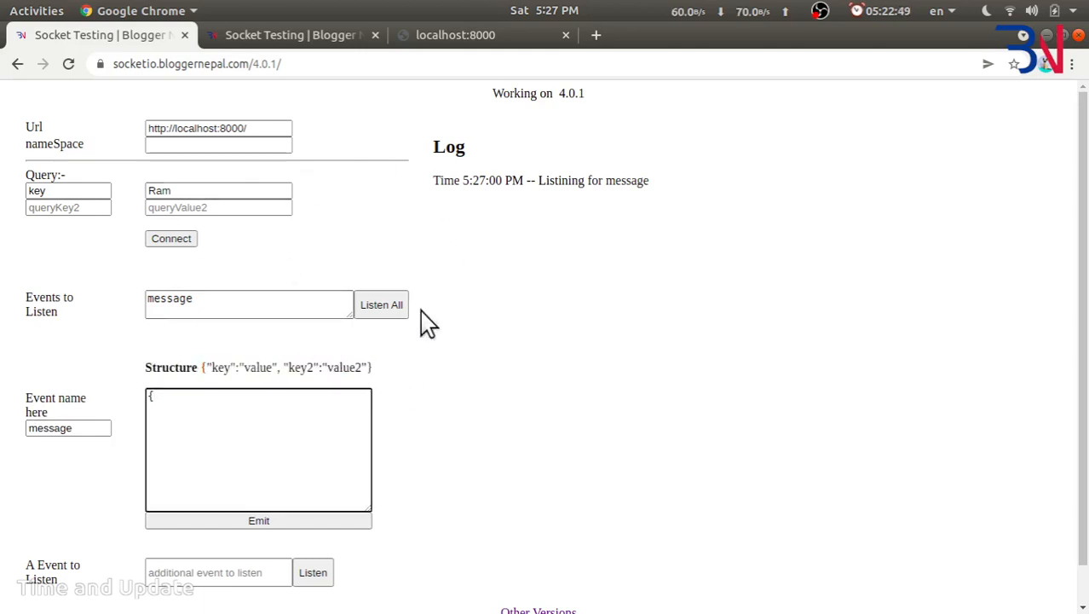
- Write the payload {"message":"hello there"} and emit it from Ram's client
type("\"")
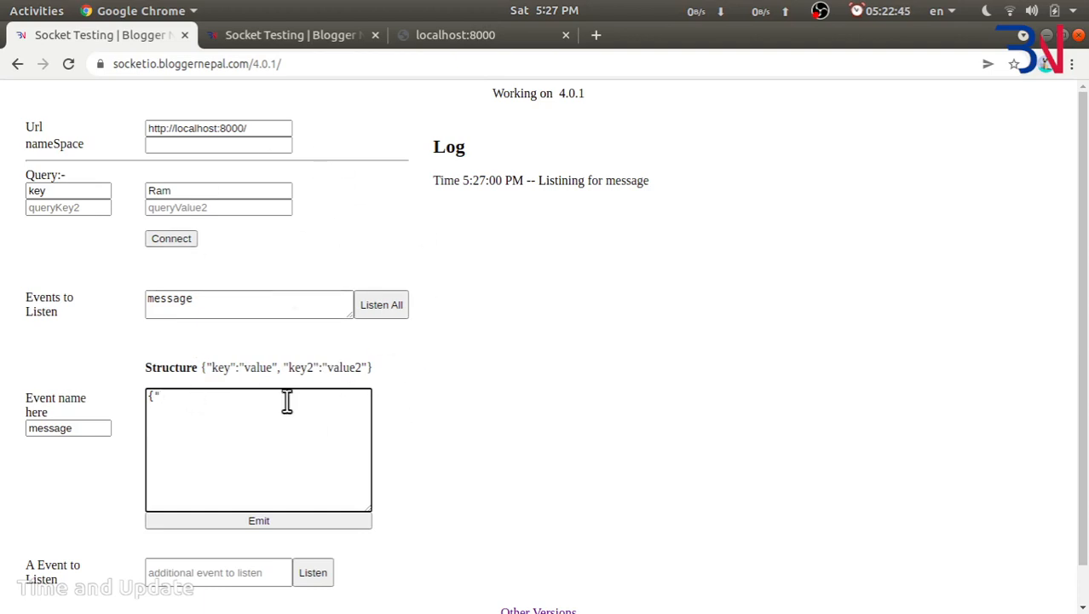
double_click(170, 366)
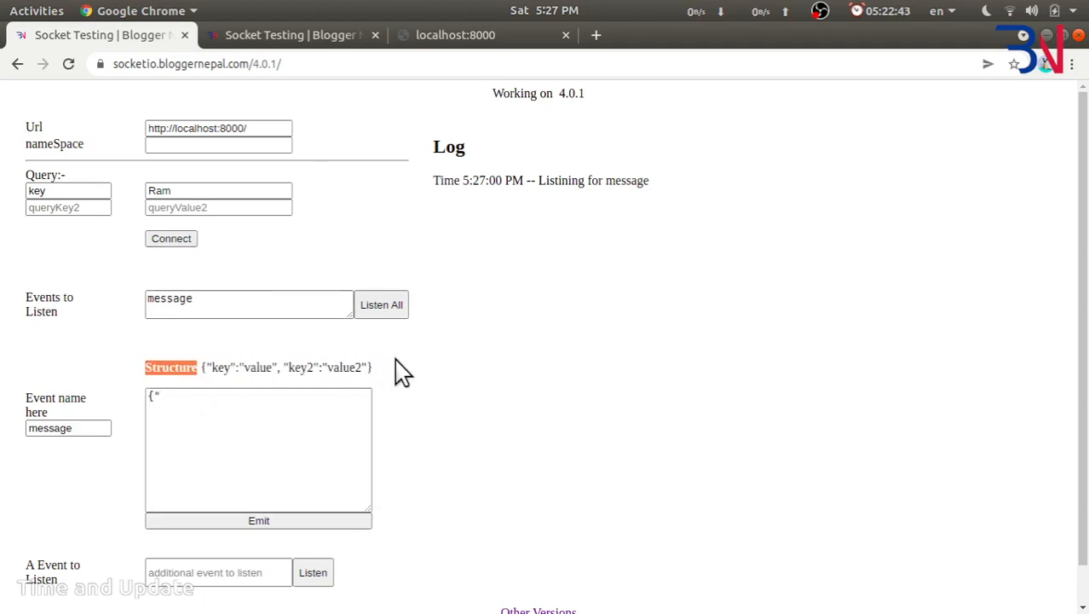
left_click(215, 396)
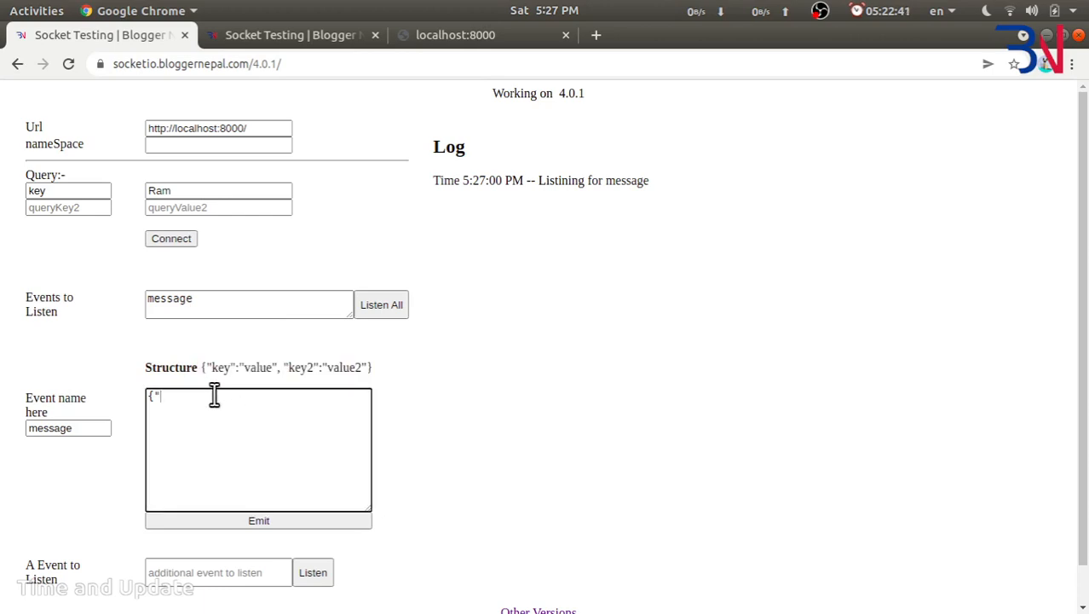
type("mes")
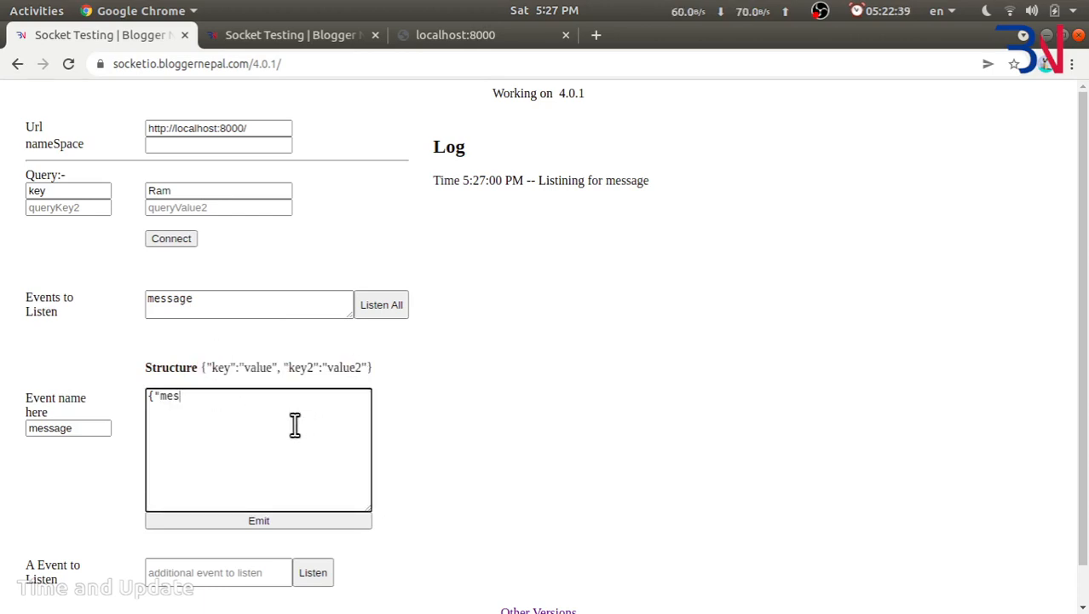
type("sage\":\"he")
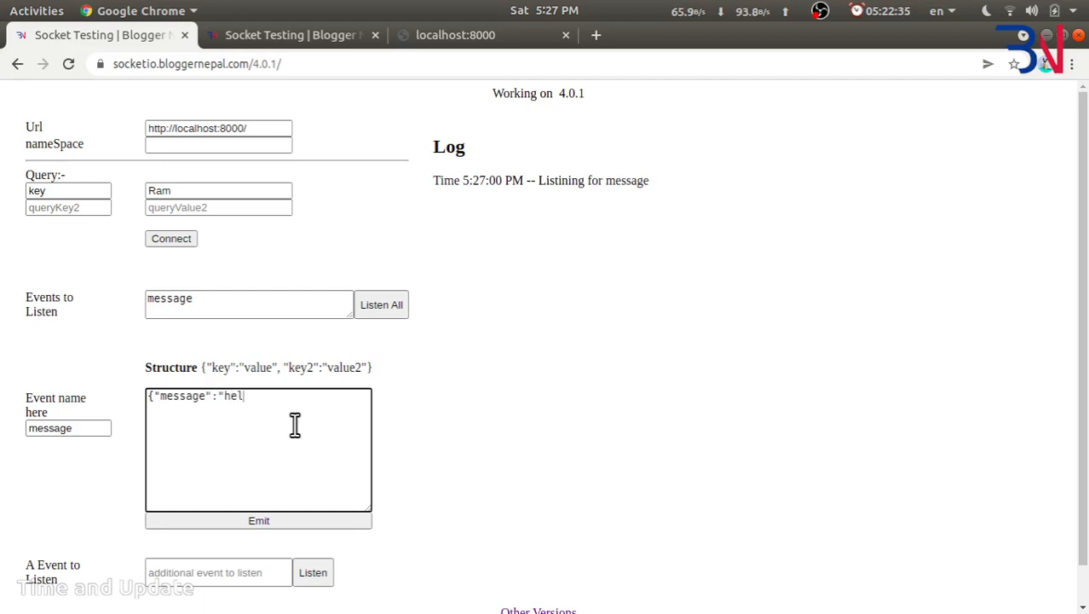
type("lo there\"}")
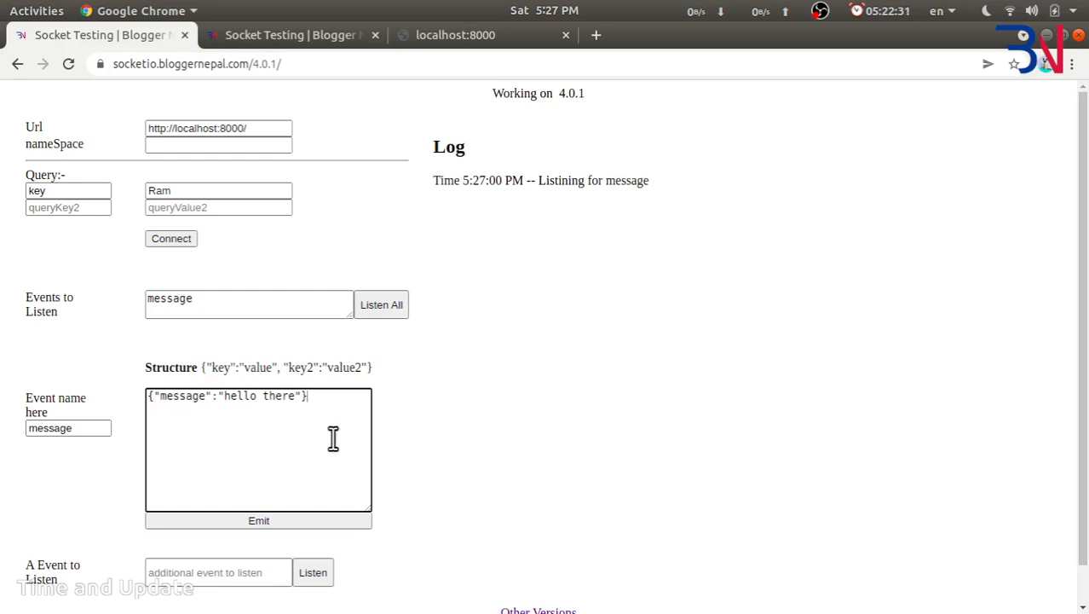
left_click(258, 520)
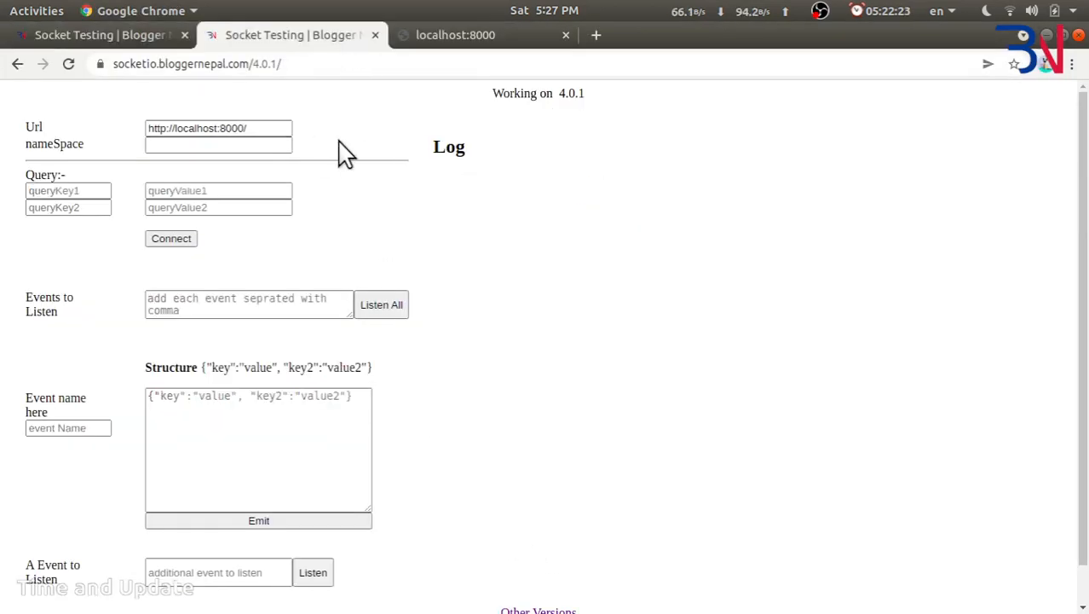
- Connect a second client with key Sita, listen for message, and review the log
left_click(218, 128)
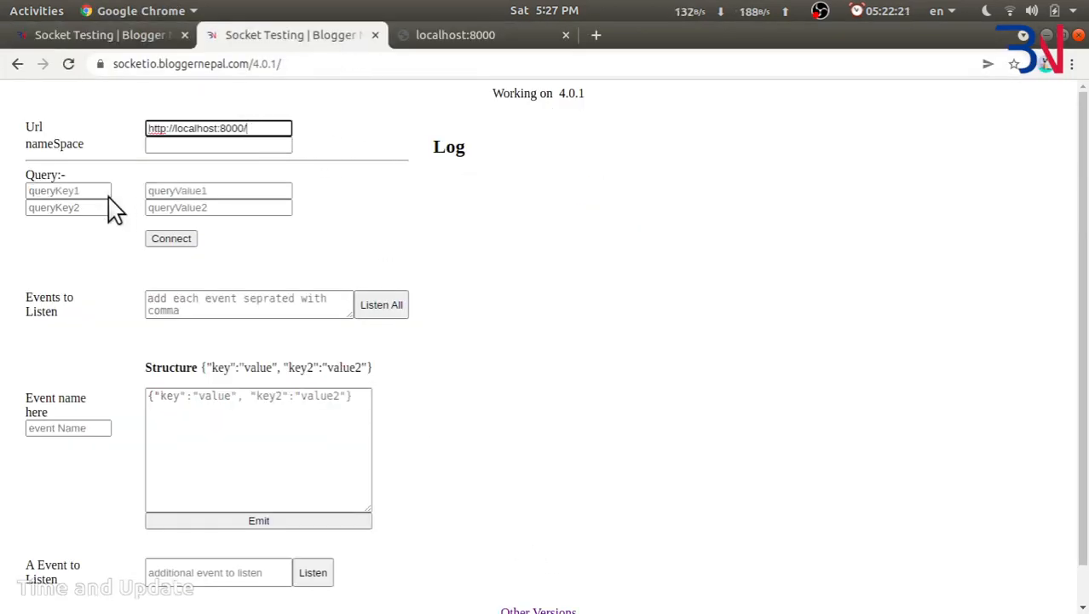
left_click(68, 190)
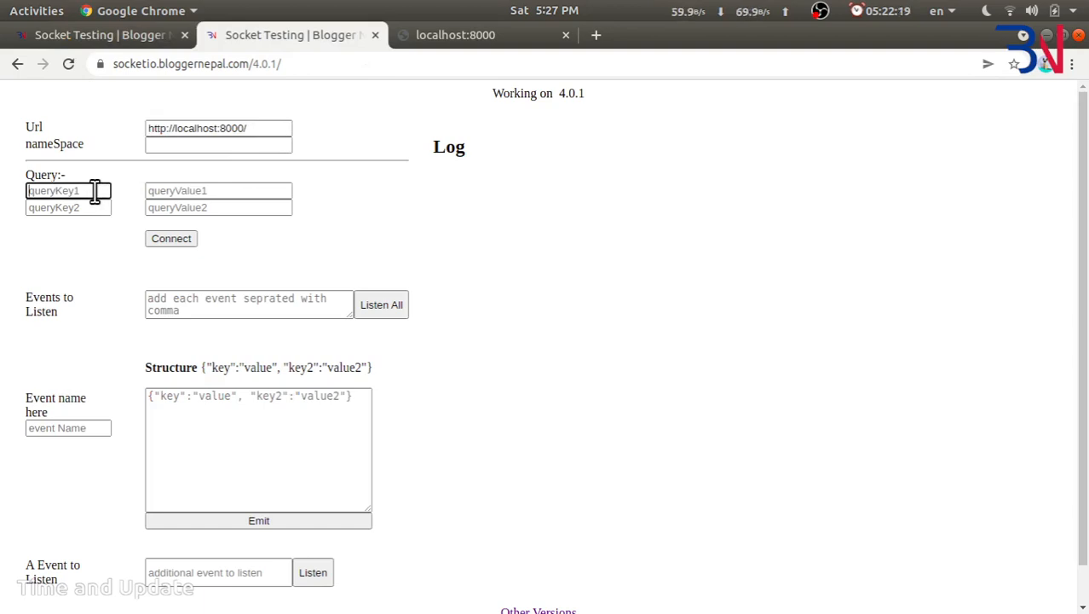
type("Sita")
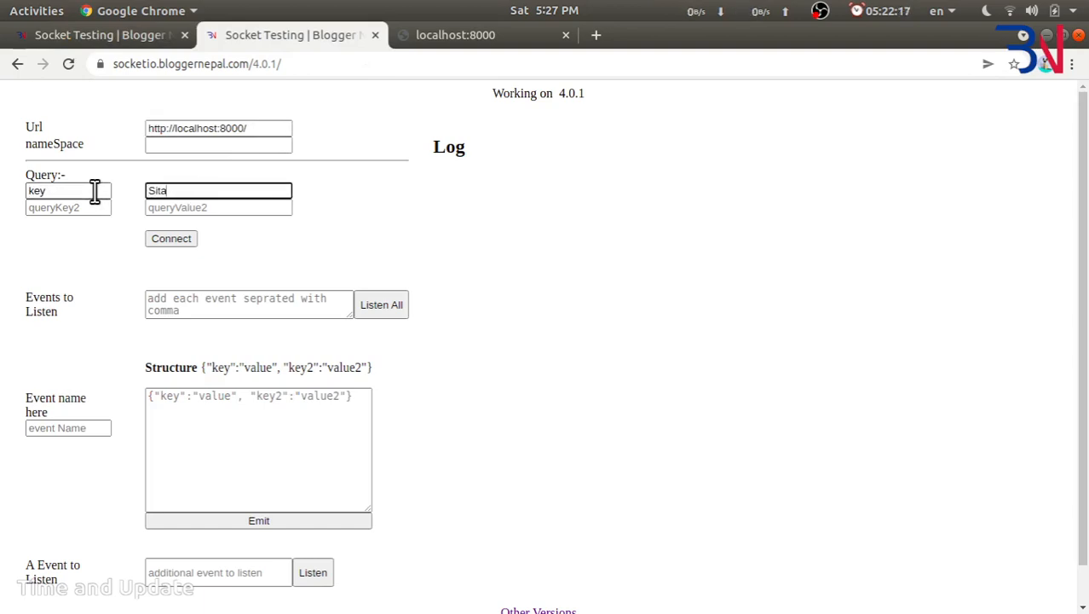
left_click(249, 304)
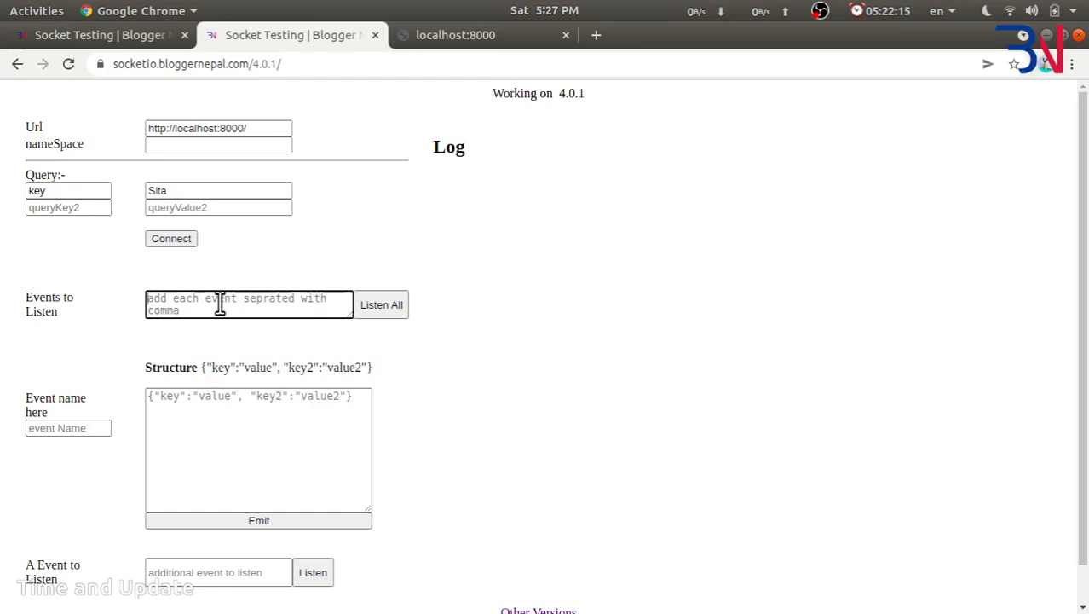
type("message")
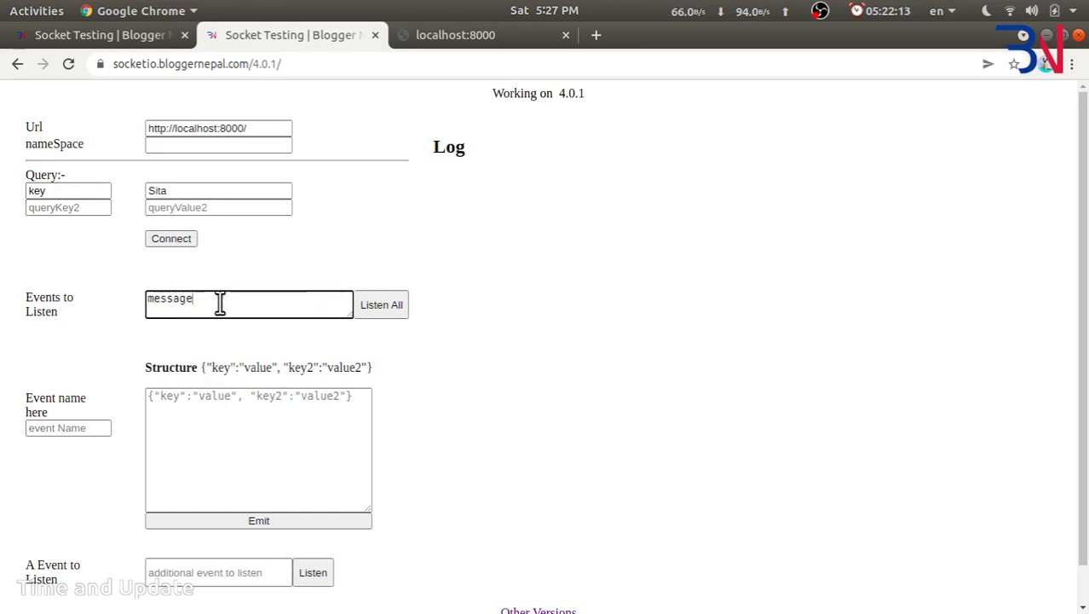
left_click(381, 304)
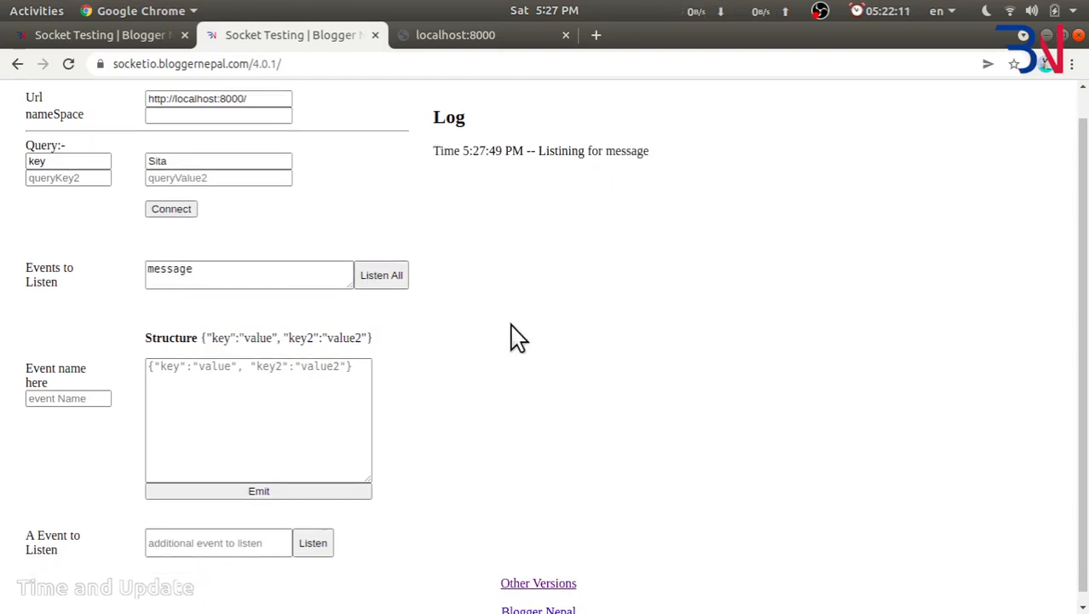
scroll("down", 3)
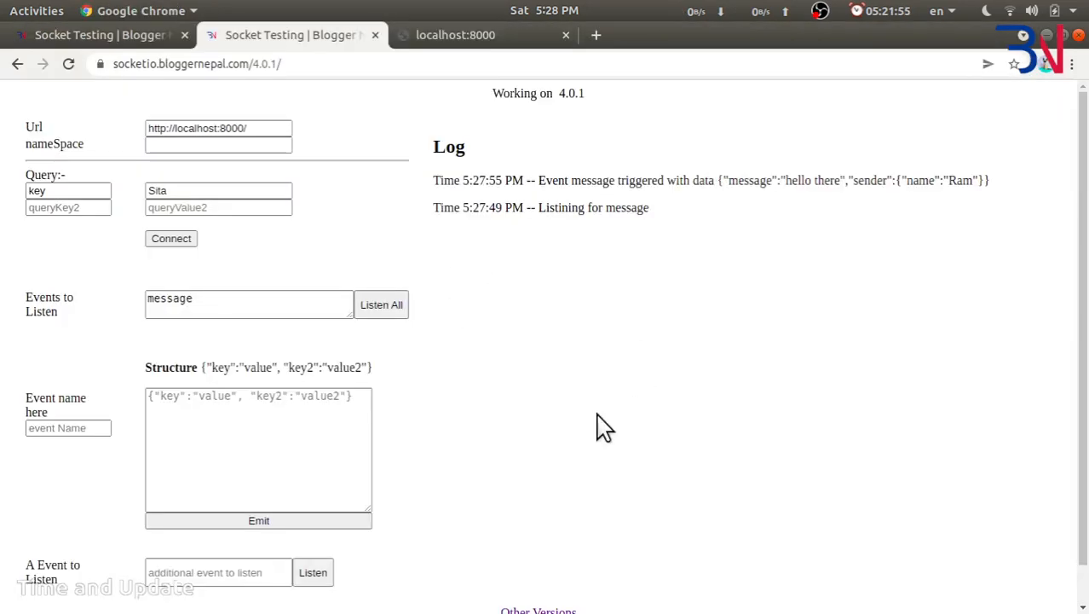
mouse_move(579, 332)
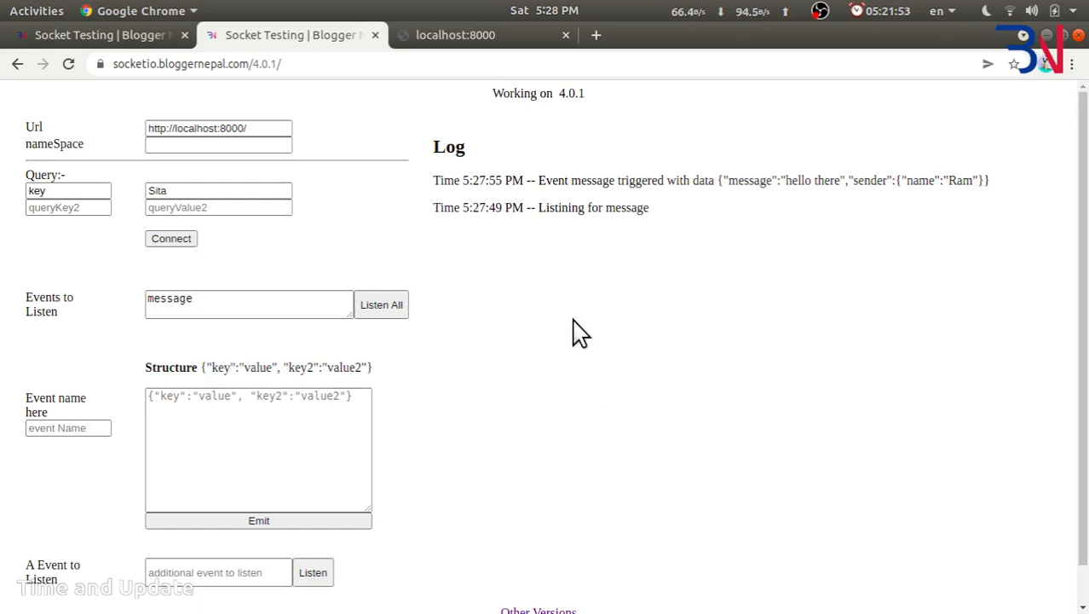
mouse_move(475, 234)
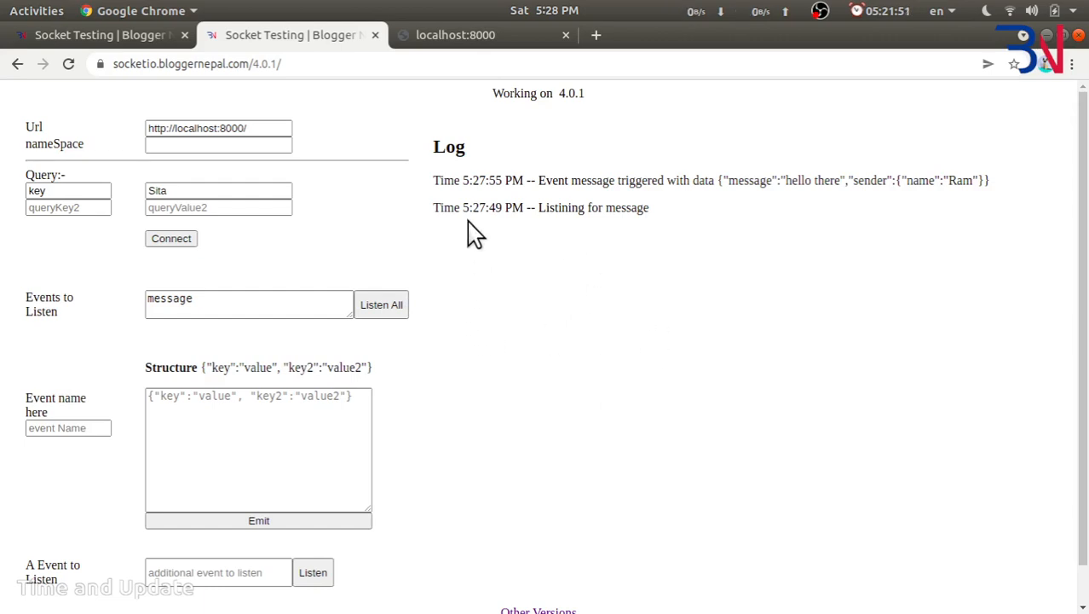
mouse_move(677, 304)
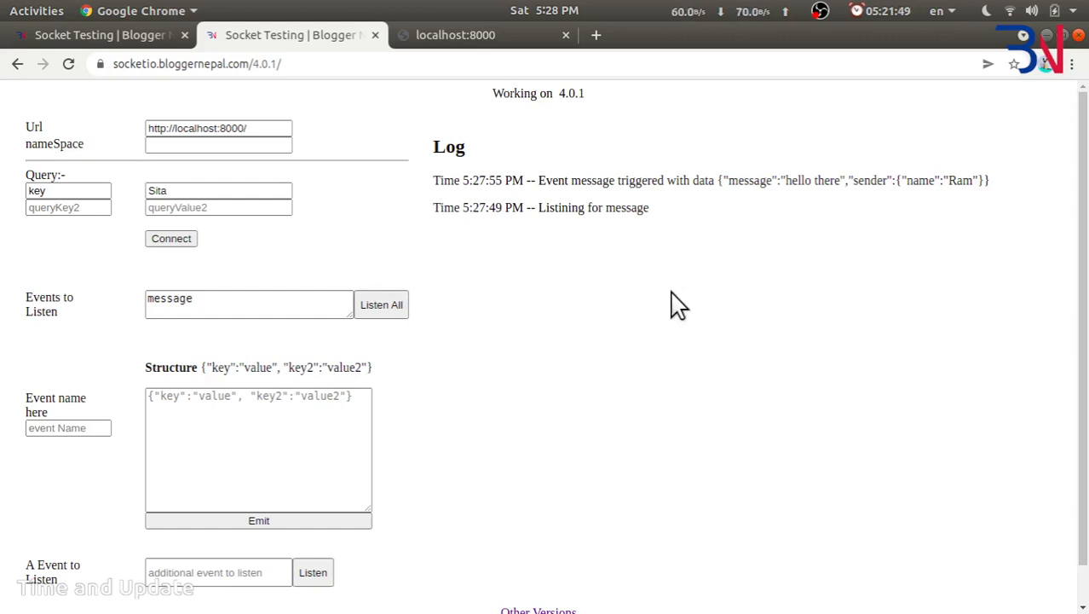
mouse_move(626, 265)
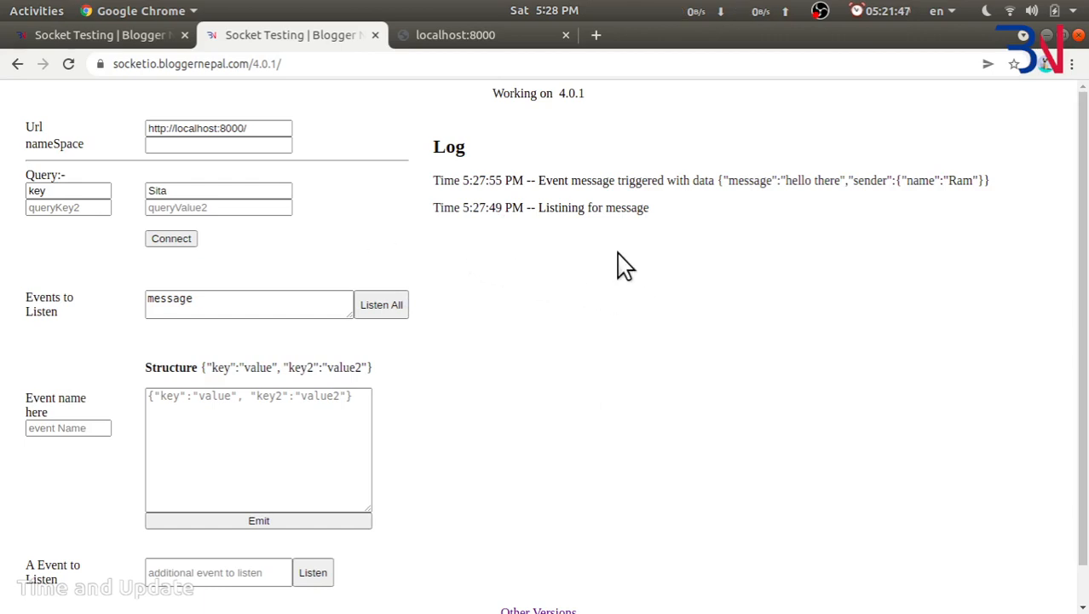
scroll("down", 3)
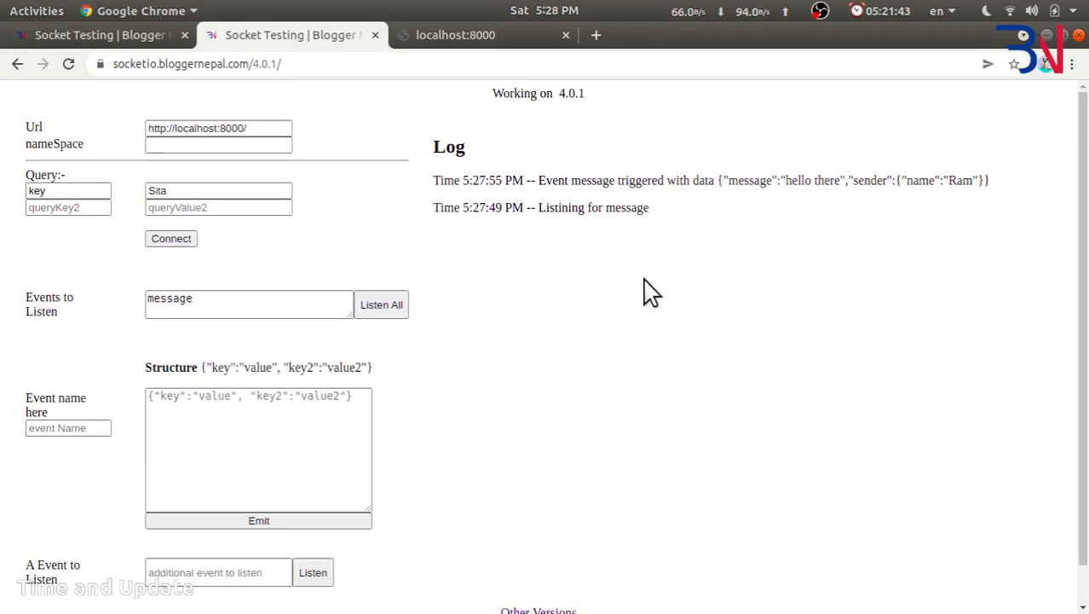
mouse_move(532, 283)
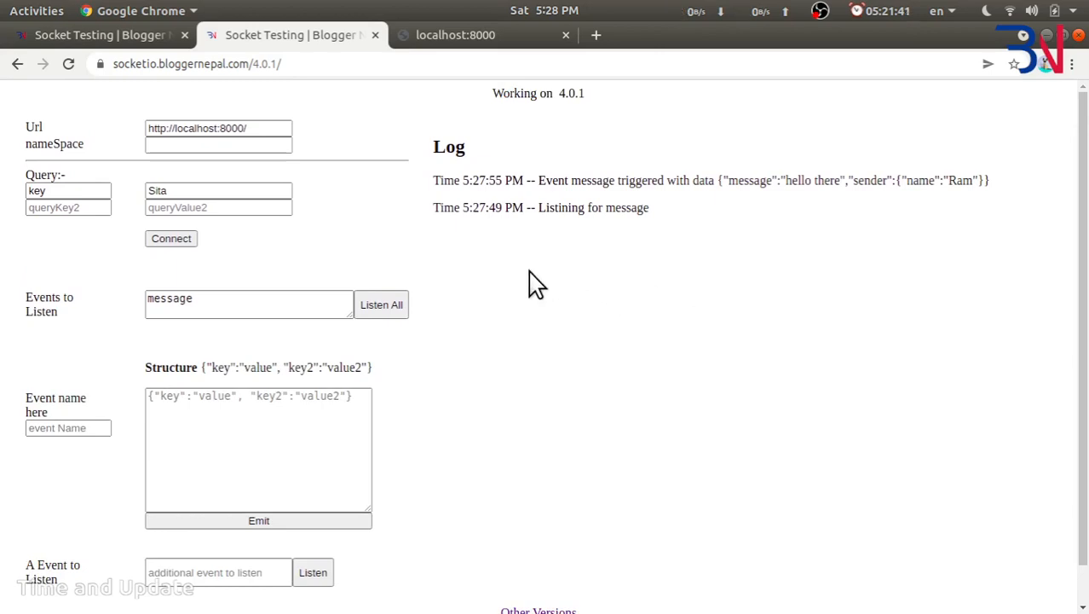
mouse_move(120, 59)
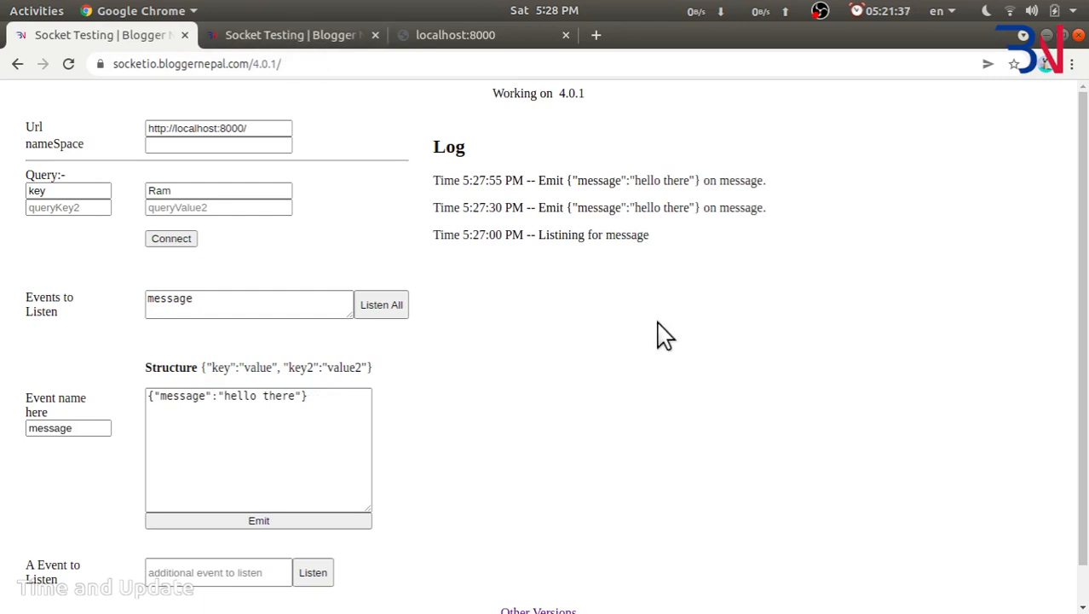
mouse_move(537, 432)
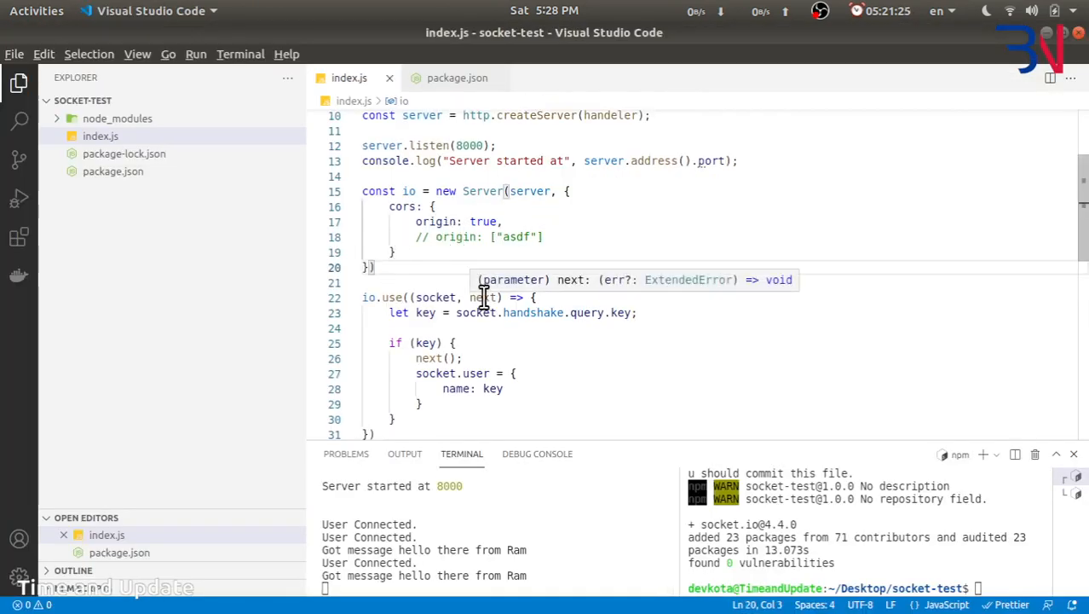
- Define adminNS = io.of("/admin") with a connection handler logging "Connected to Admin NS."
type("const admin")
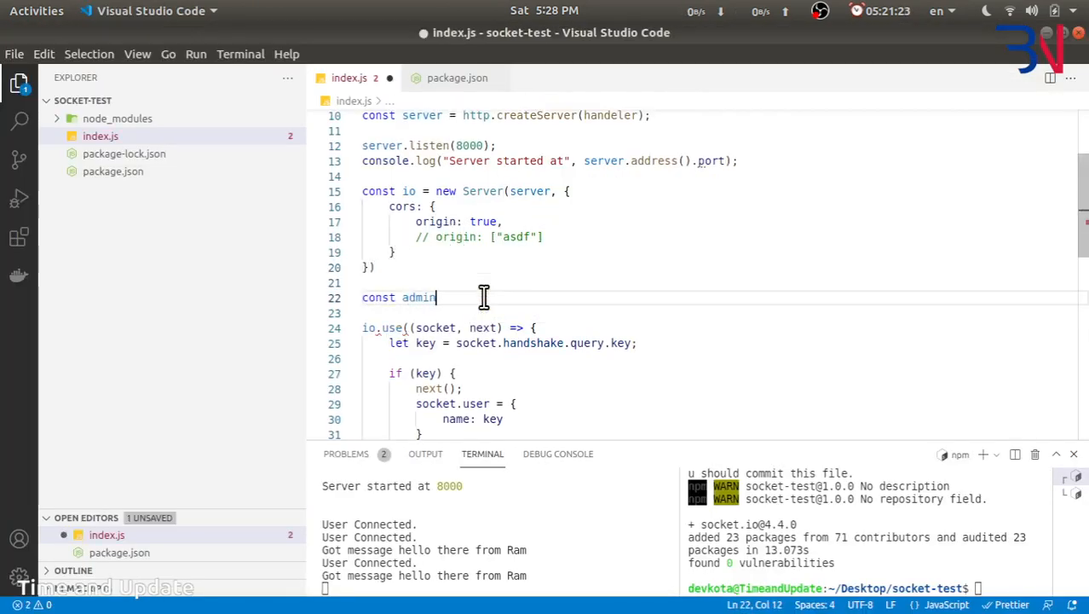
type("NS =")
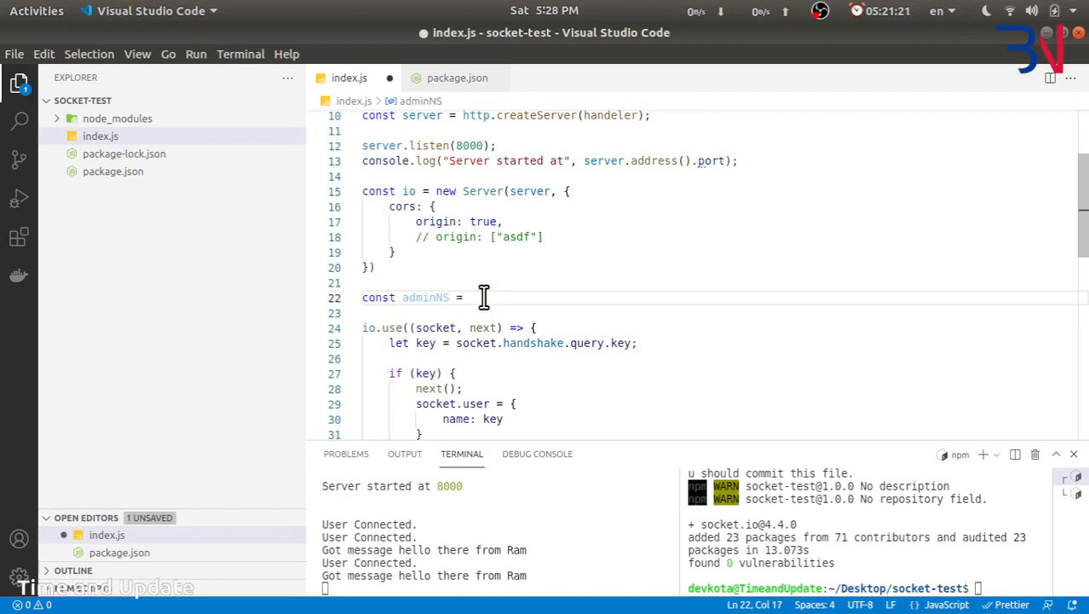
type("io.of(\"/amin")
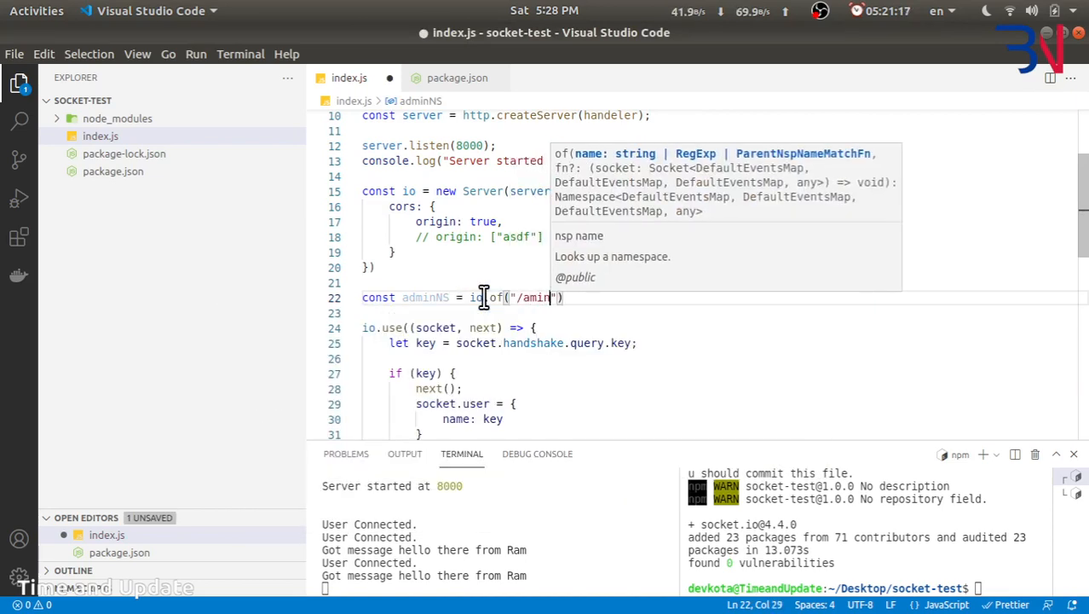
type("d")
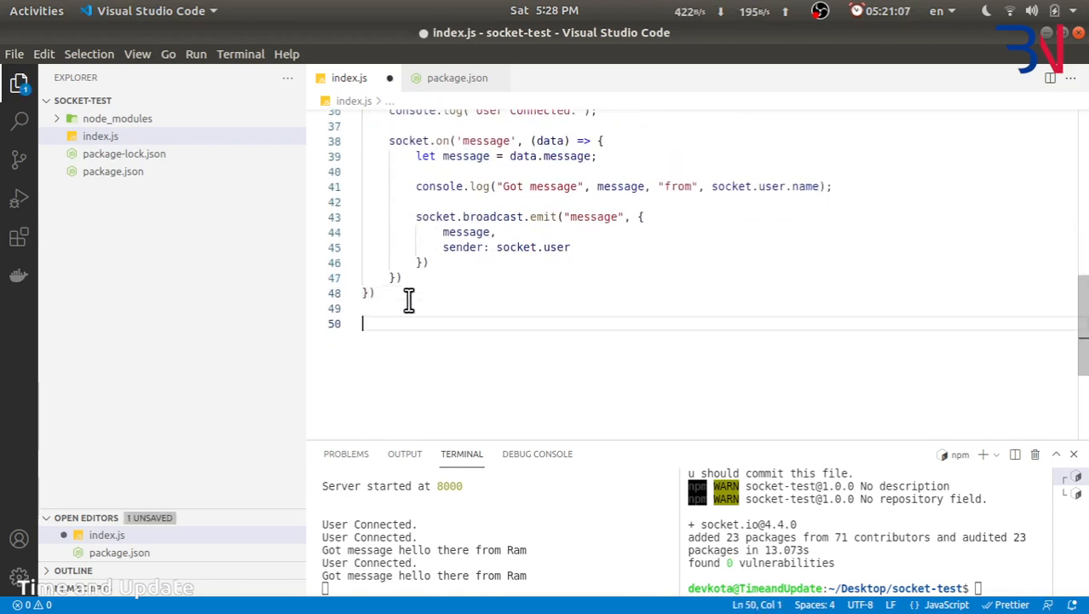
type("adminNS.on")
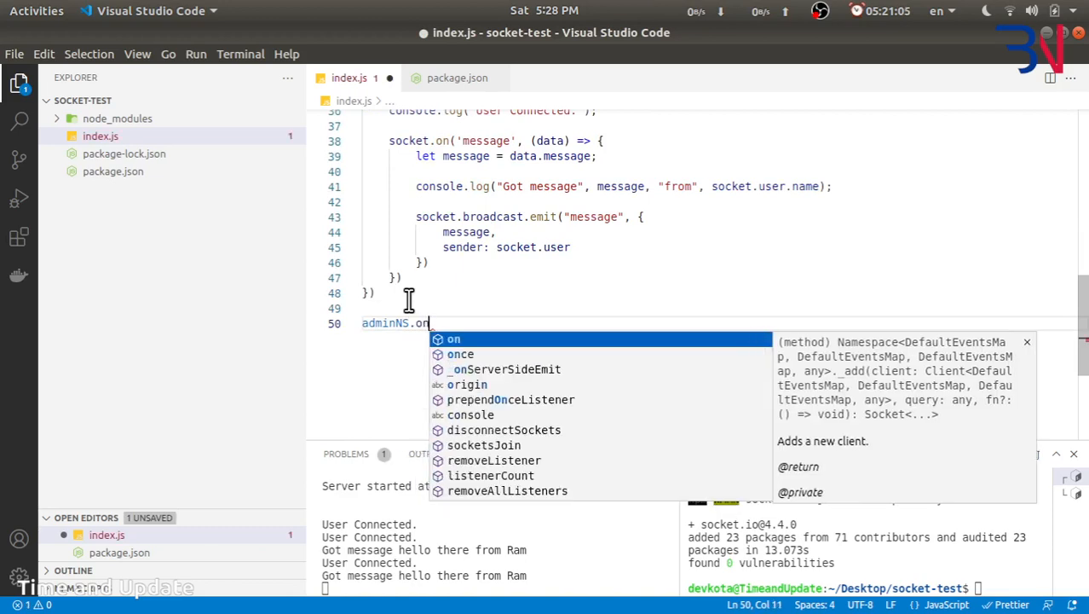
type("('Con'")
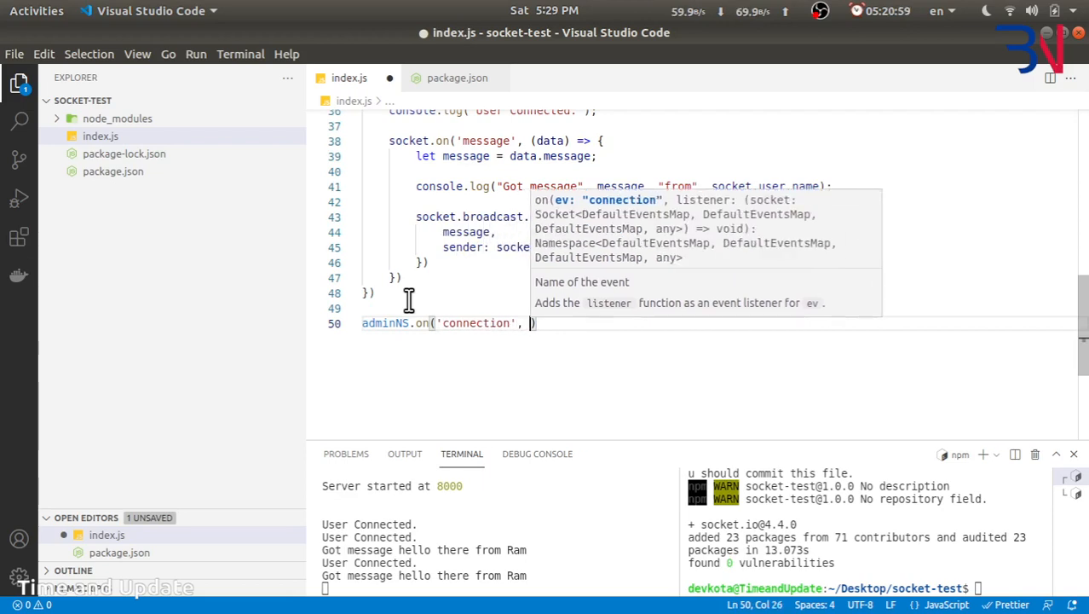
type("(socket)")
type("console.log(\"onne")
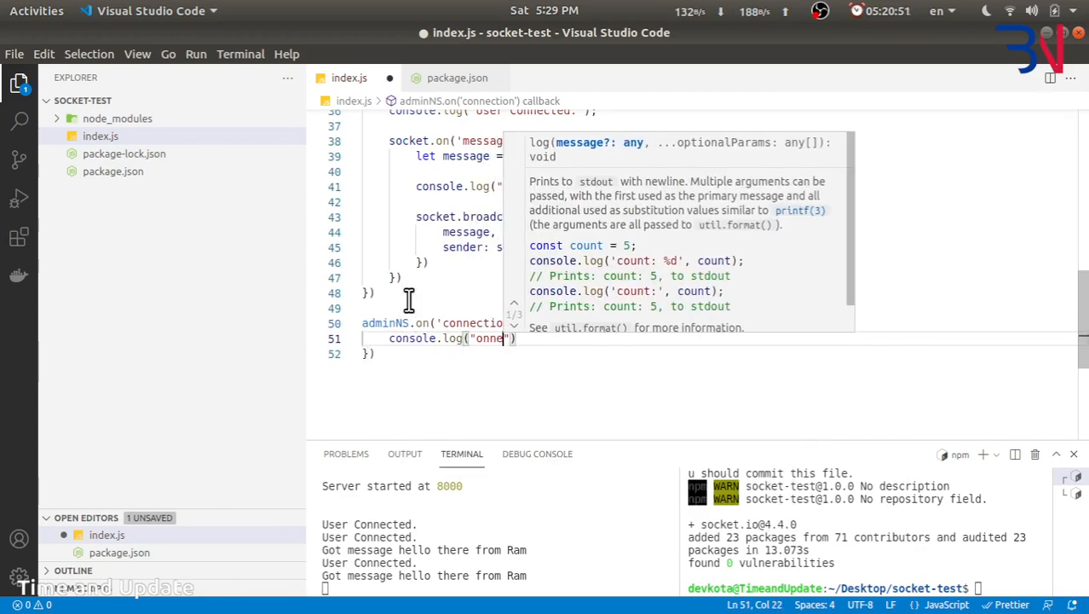
type("Connecte")
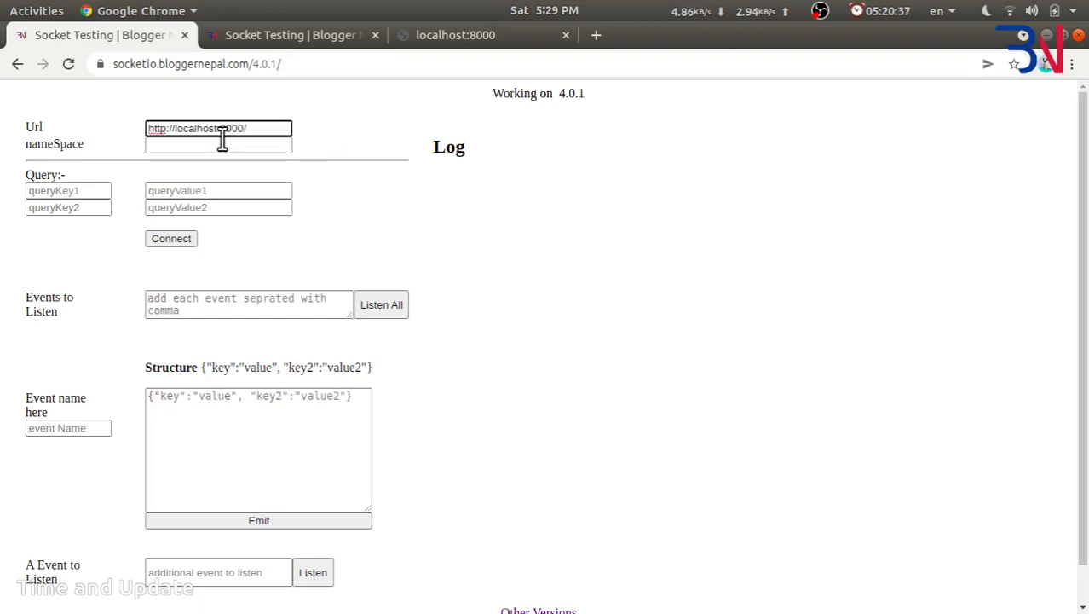
- Enter 'admin' as the namespace in the Socket.IO tester to join the admin namespace
type("adm")
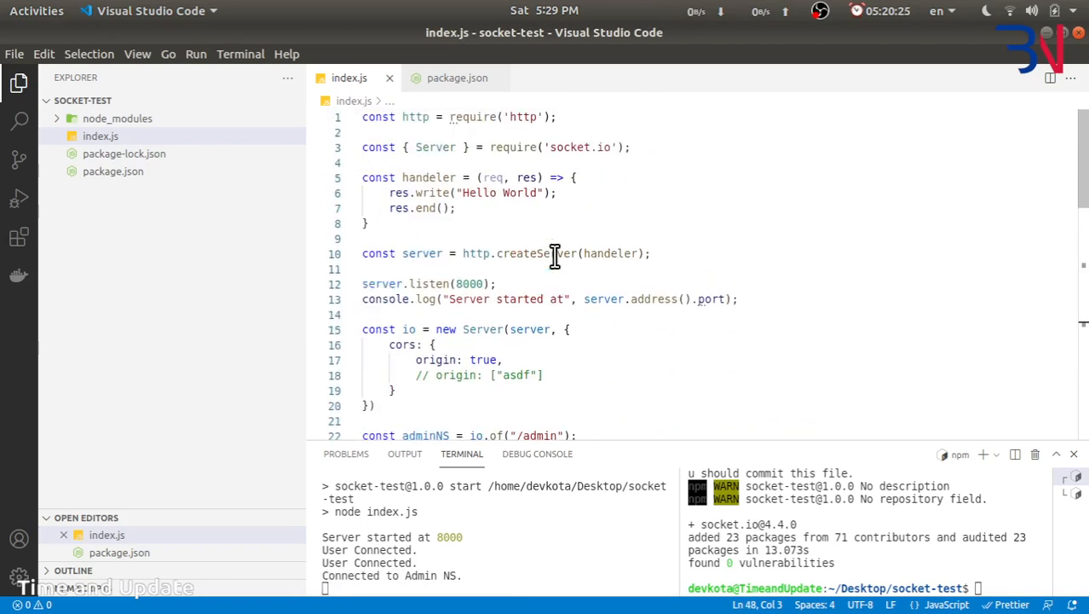
scroll("down", 3)
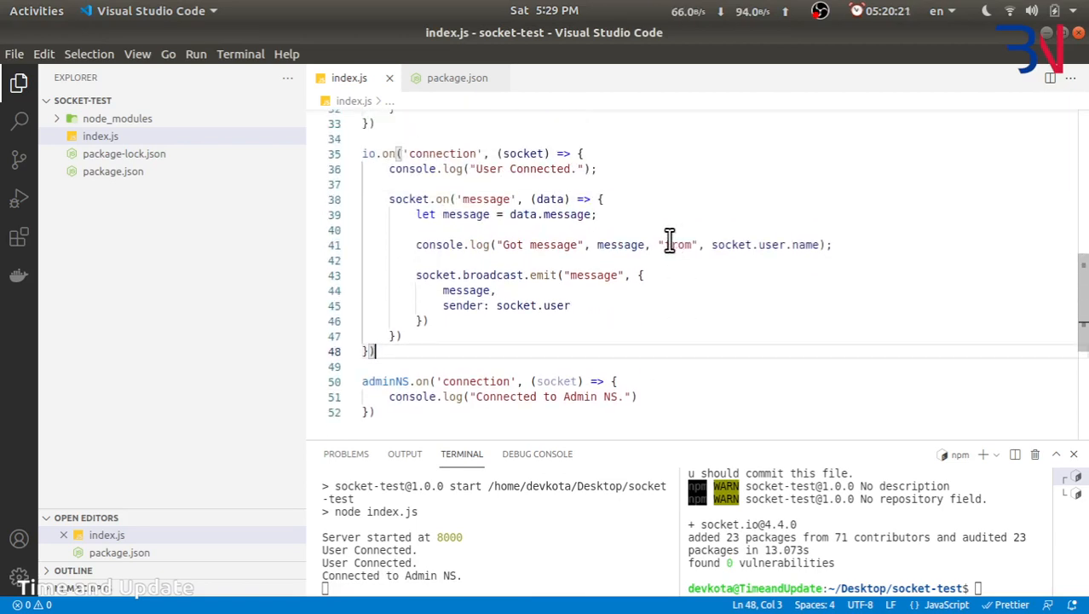
mouse_move(629, 222)
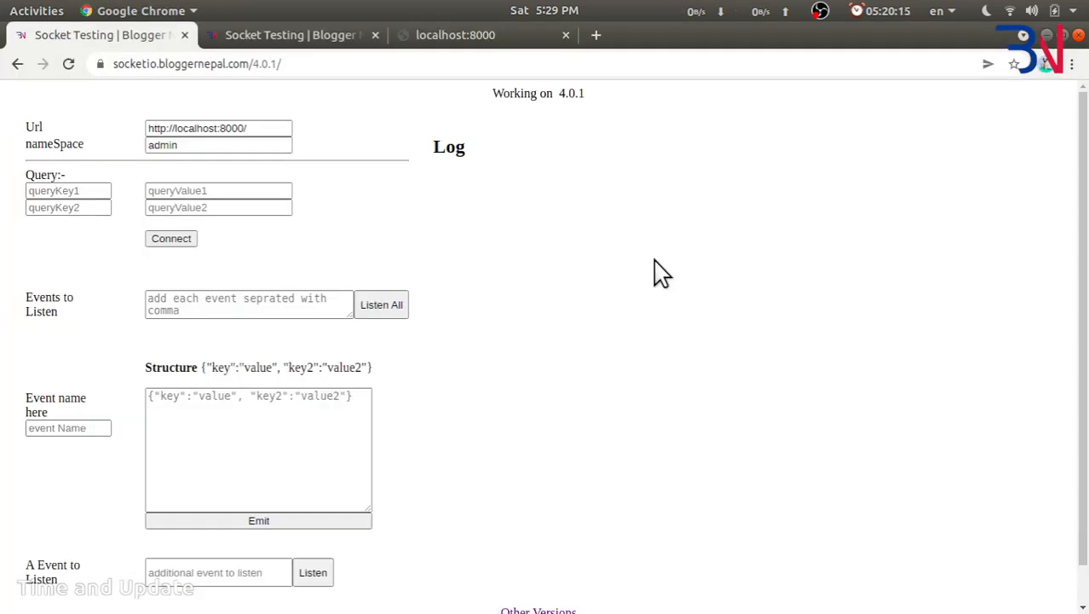
left_click(196, 63)
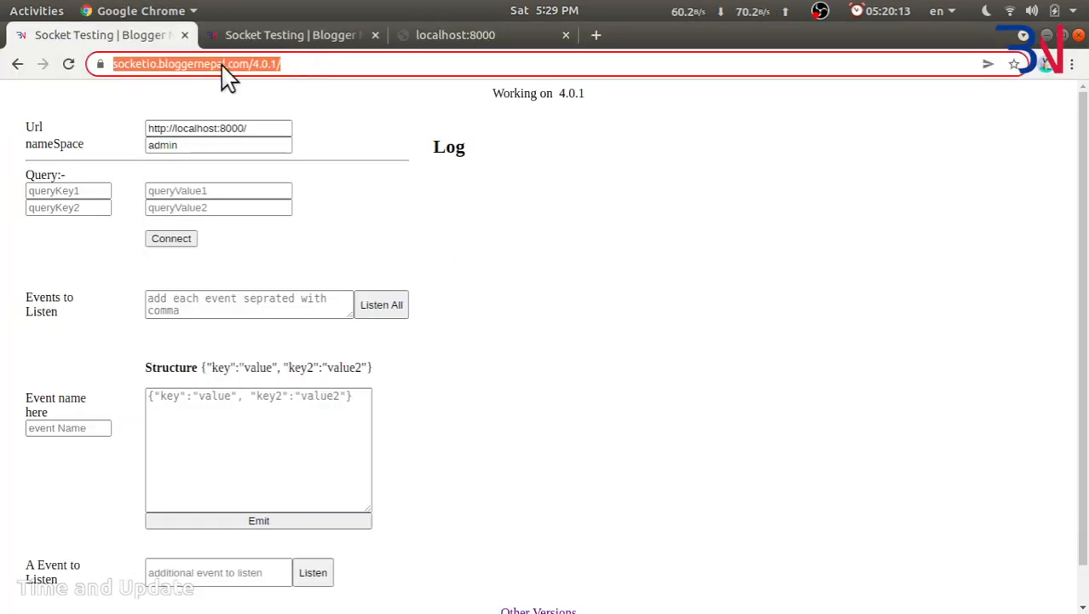